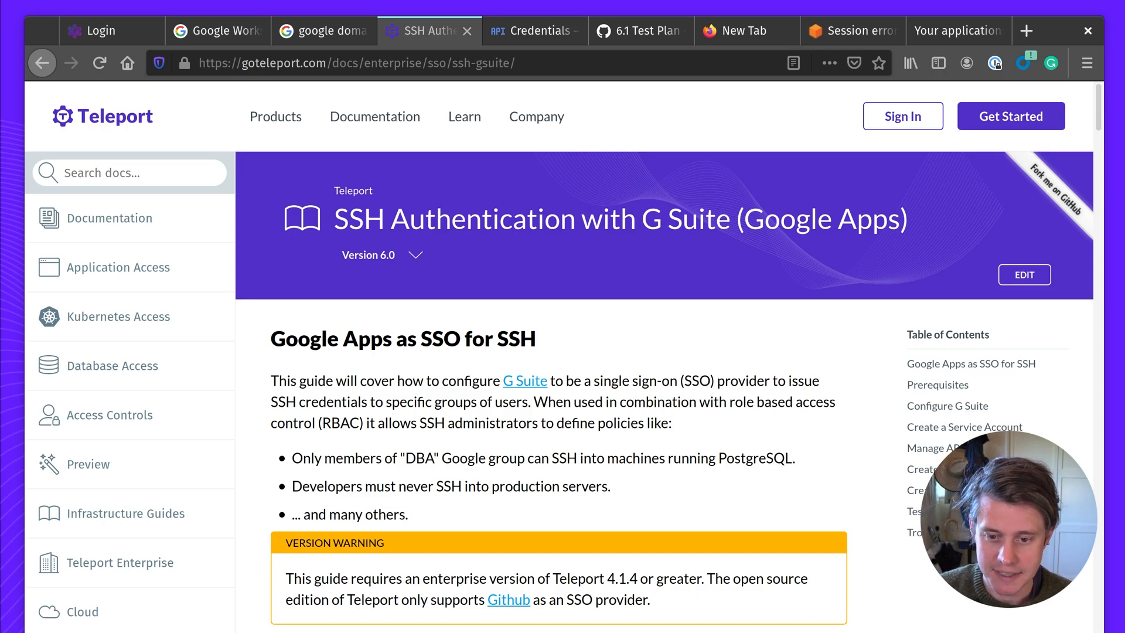
mouse_move(777, 330)
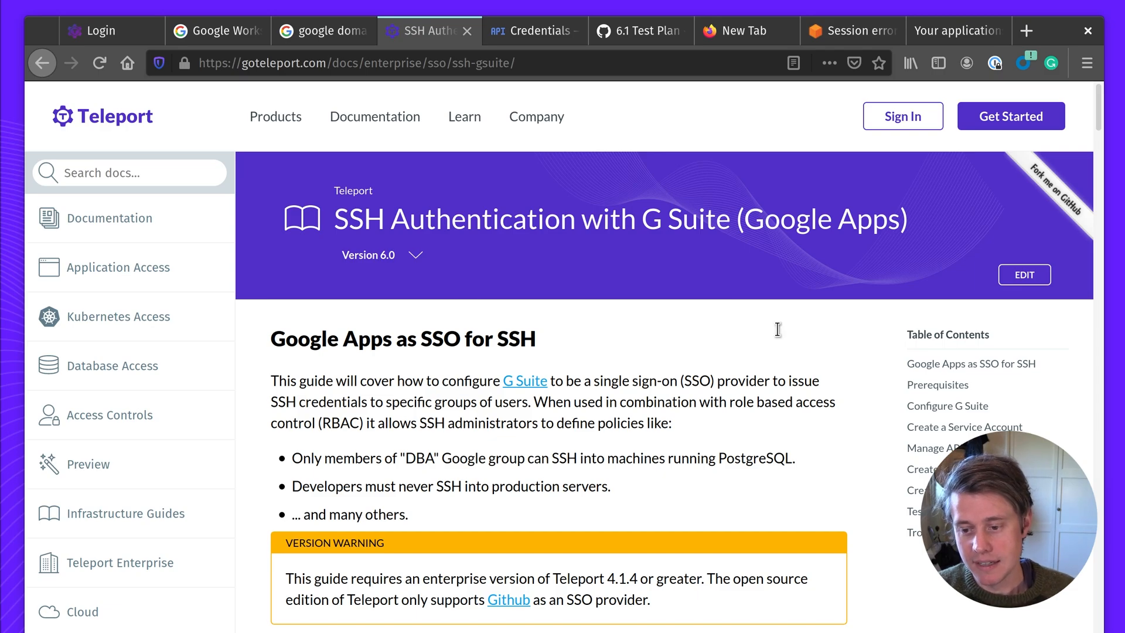
Step: Scroll the G Suite SSH guide past its introduction to the full Prerequisites list
scroll(down, 3)
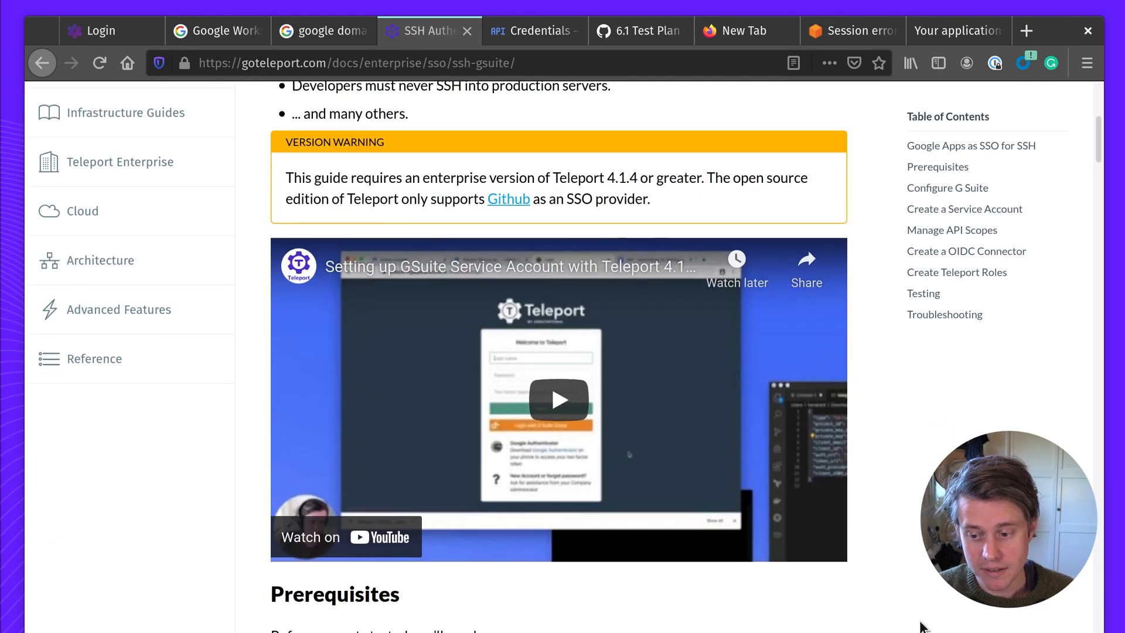
scroll(down, 3)
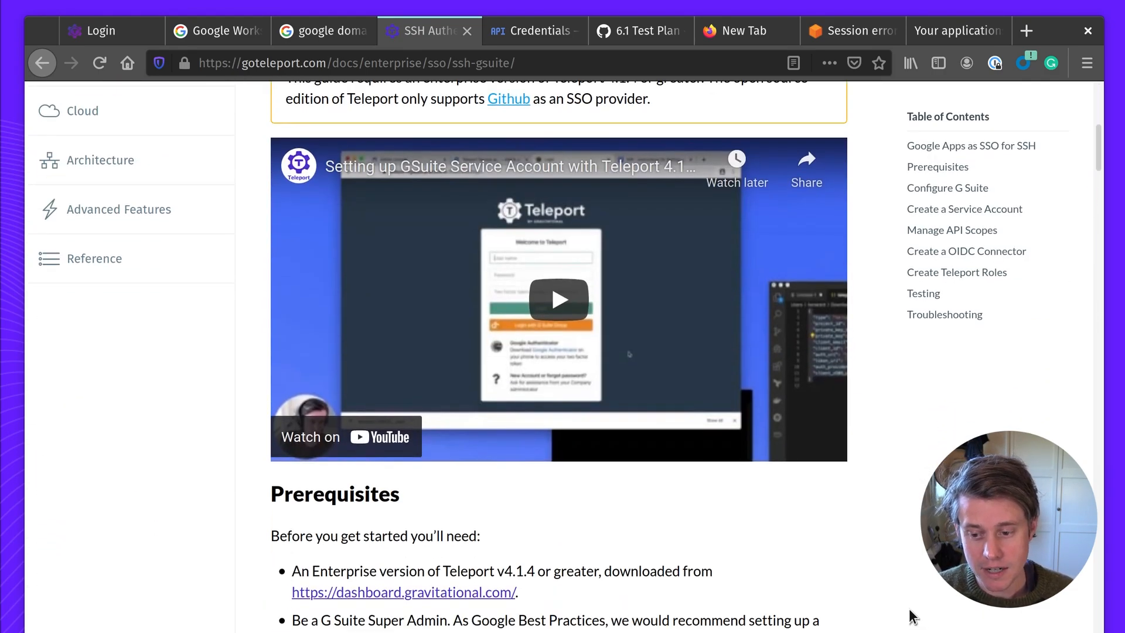
scroll(down, 3)
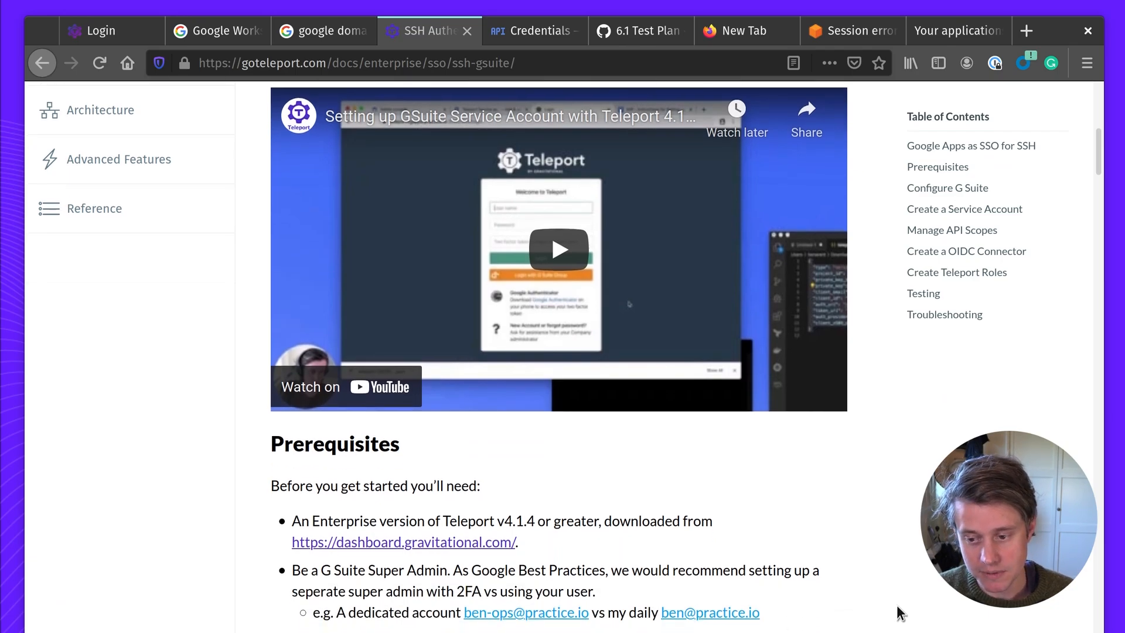
scroll(down, 3)
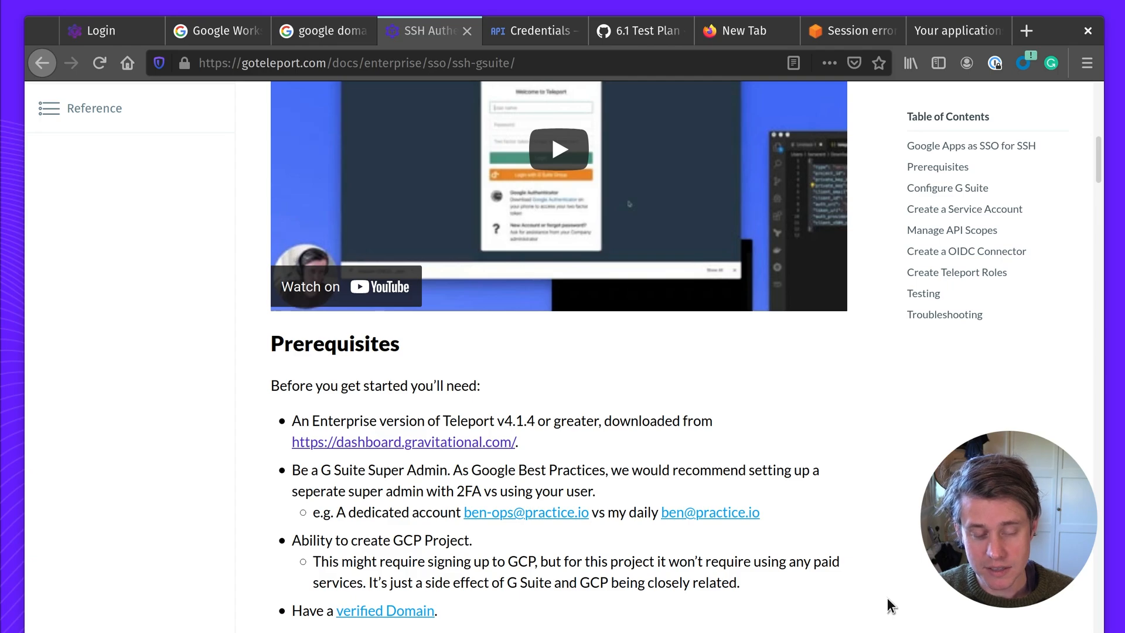
mouse_move(883, 607)
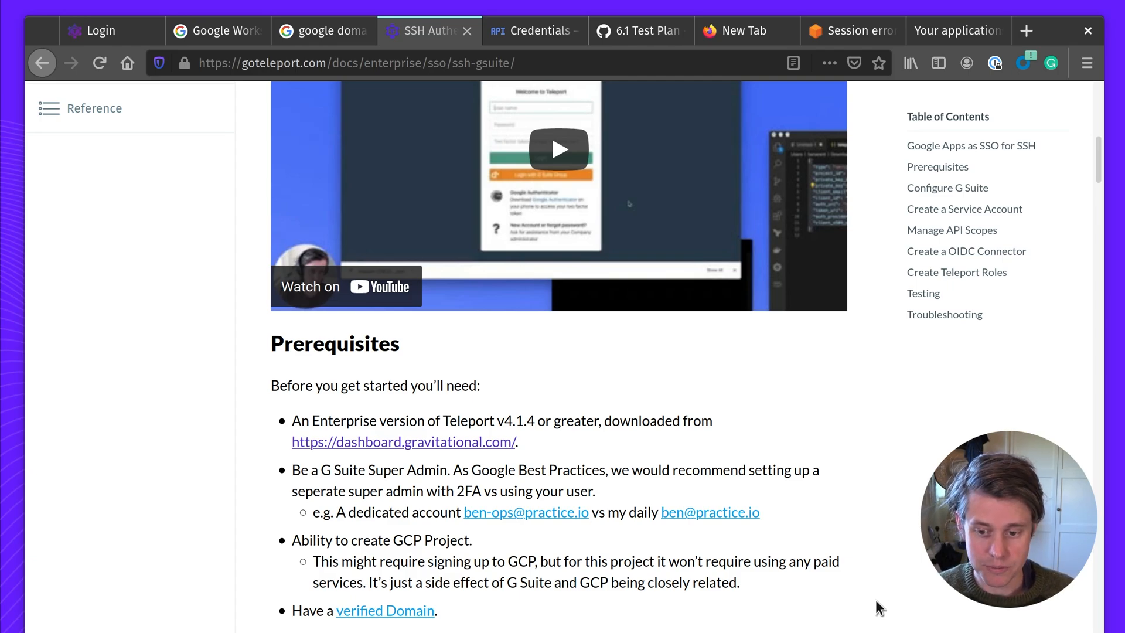
mouse_move(880, 608)
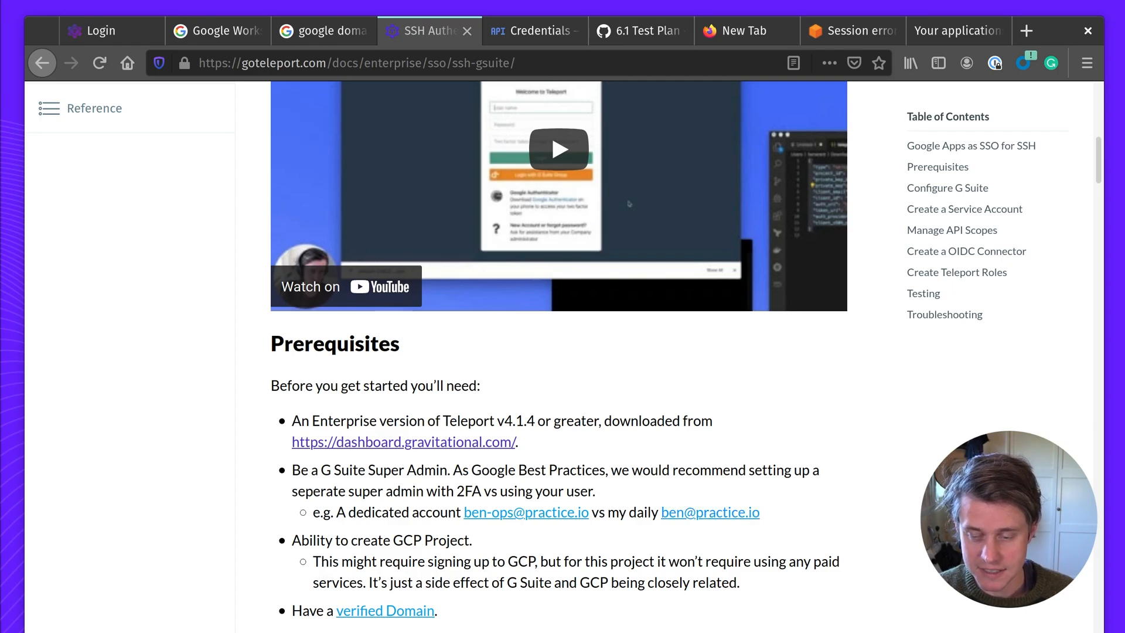
scroll(down, 3)
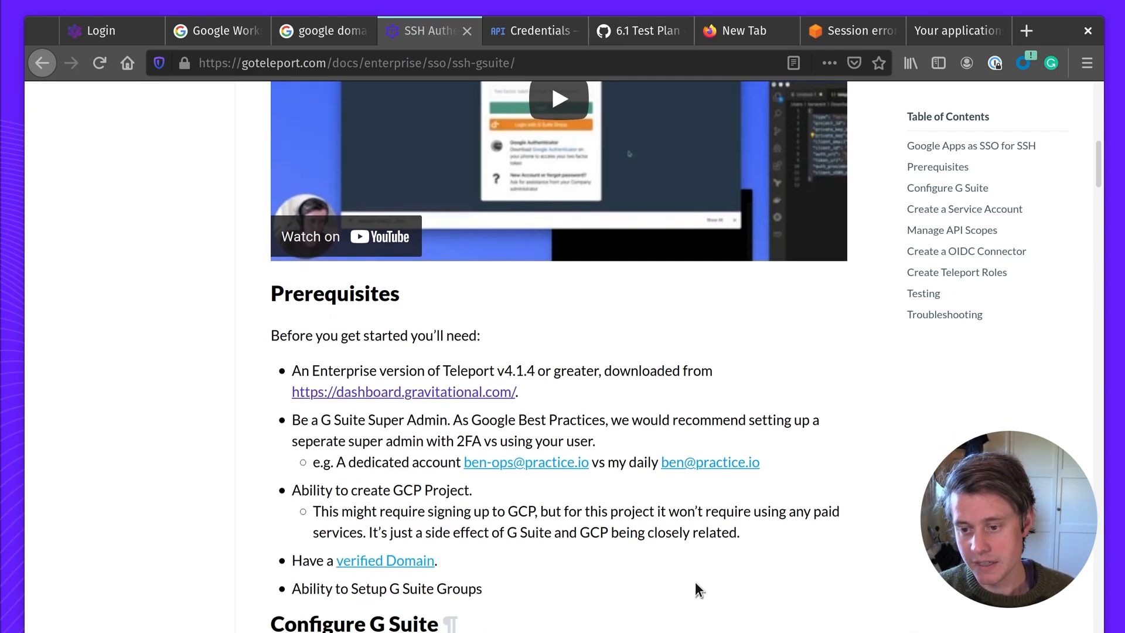
mouse_move(781, 567)
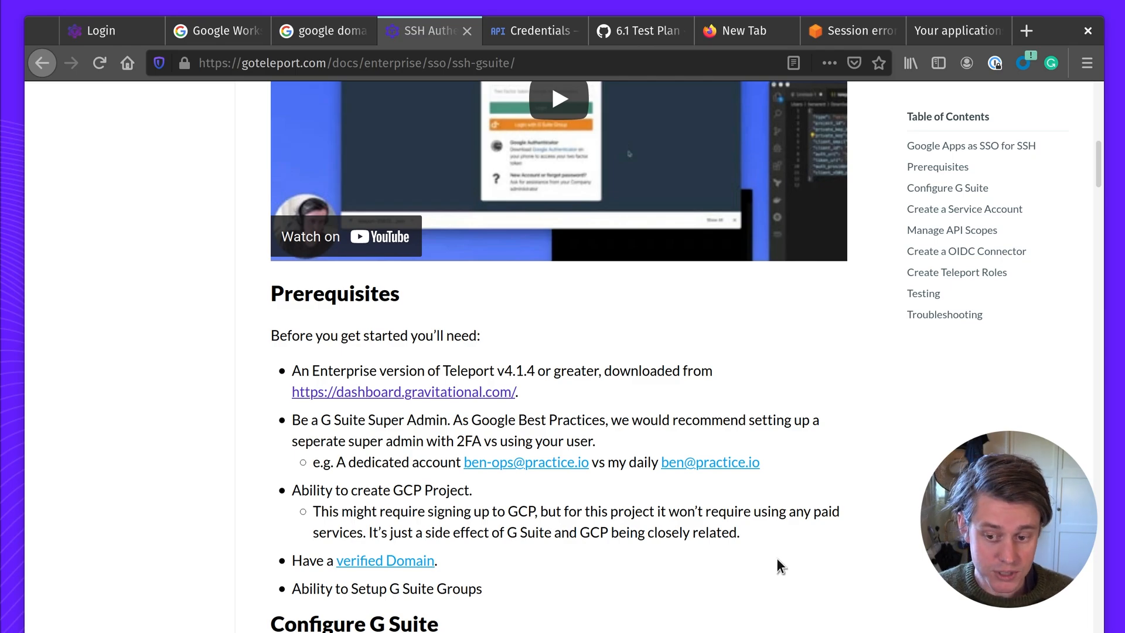
mouse_move(498, 572)
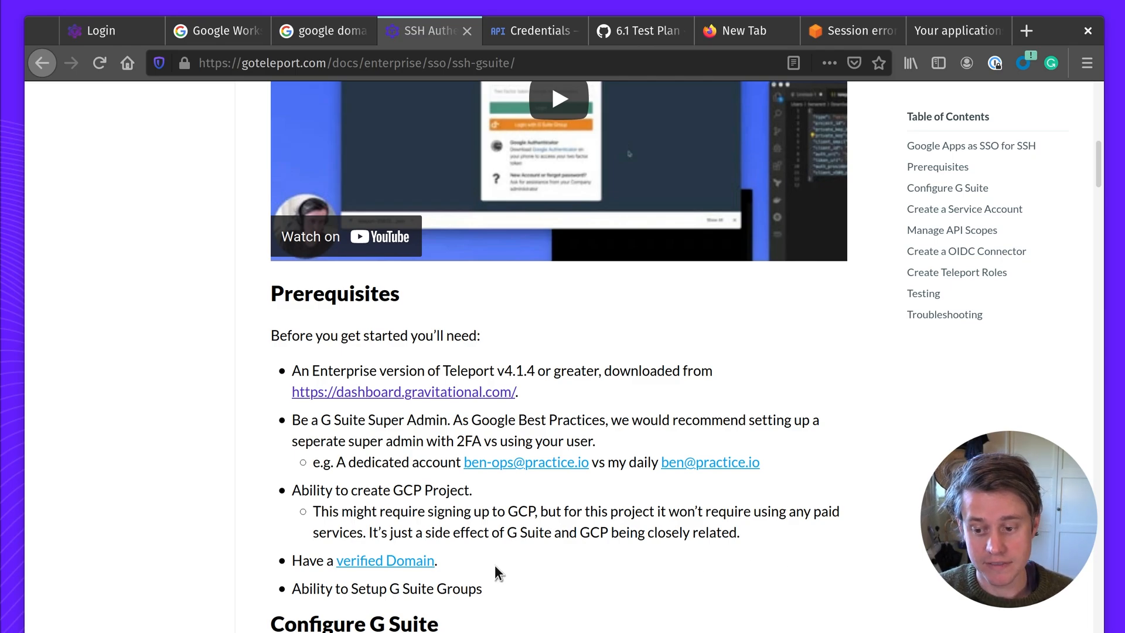
mouse_move(447, 228)
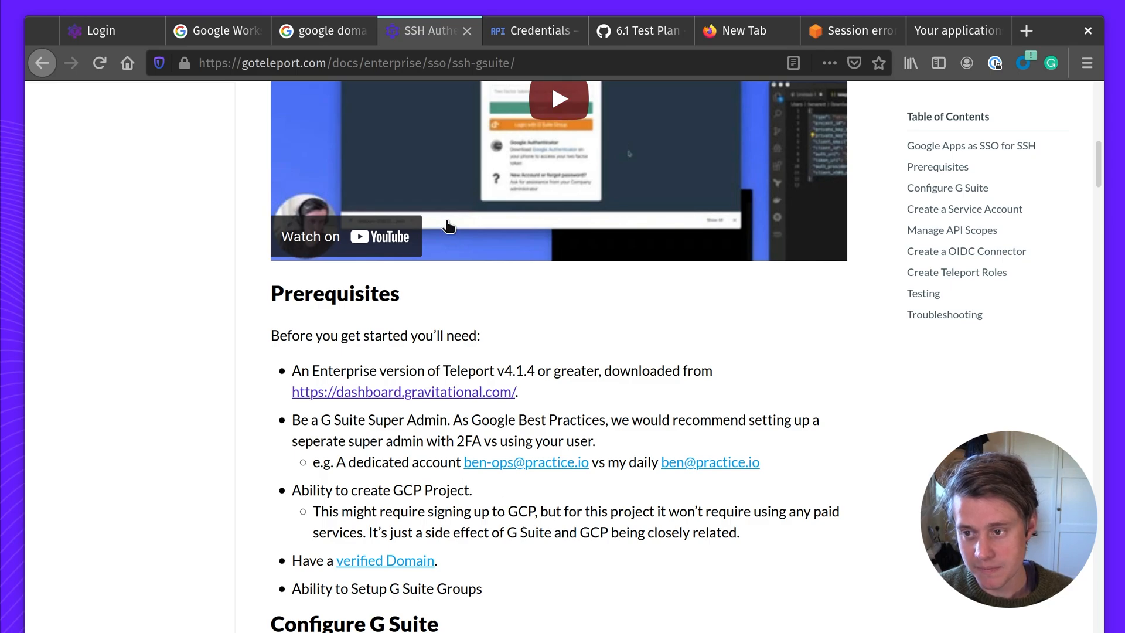
Step: Log in to Teleport as admin, then view Team Users and Team Roles
click(100, 29)
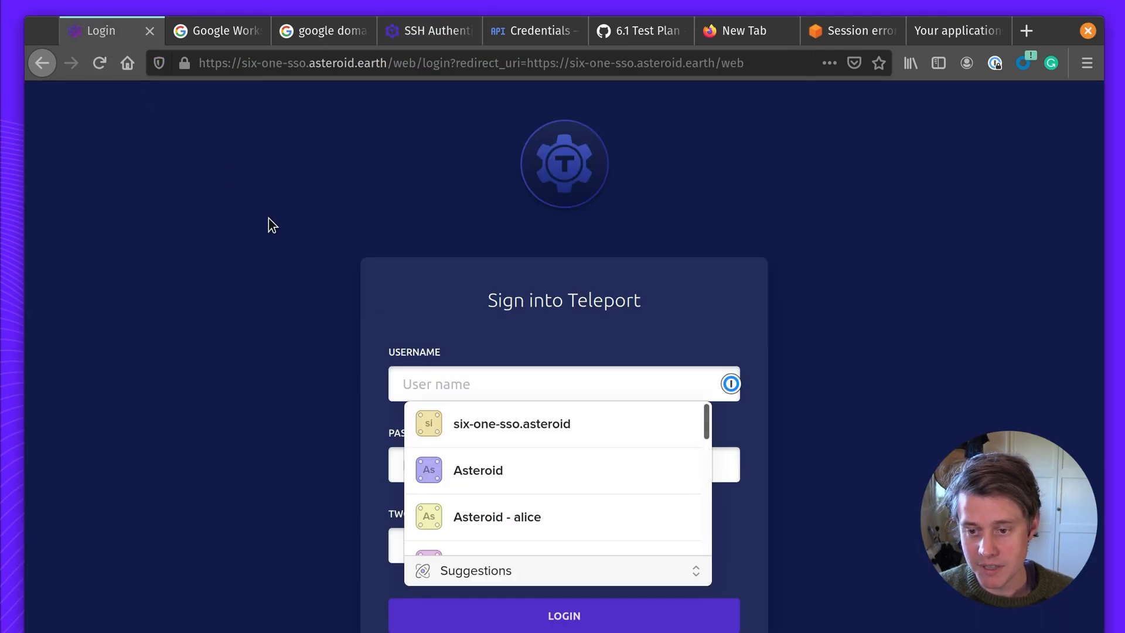
mouse_move(373, 83)
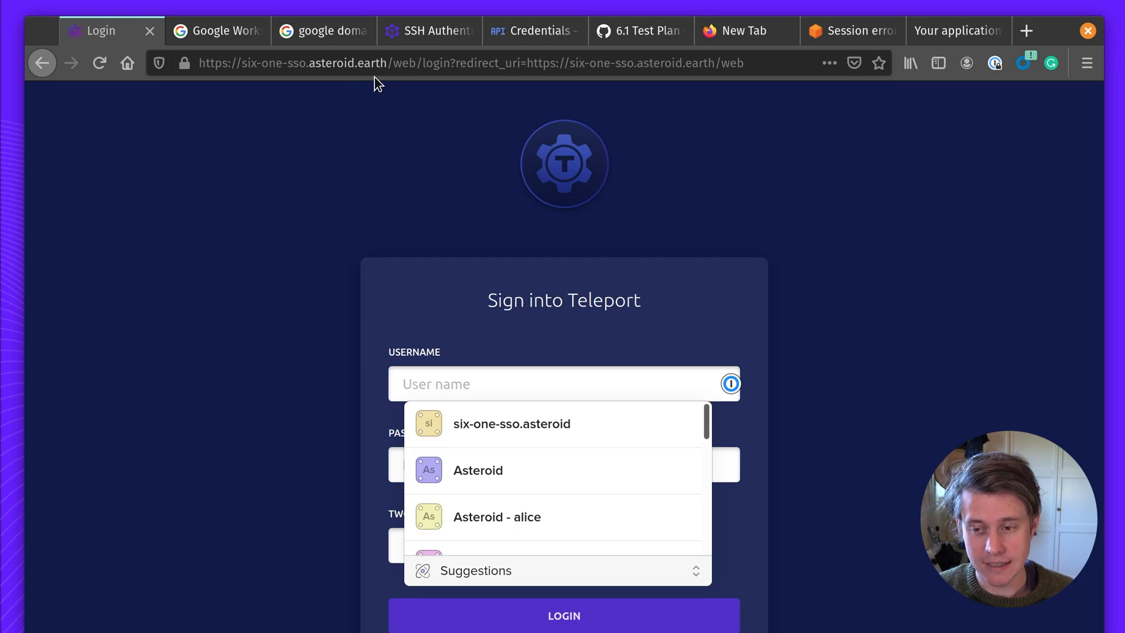
mouse_move(553, 424)
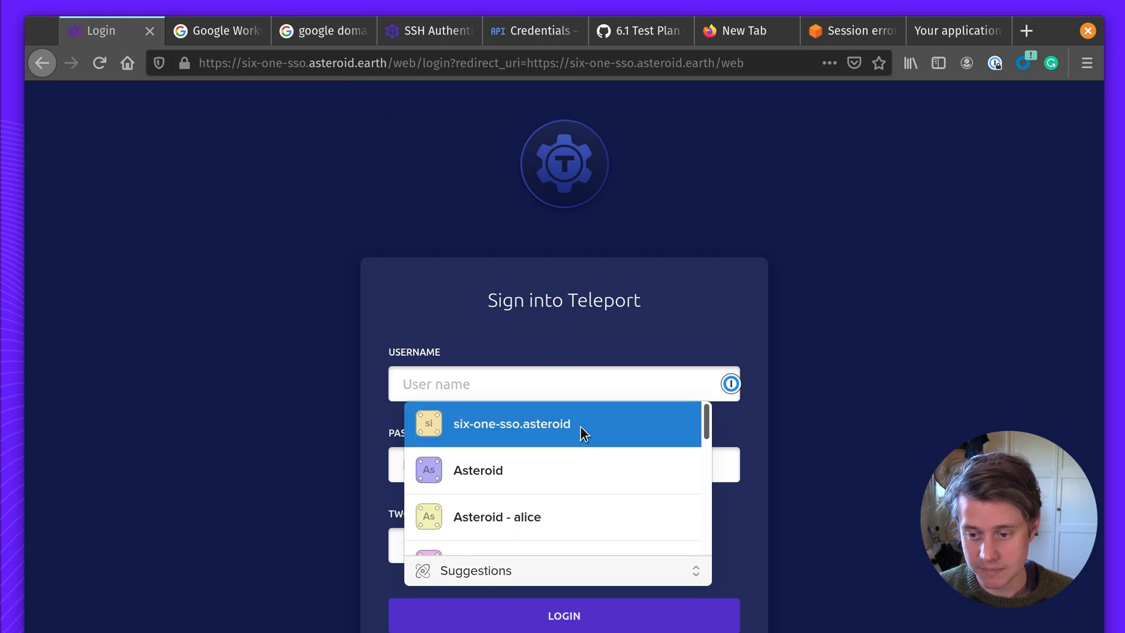
mouse_move(480, 441)
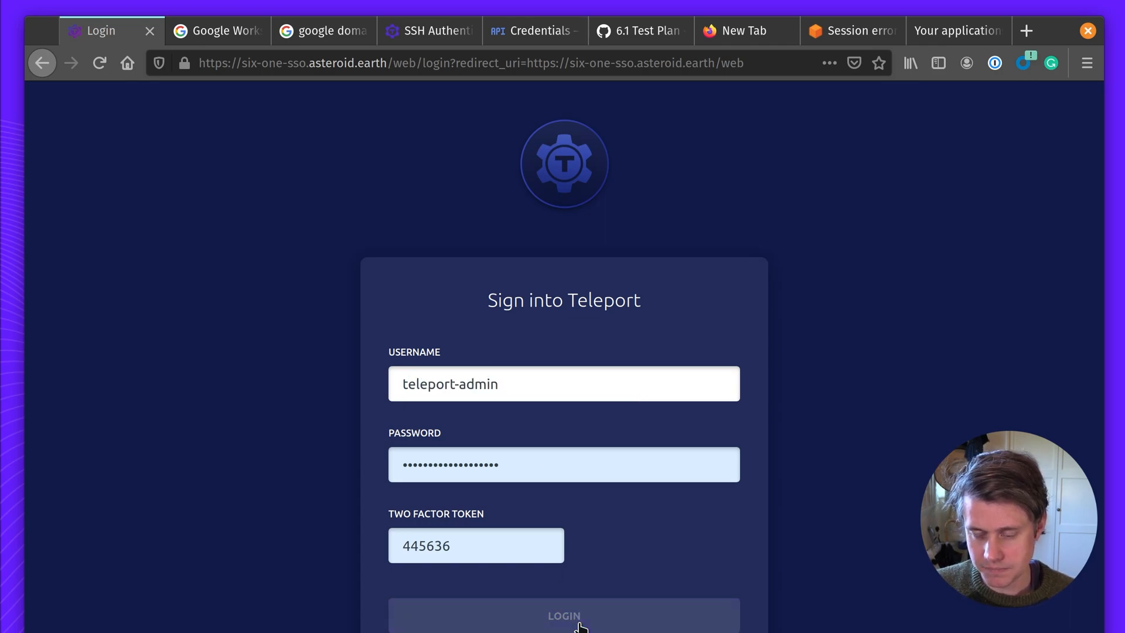
click(564, 615)
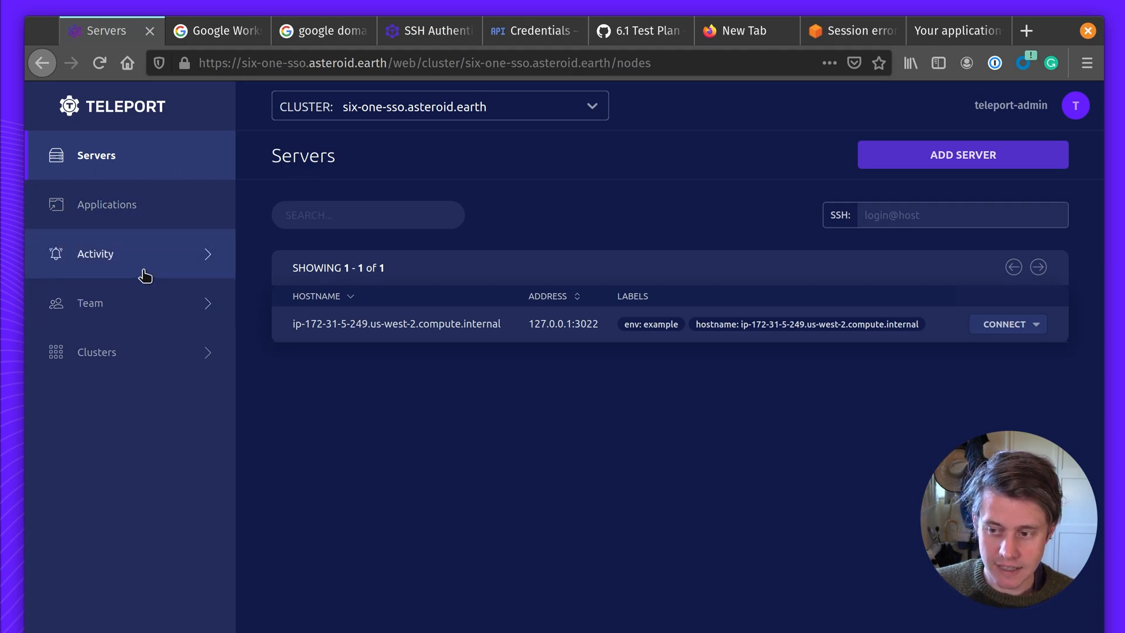
click(89, 303)
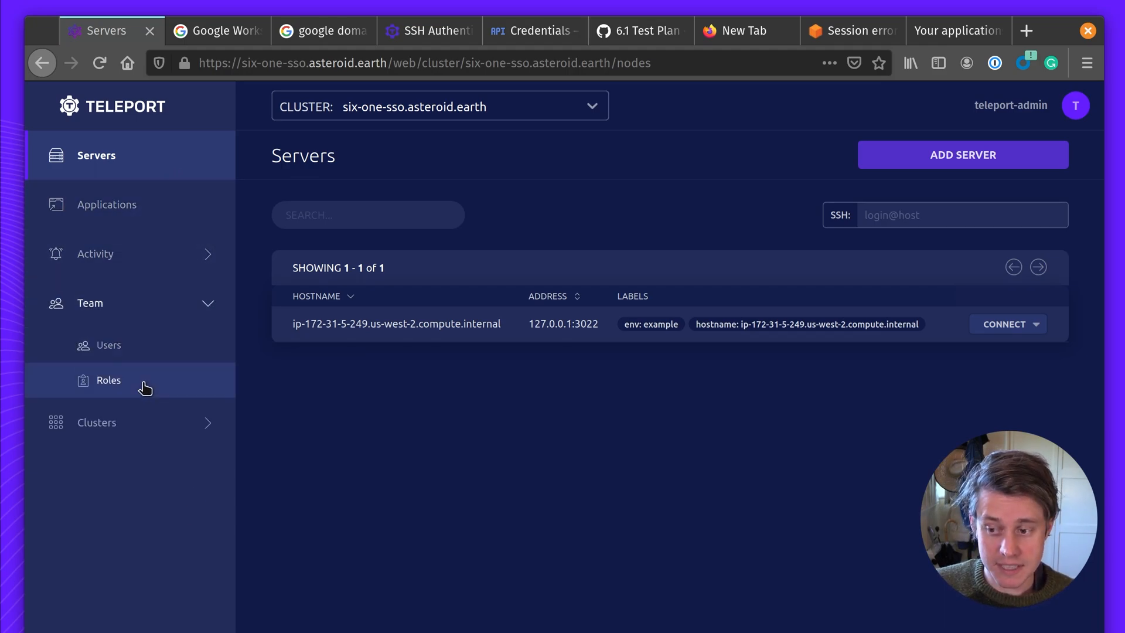
click(109, 345)
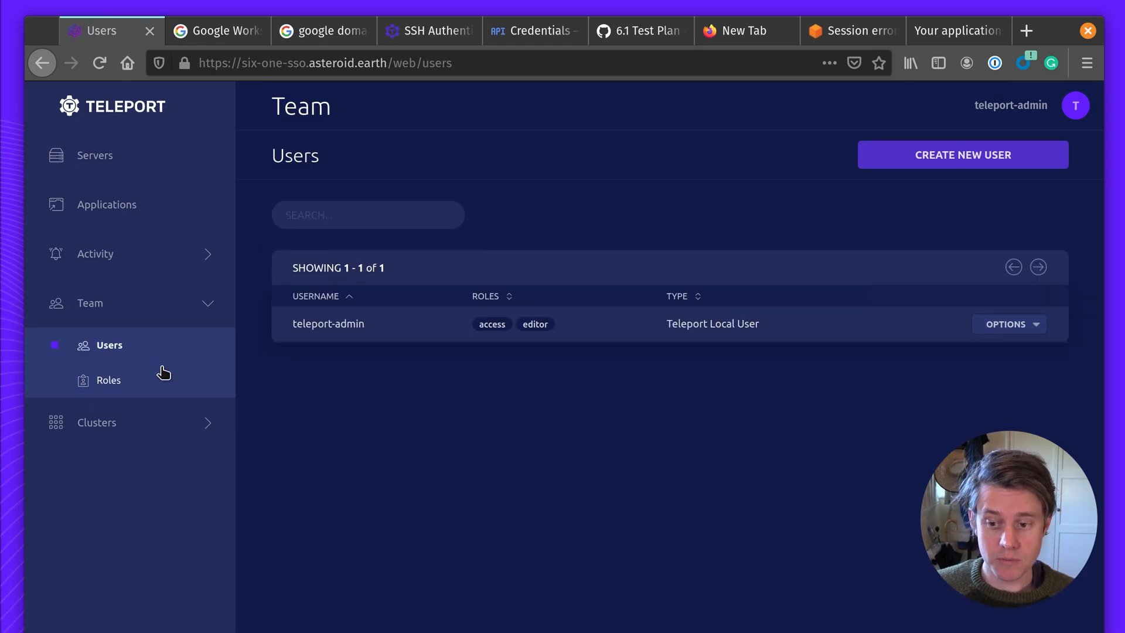
mouse_move(159, 391)
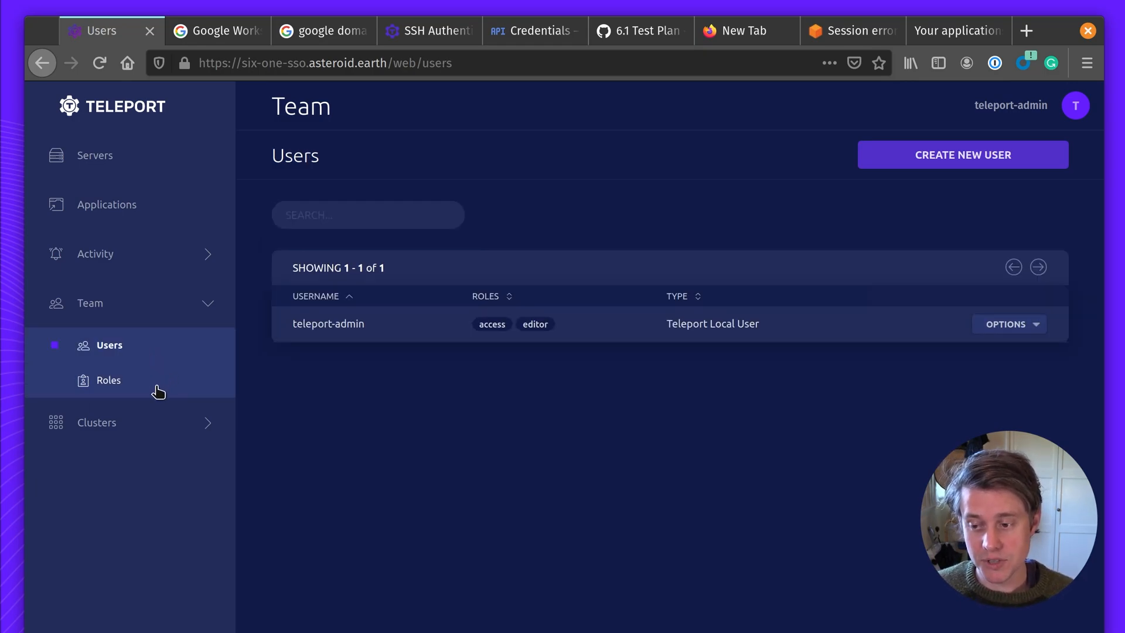
click(108, 380)
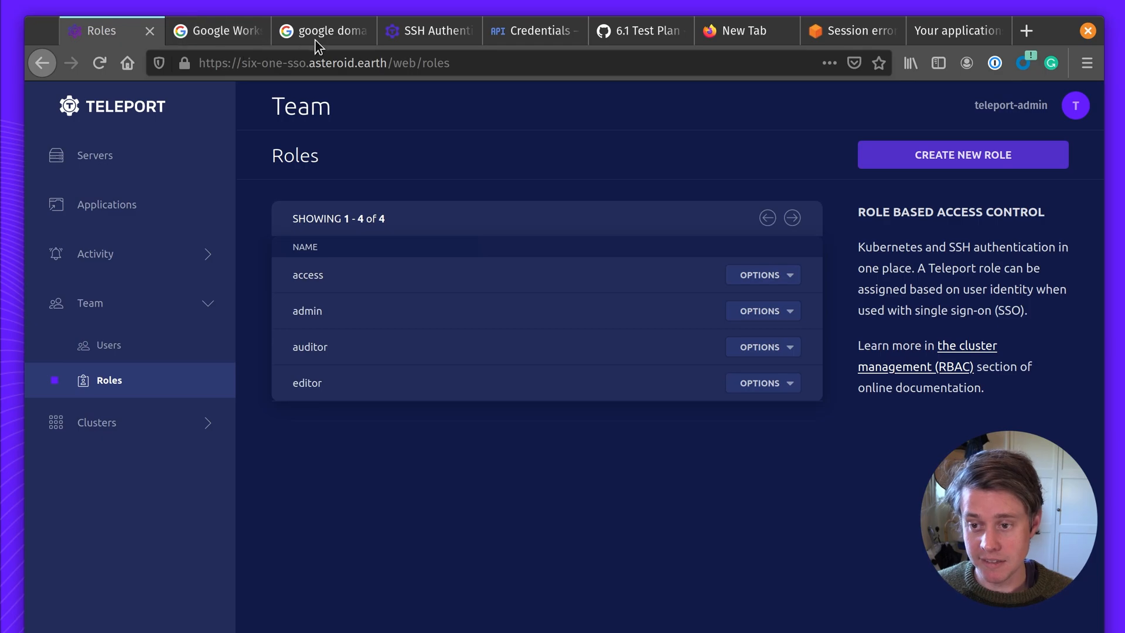
mouse_move(412, 47)
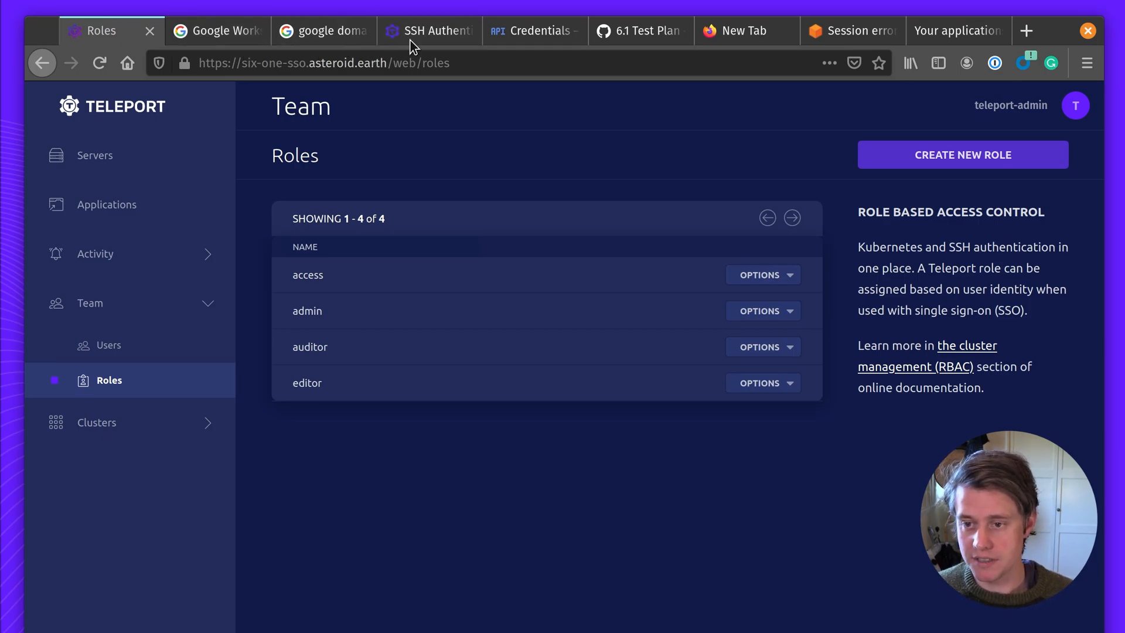
Step: Follow the guide's developers.google.com OpenID Connect link through to the API Console Credentials page
click(428, 31)
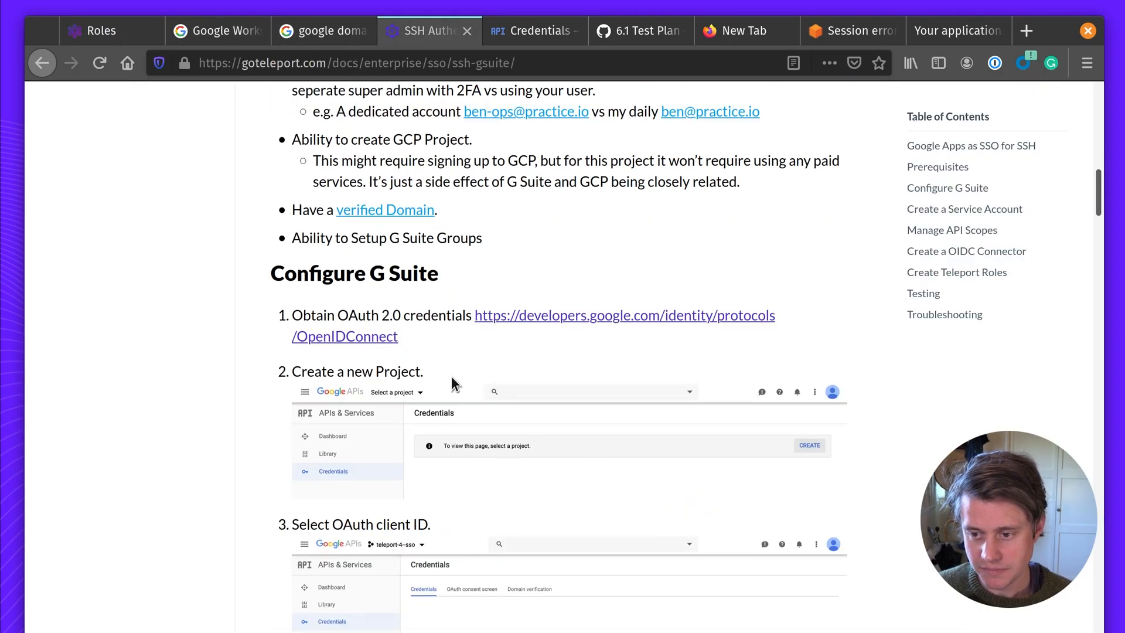
click(624, 316)
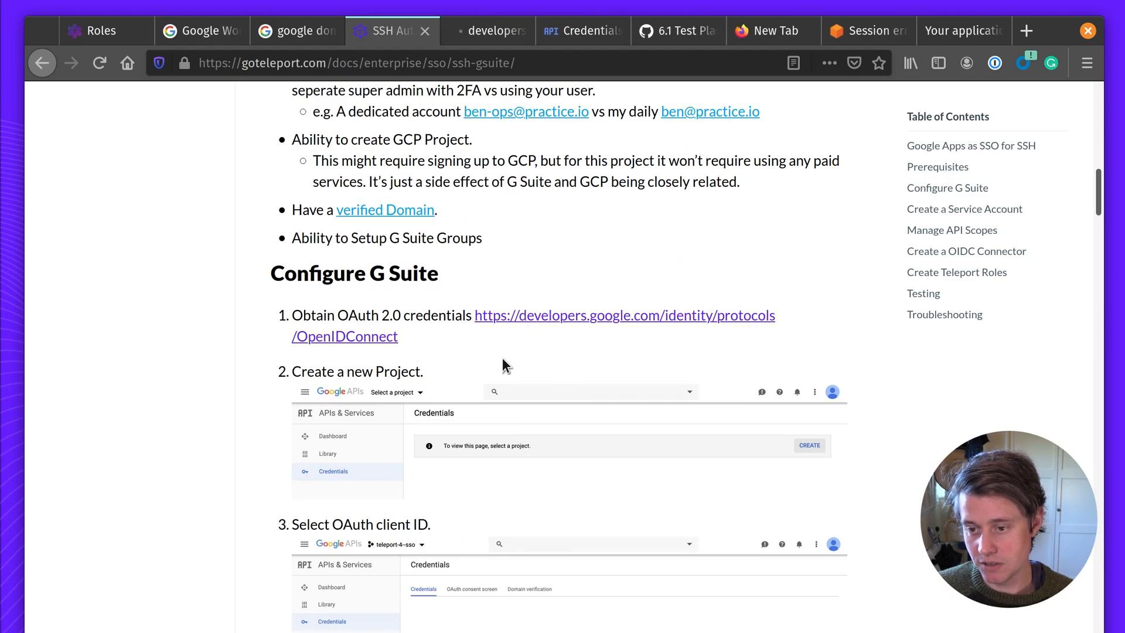
click(623, 315)
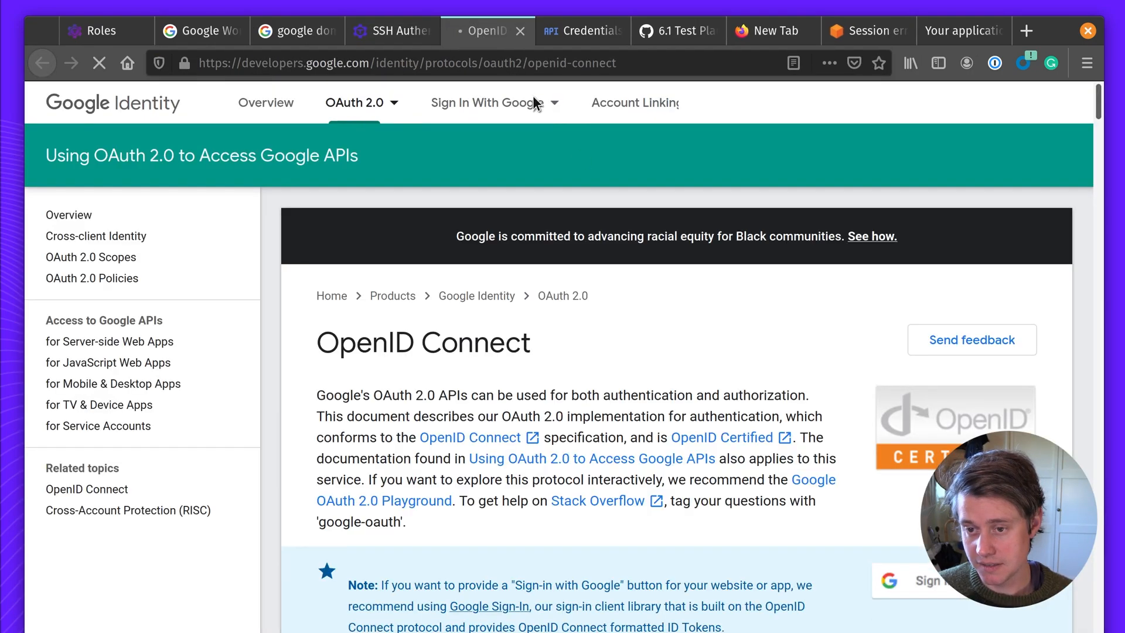
scroll(down, 3)
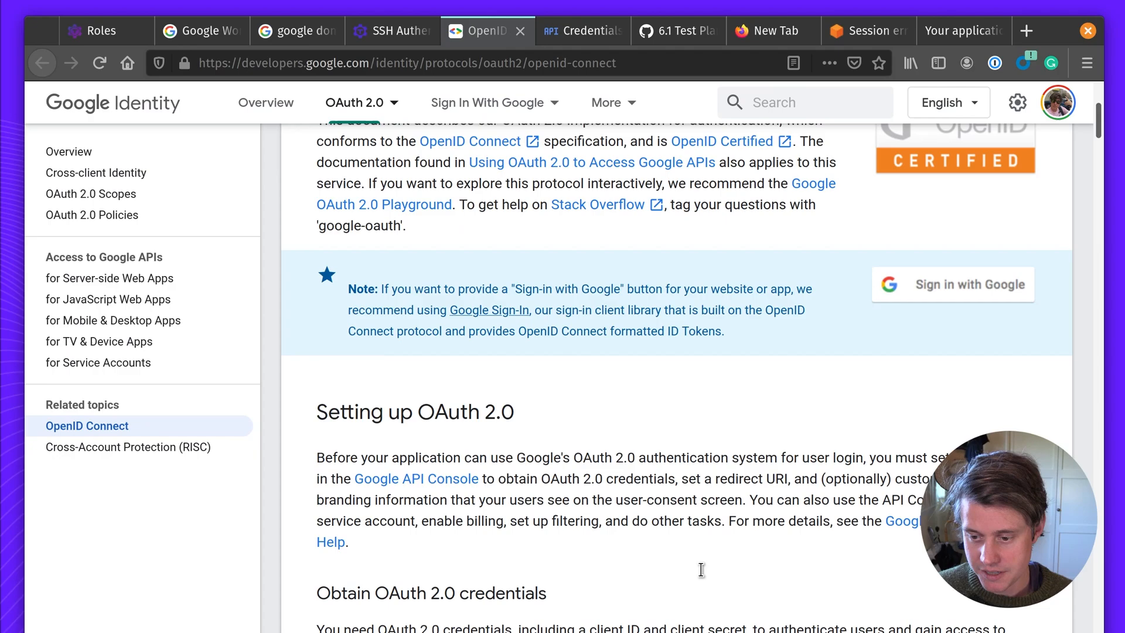
scroll(down, 3)
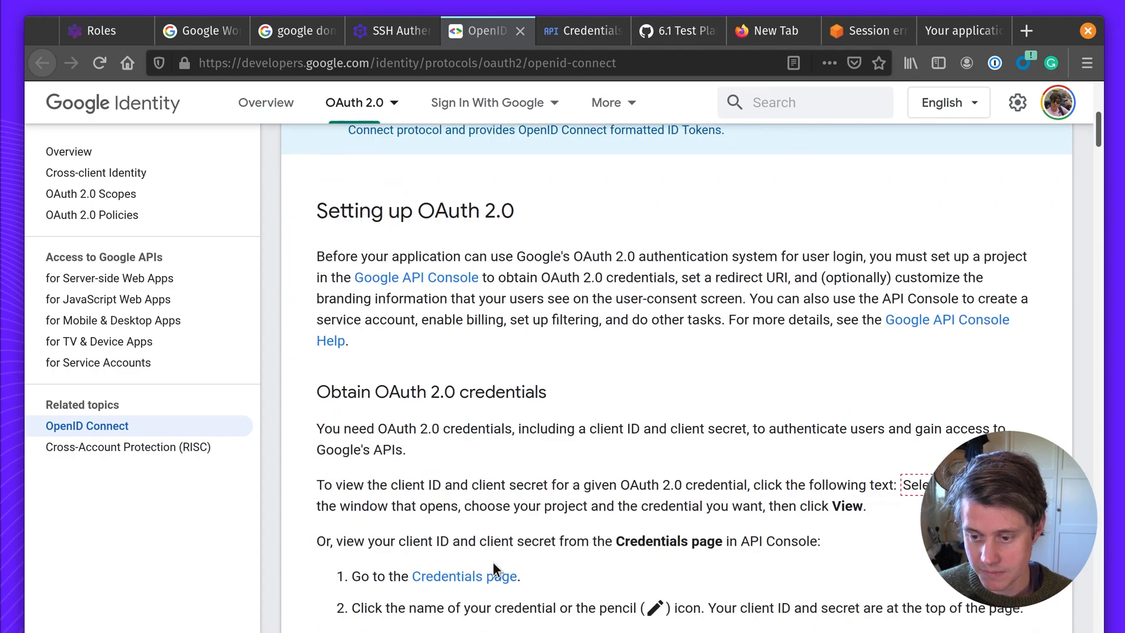
click(464, 576)
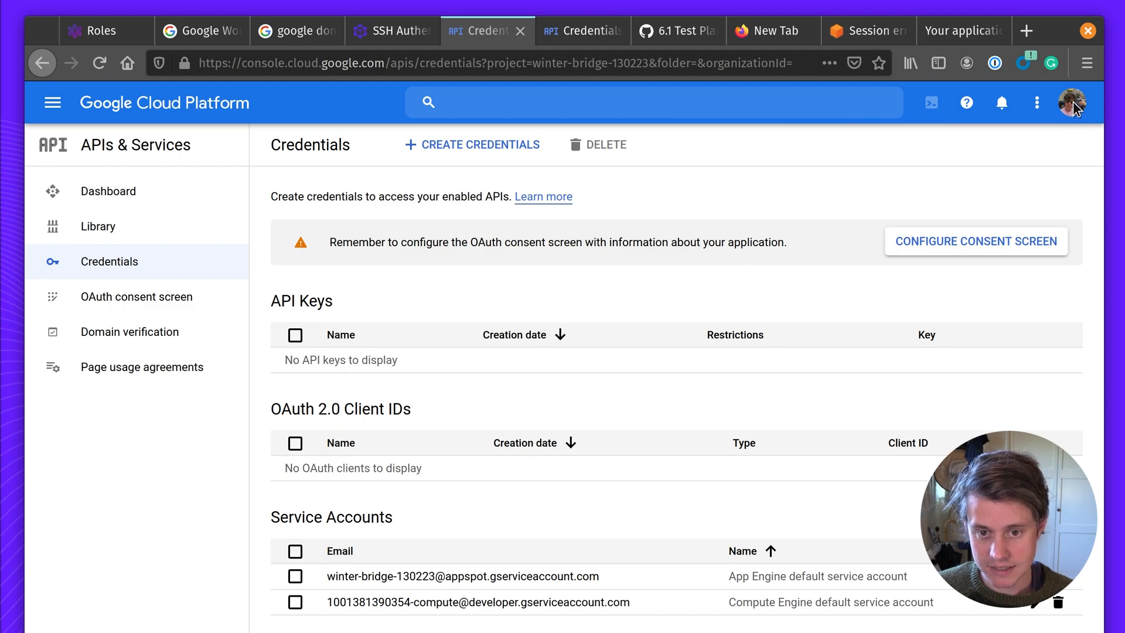
Step: Switch Google accounts, then choose Create Credentials > OAuth client ID after checking the guide
click(1072, 102)
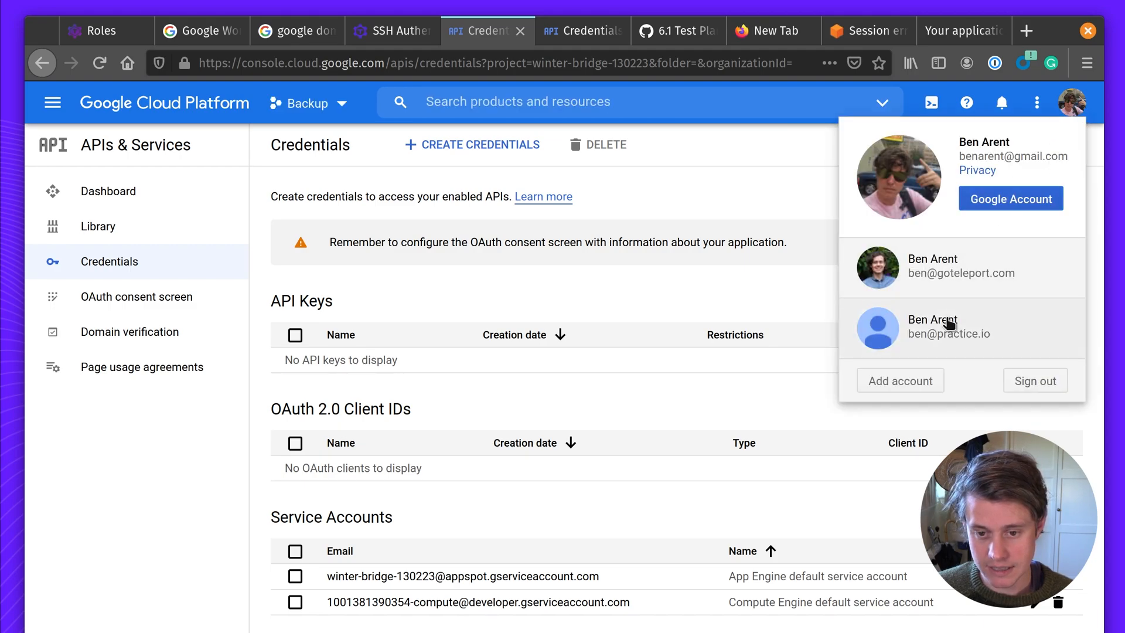
click(933, 327)
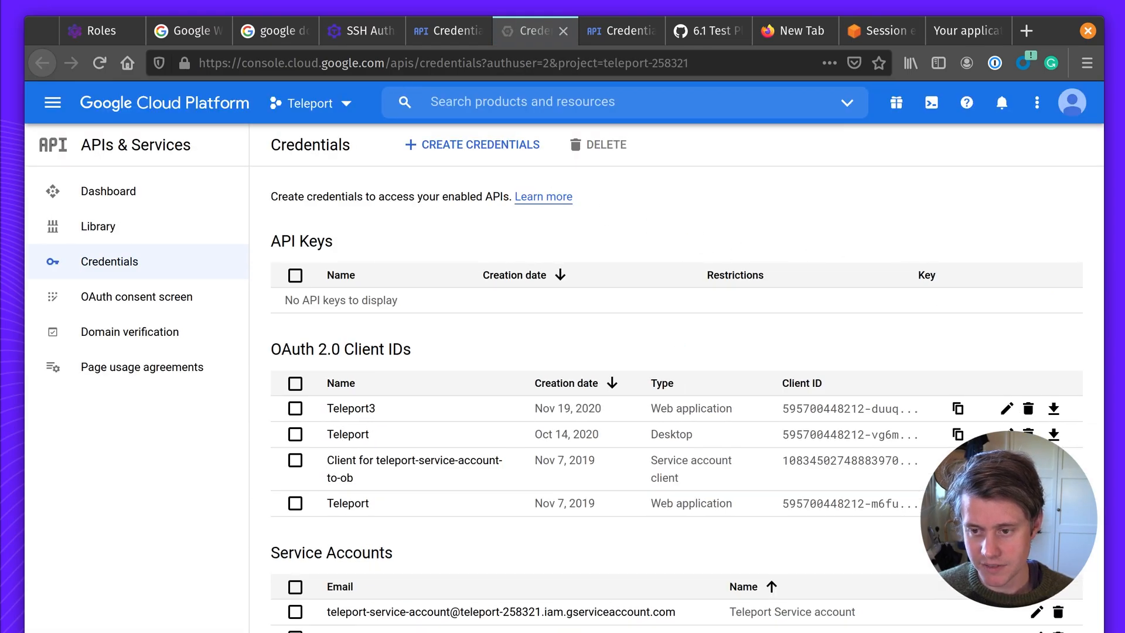
click(472, 144)
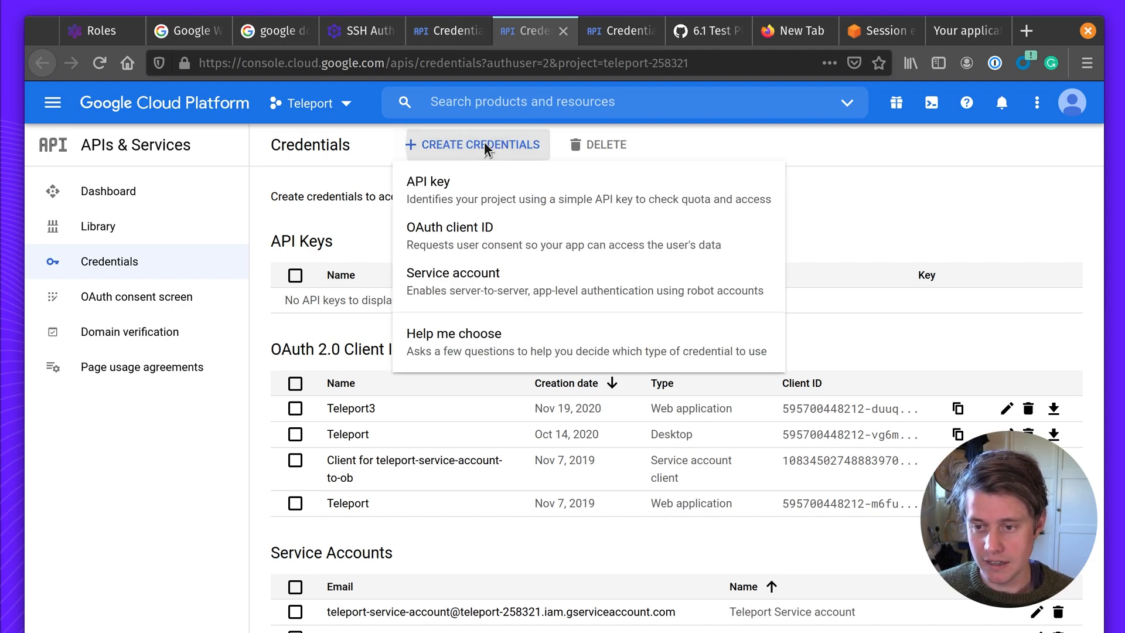
mouse_move(257, 45)
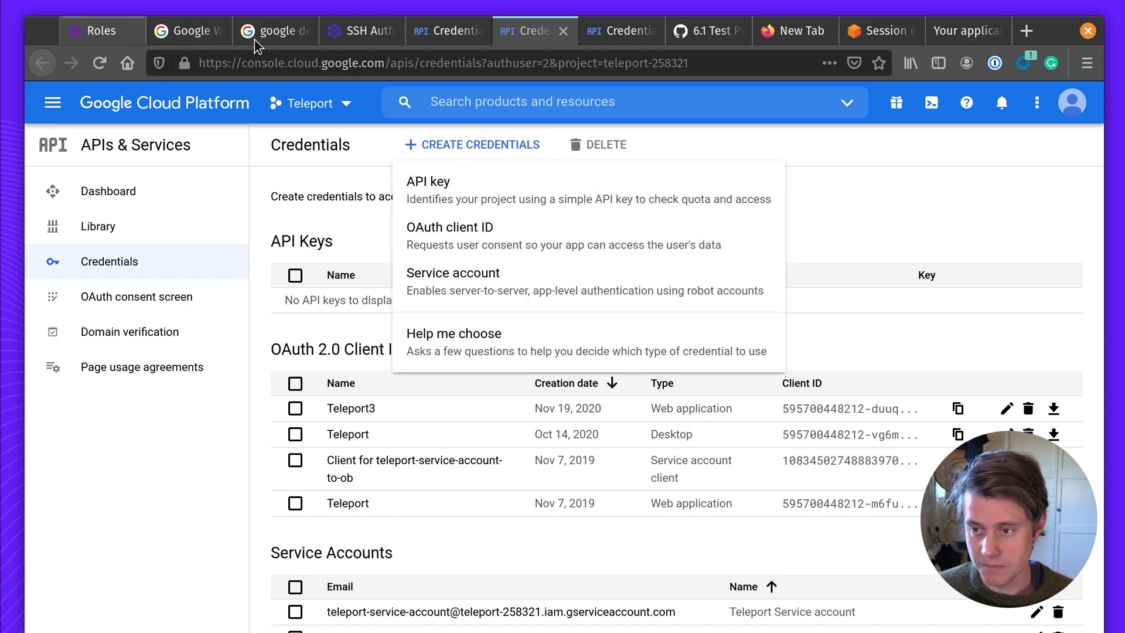
click(361, 30)
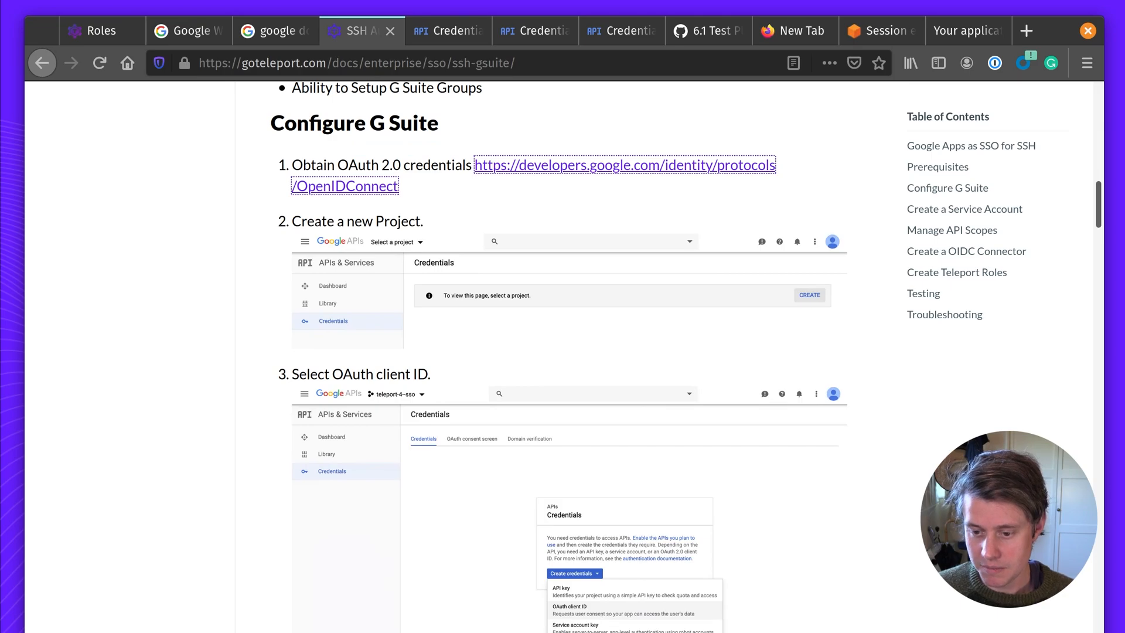
scroll(down, 3)
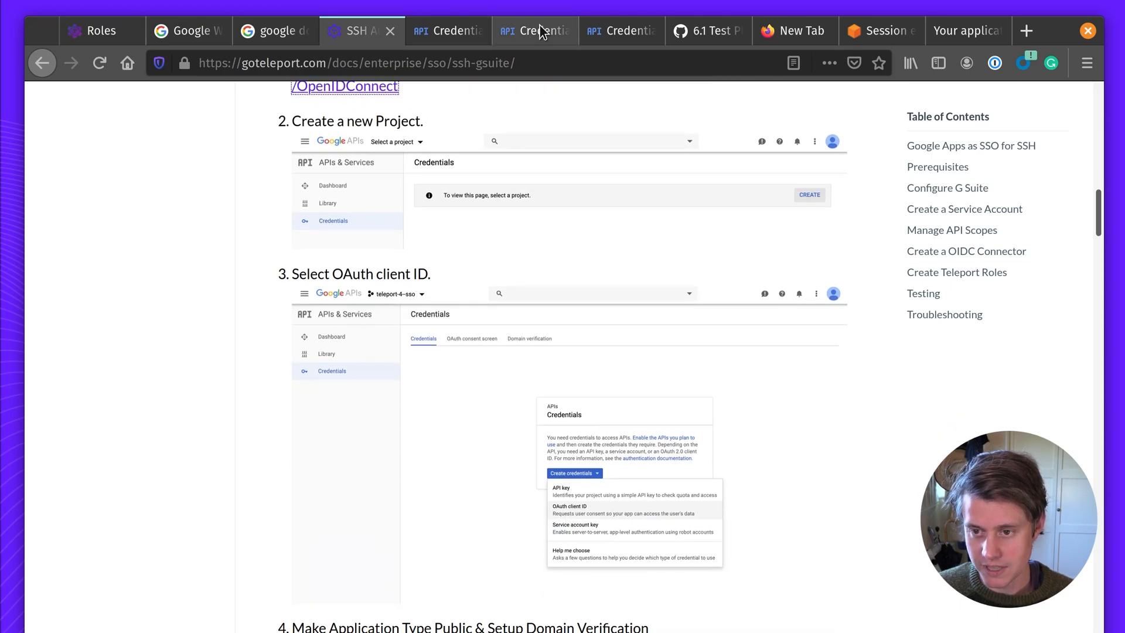
click(534, 30)
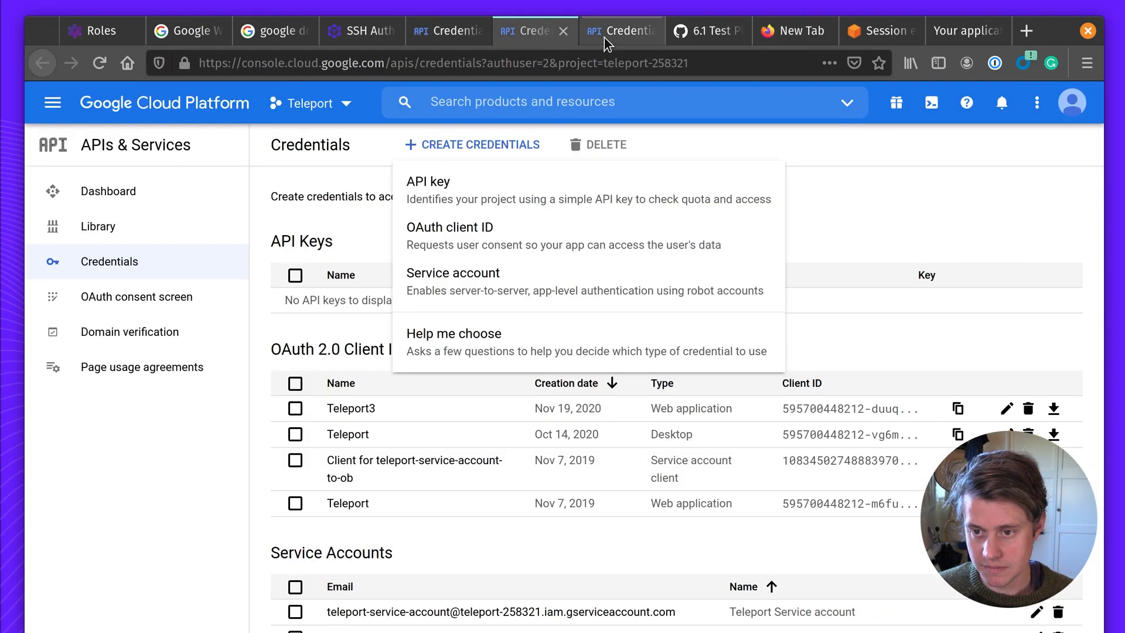
click(449, 227)
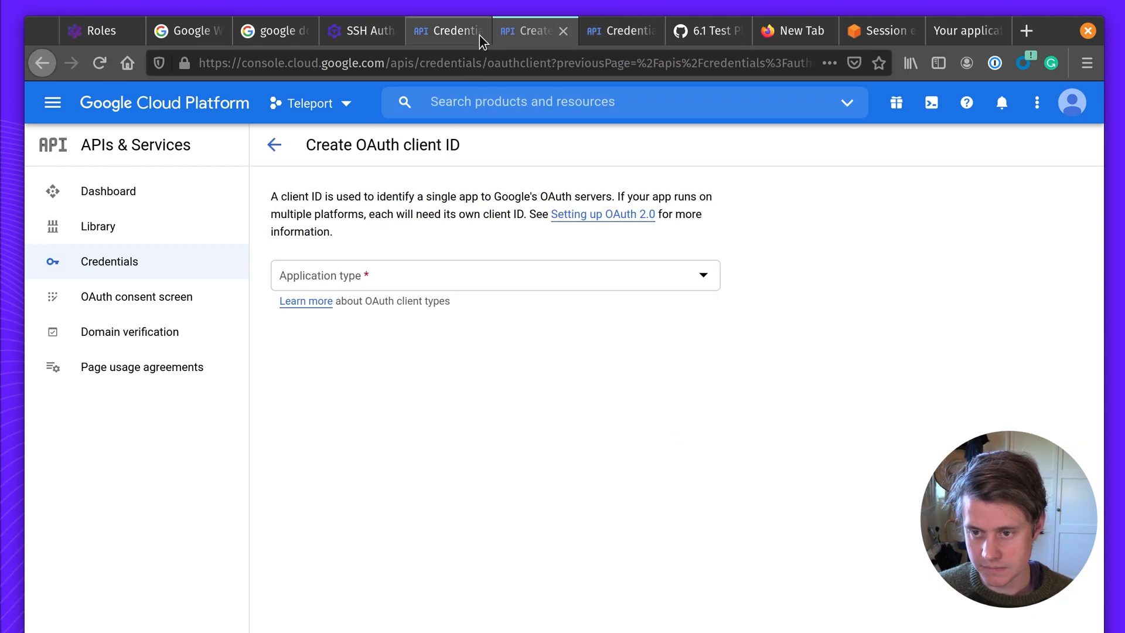
Step: Make the OAuth client a Web application named six-one-teleport and check the guide's redirect URL
click(493, 275)
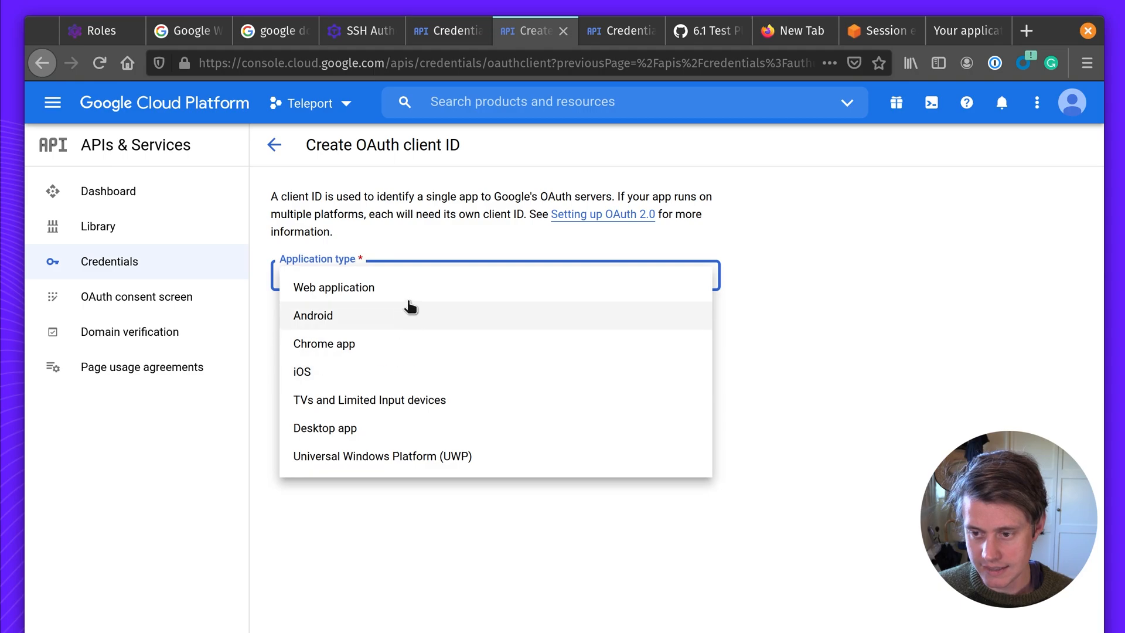
click(333, 287)
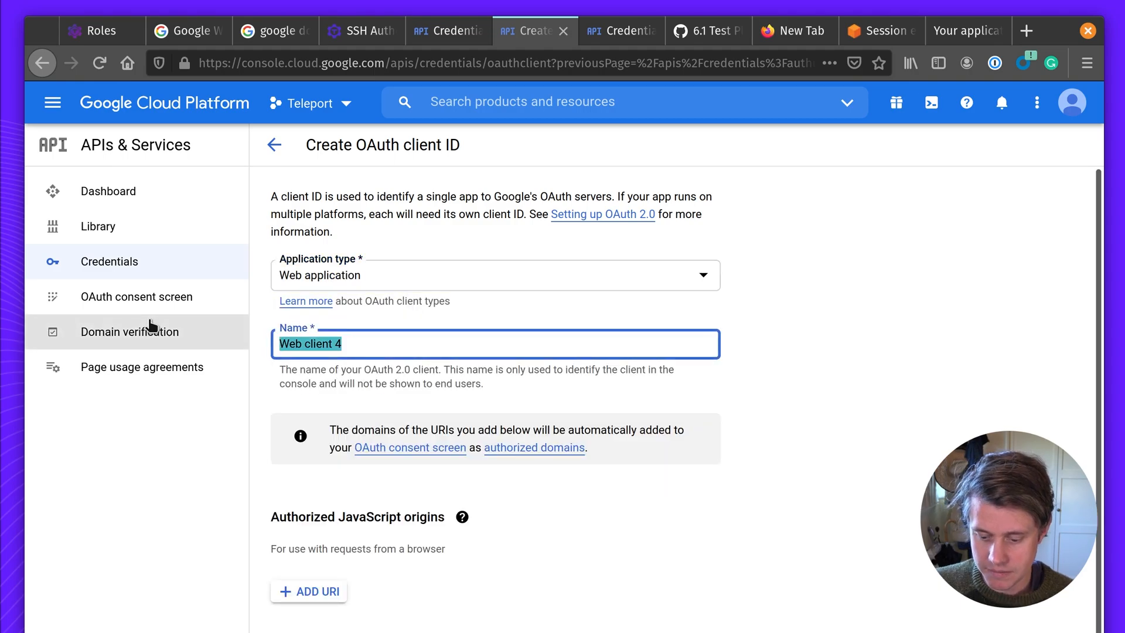
text(six-)
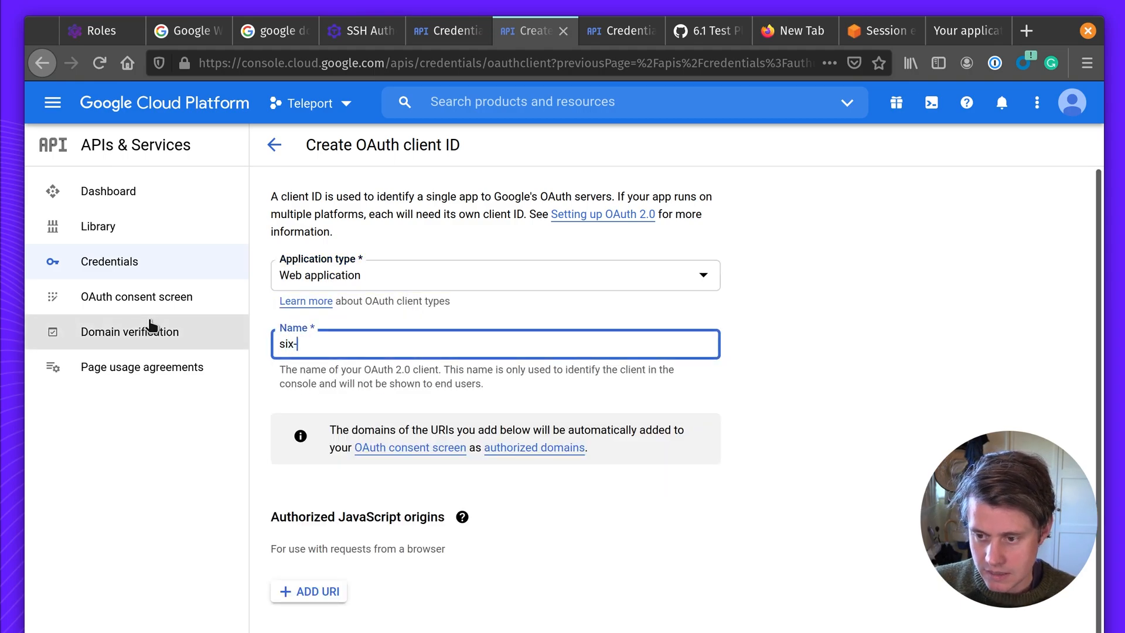
text(one-teleport)
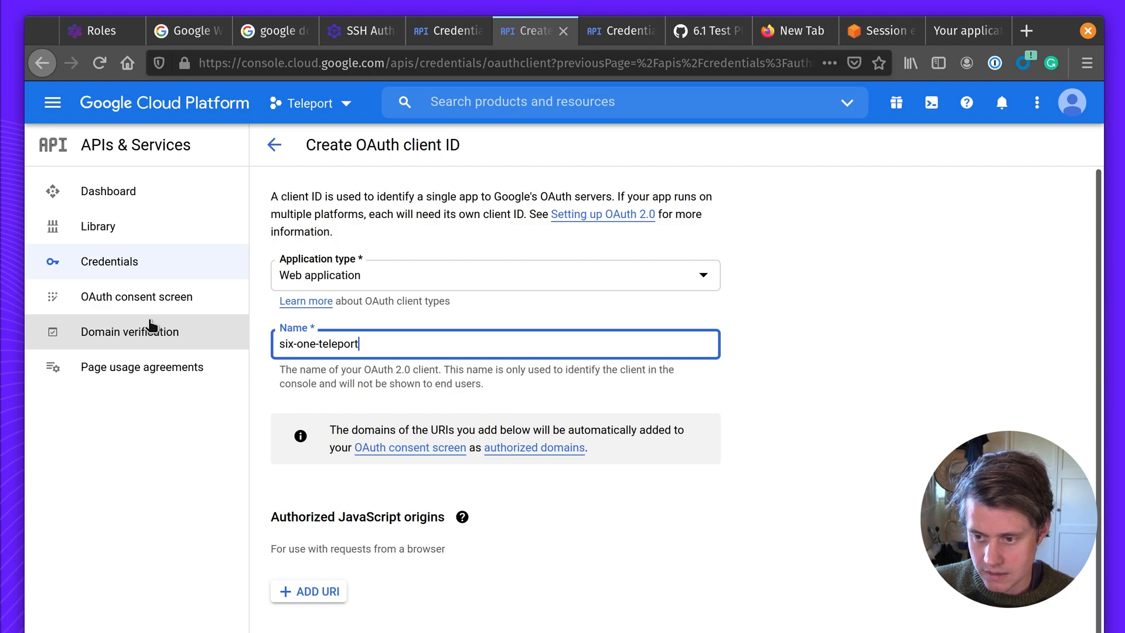
scroll(down, 3)
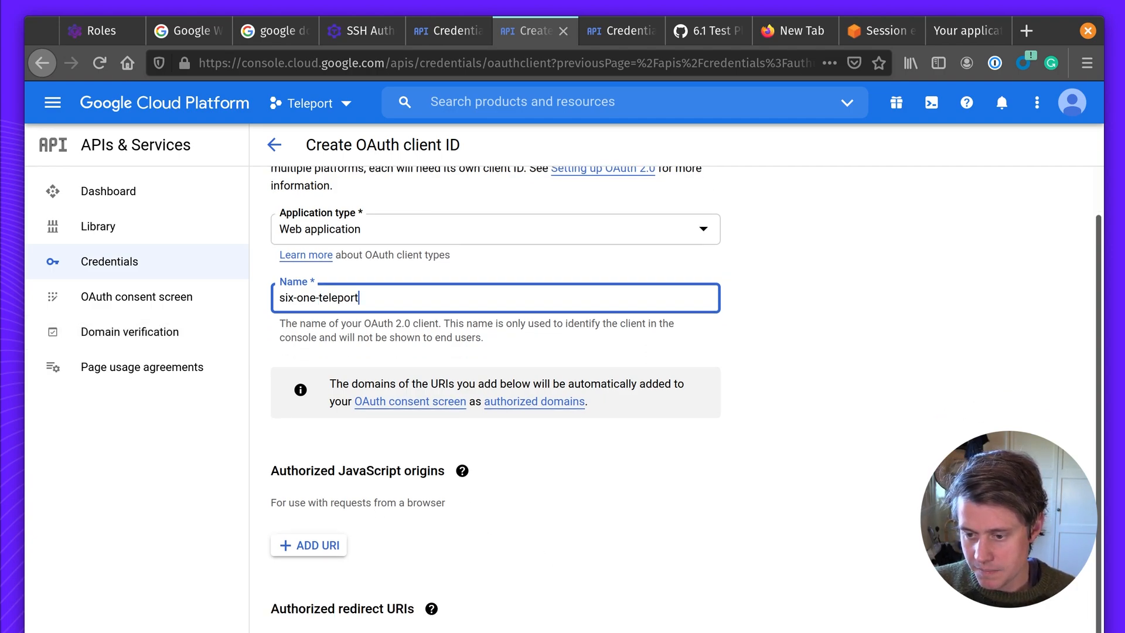
mouse_move(393, 23)
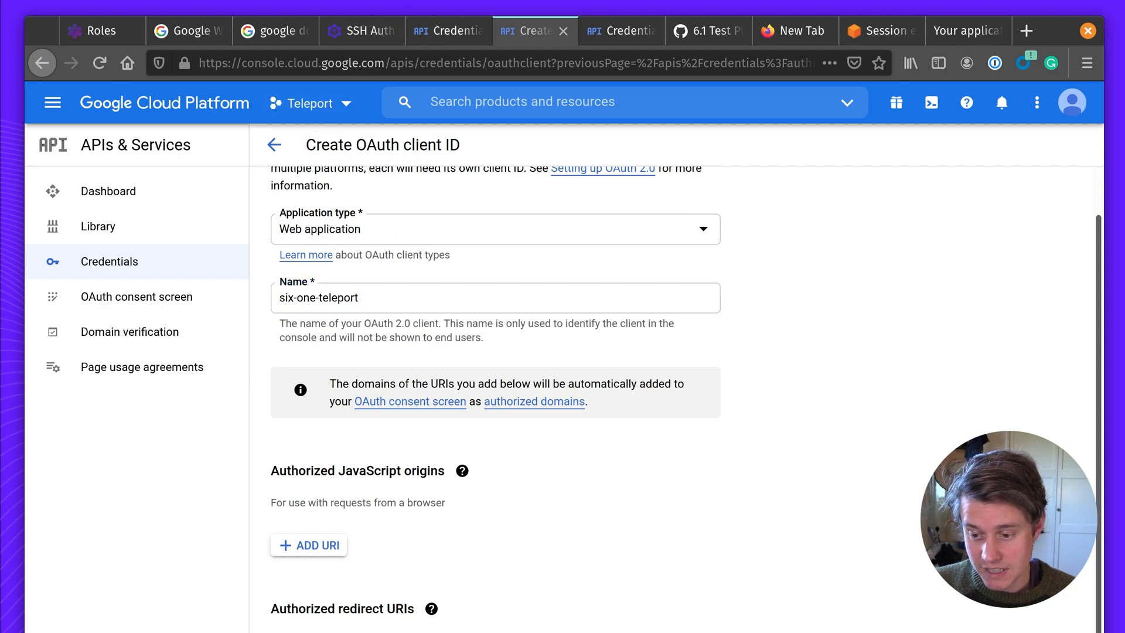
scroll(down, 3)
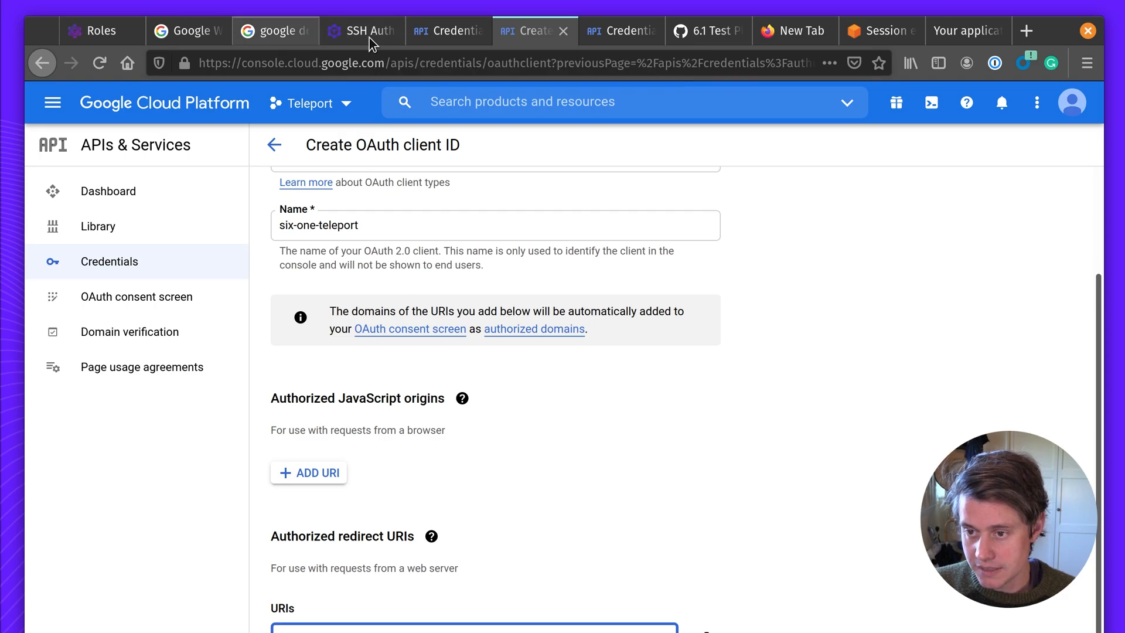
click(362, 30)
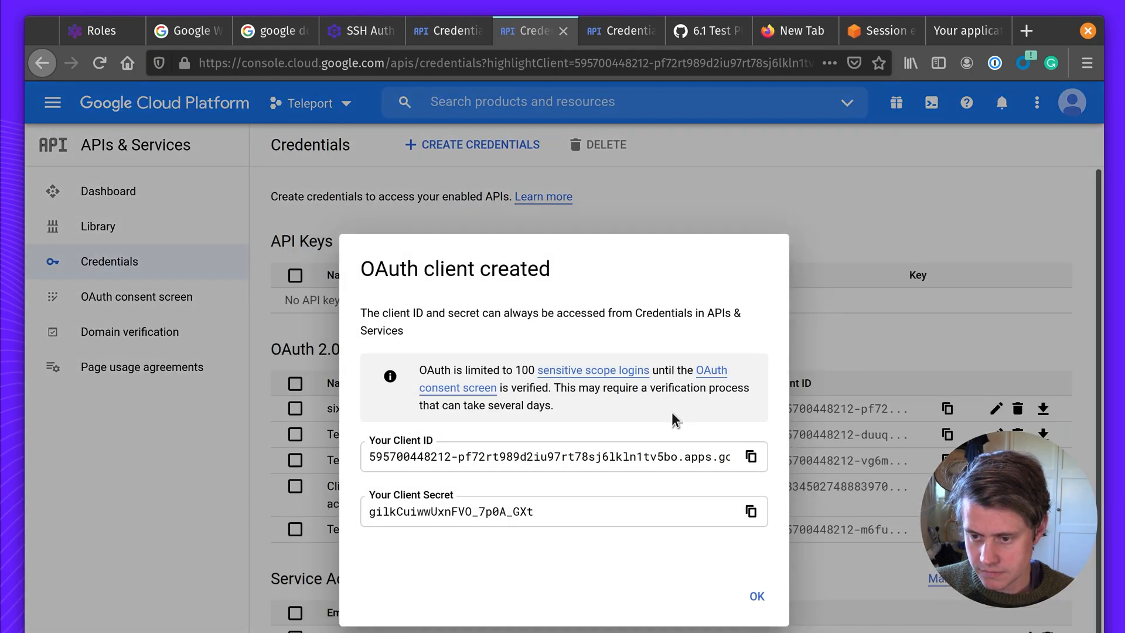
Step: Copy the six-one-teleport client ID, dismiss the notice, and go to Domain verification
triple_click(560, 457)
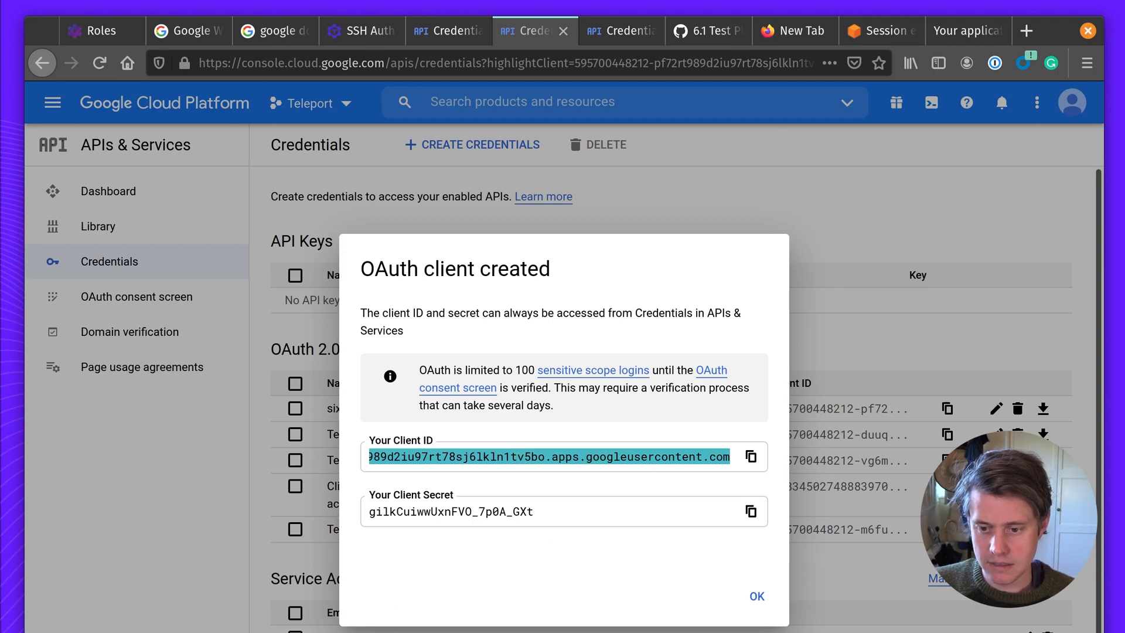
mouse_move(942, 323)
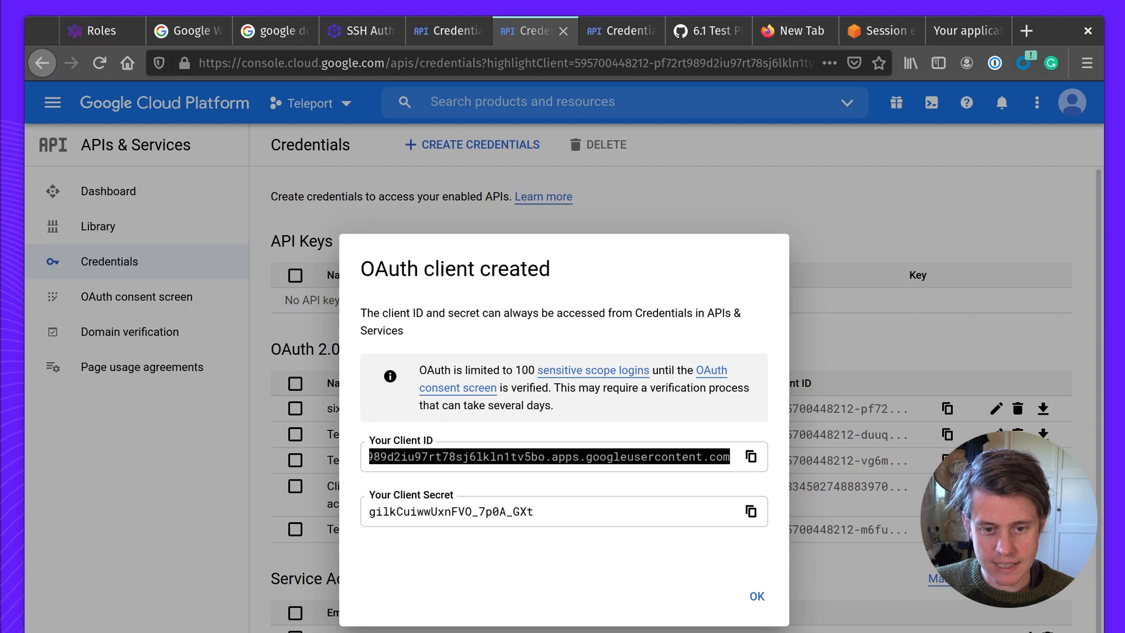
click(755, 597)
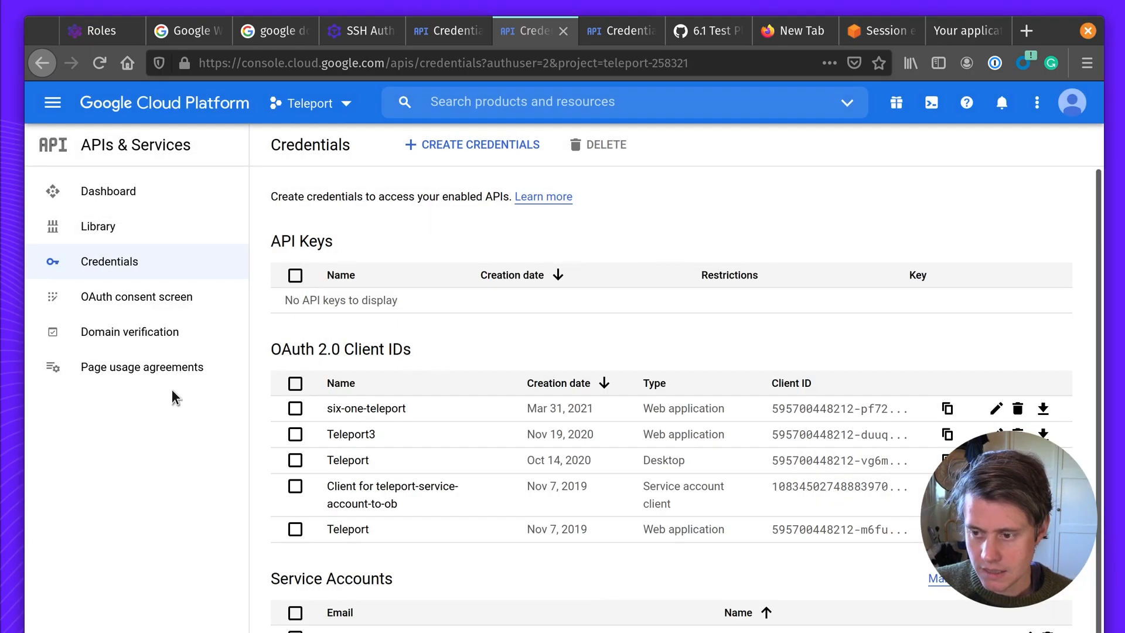
click(129, 331)
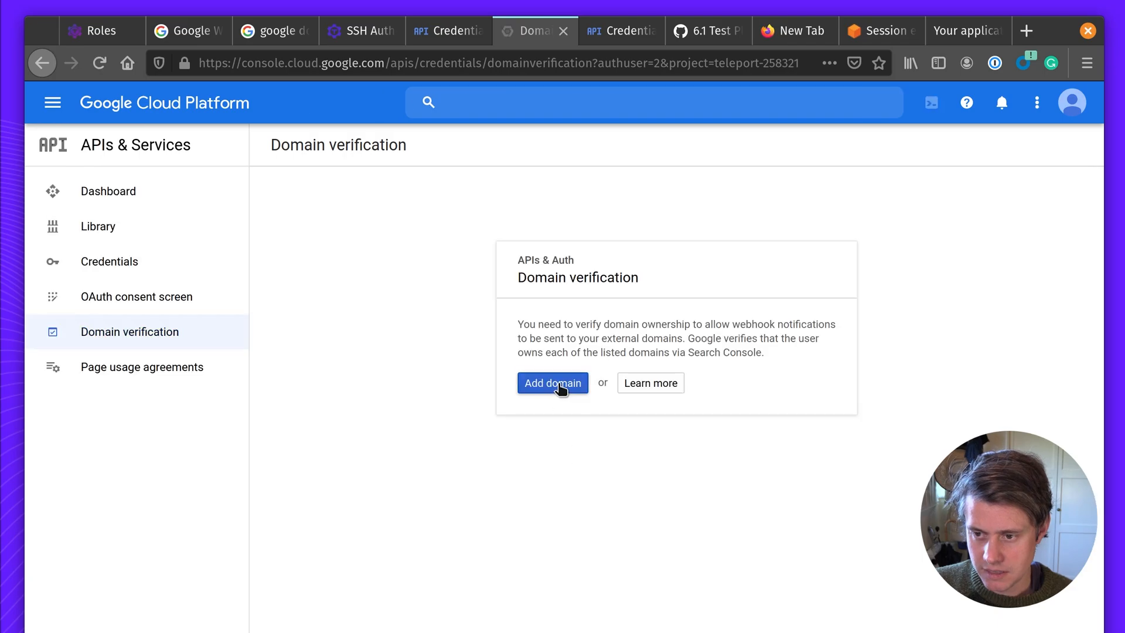
Step: Submit asteroid.earth as a domain property in Google Search Console
click(553, 382)
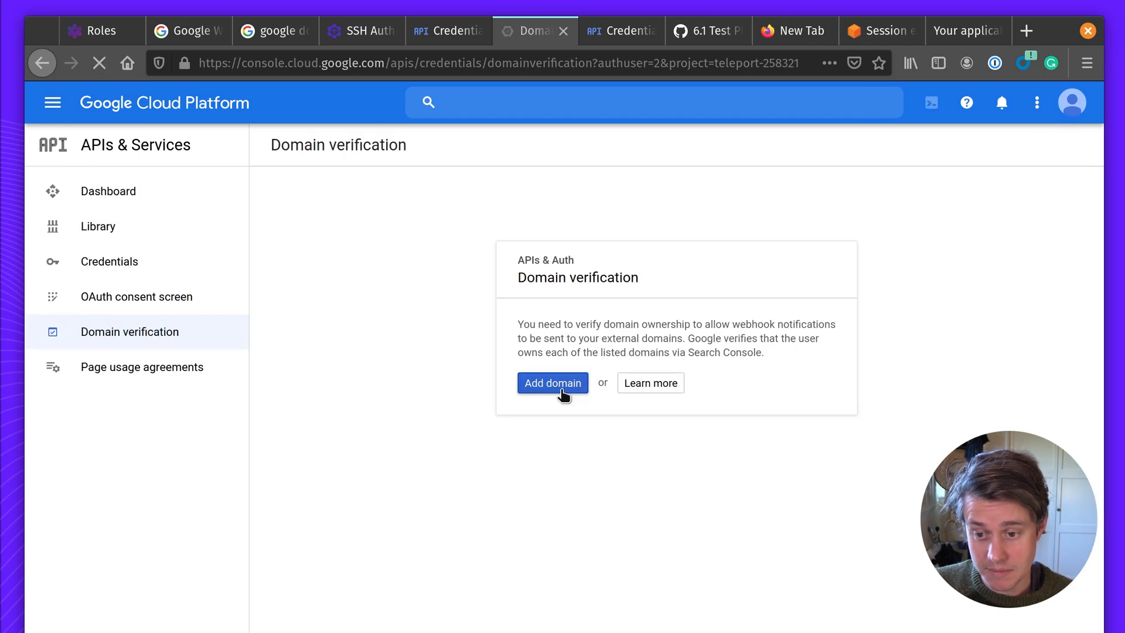
click(553, 383)
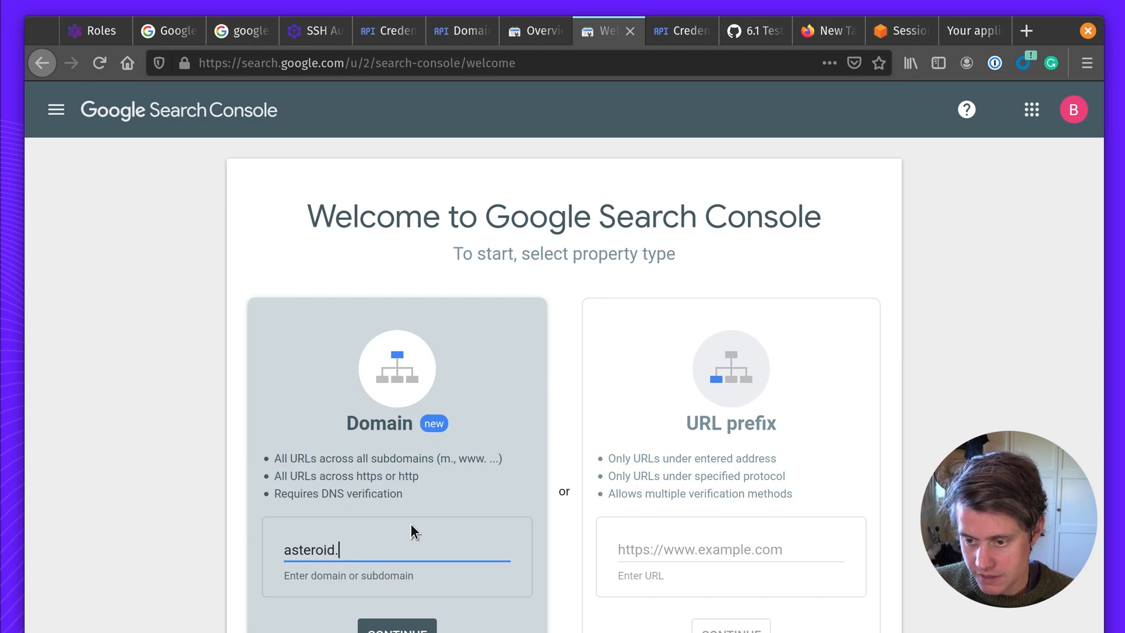
text(earth)
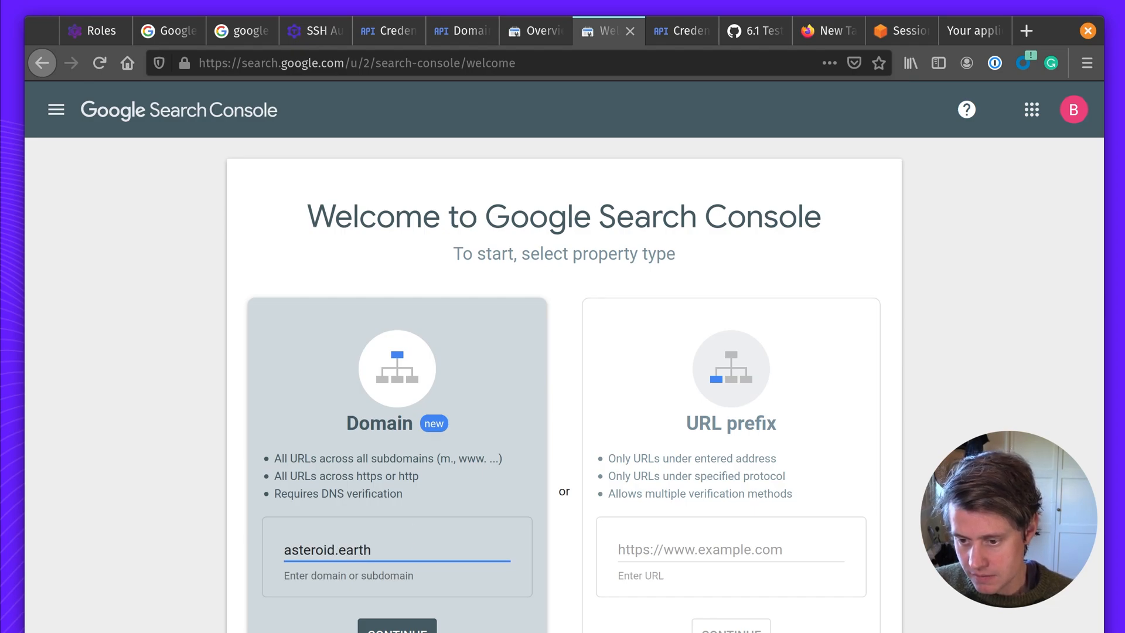
click(396, 626)
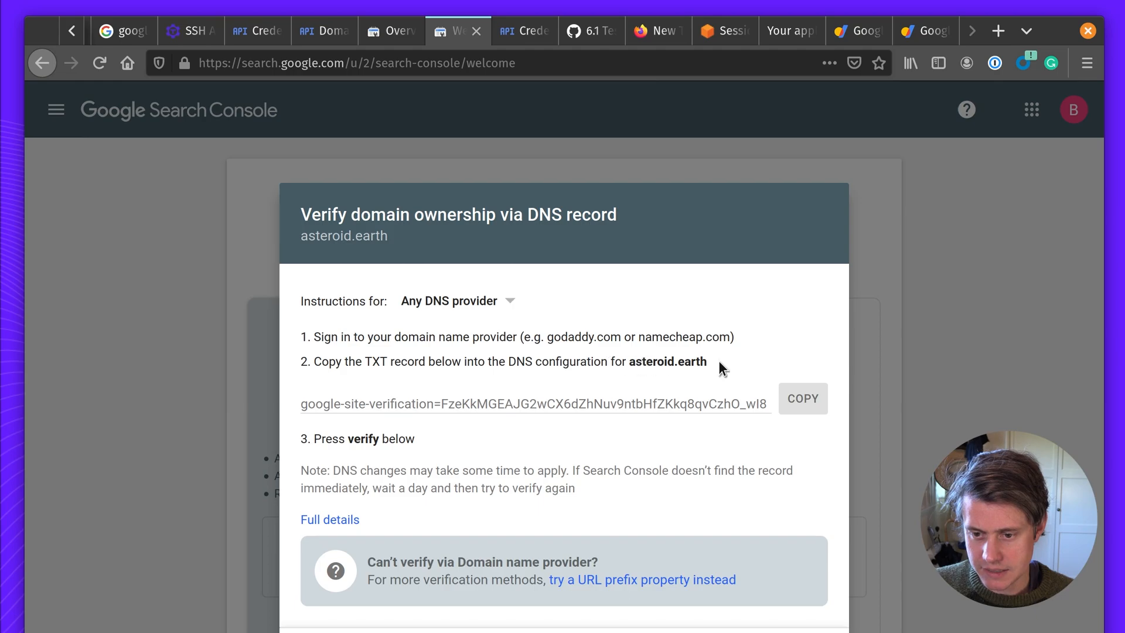
mouse_move(981, 54)
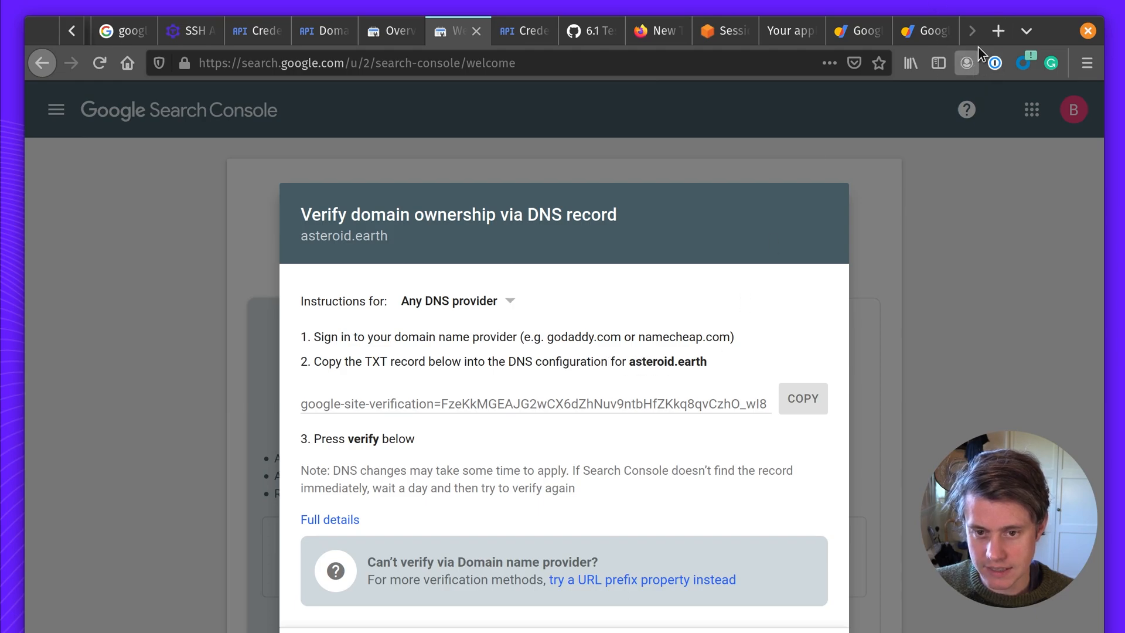
Step: Check asteroid.earth's DNS settings, get ownership verified, and return to the Cloud project
click(924, 30)
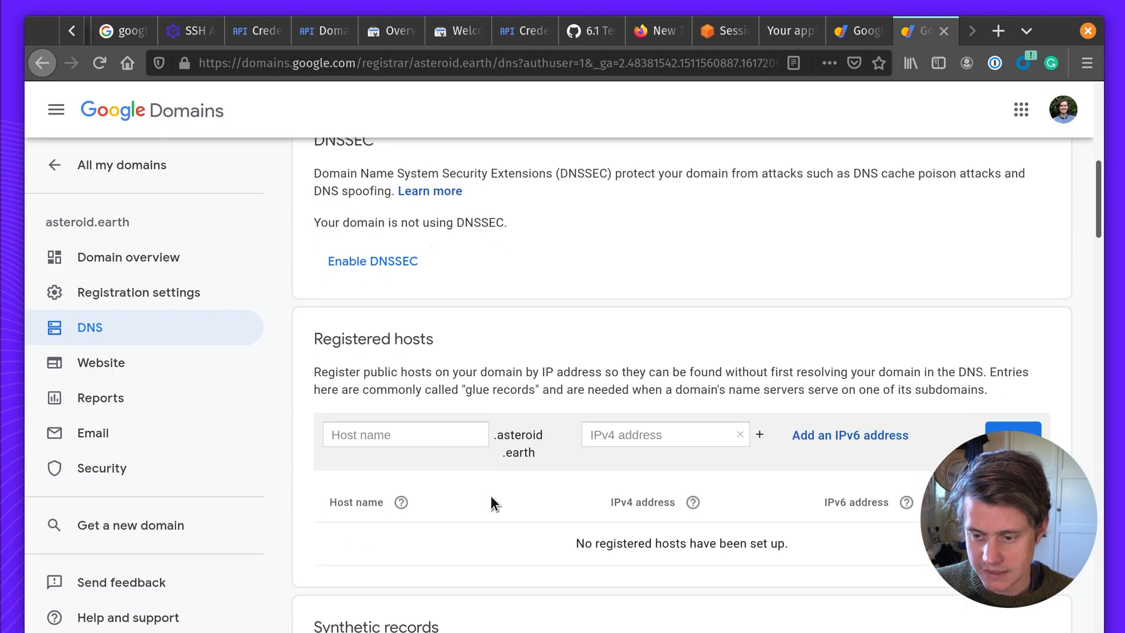
click(457, 31)
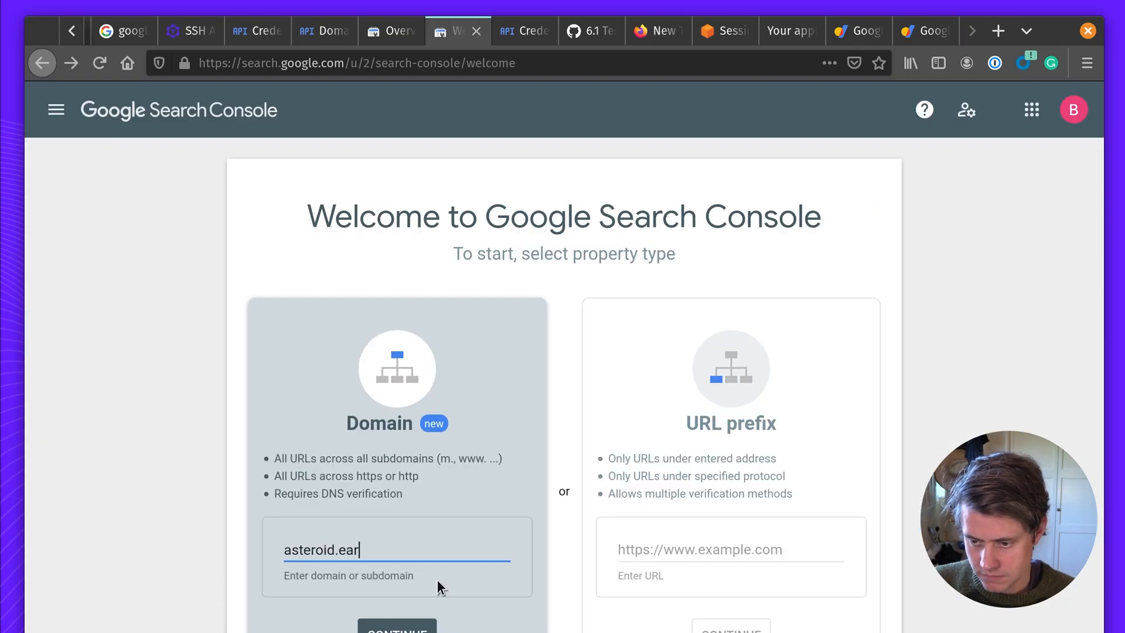
click(396, 628)
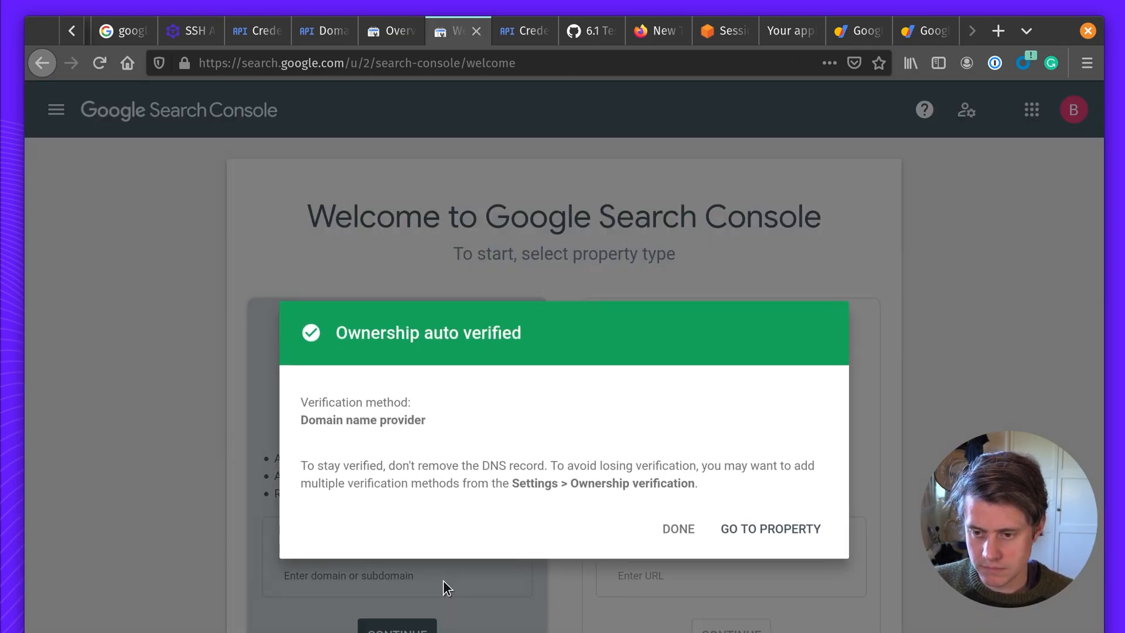
mouse_move(667, 450)
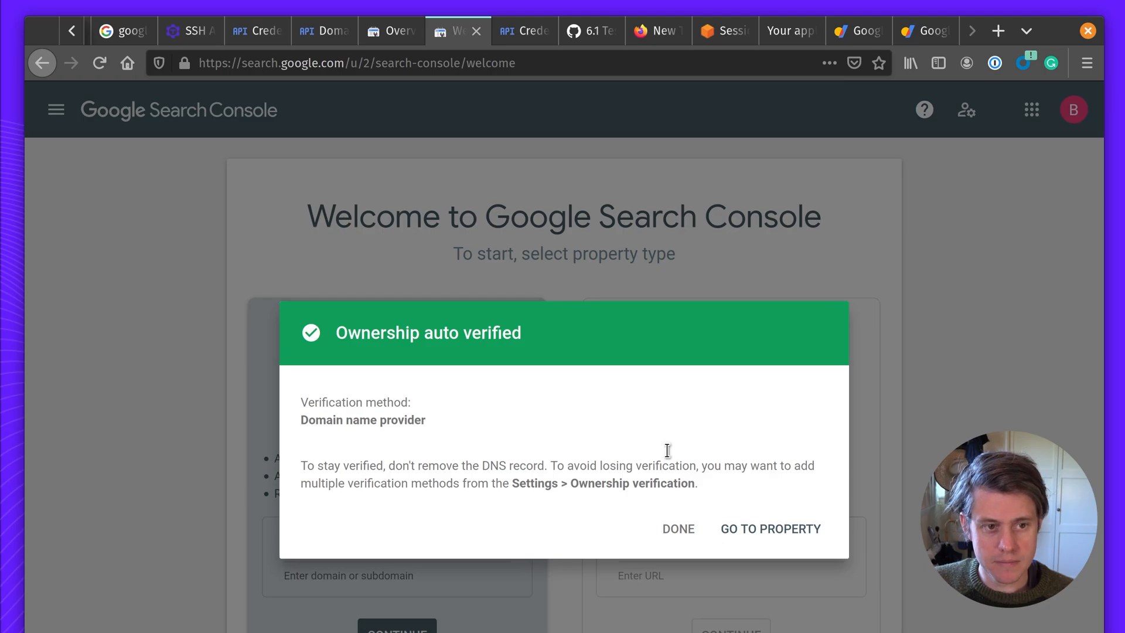
click(677, 529)
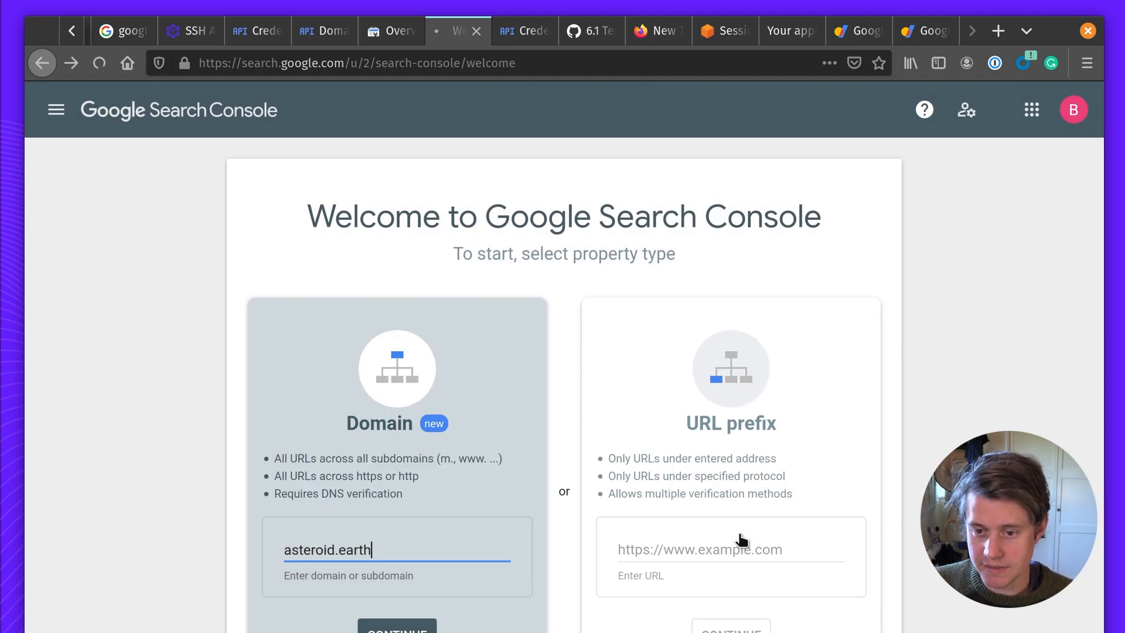
click(256, 31)
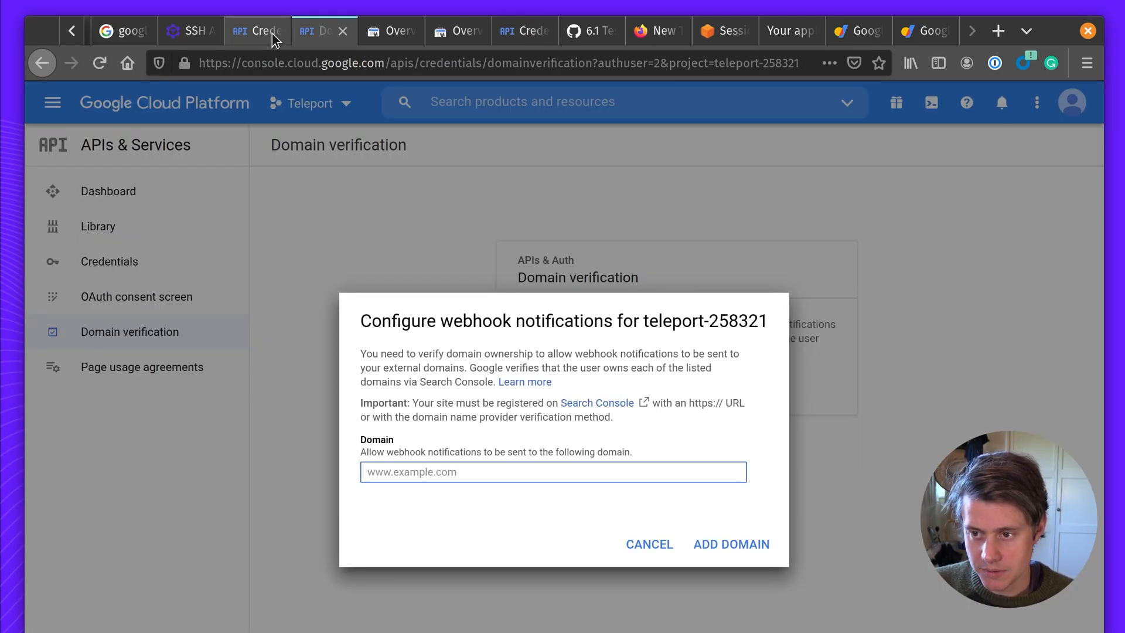
Step: Copy the Teleport site address and add it as an allowed domain
click(190, 29)
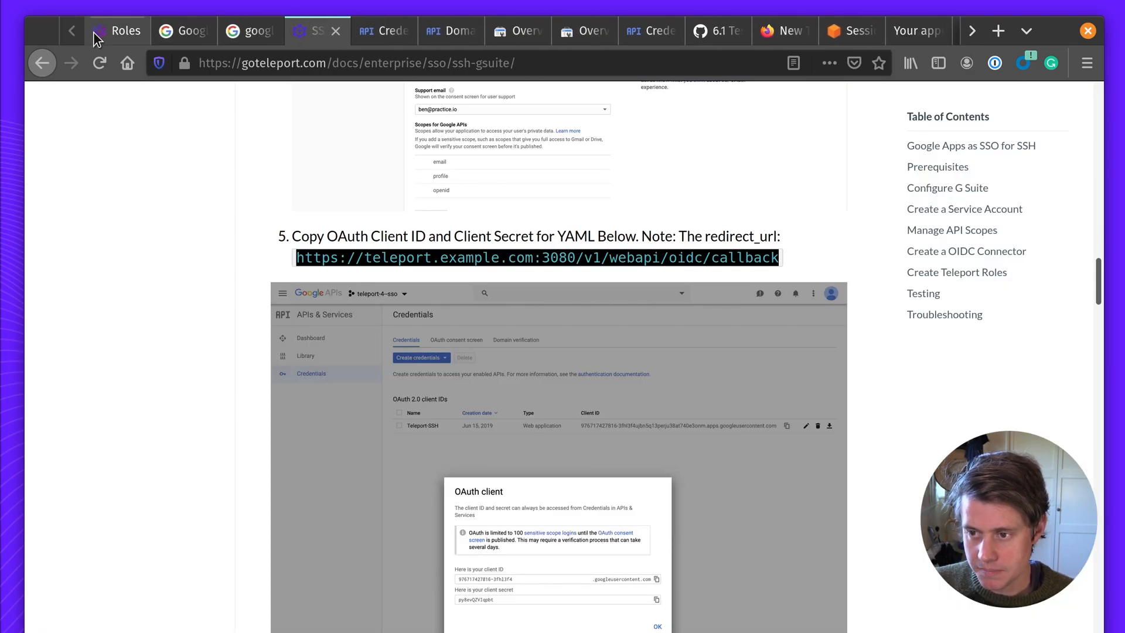
click(121, 30)
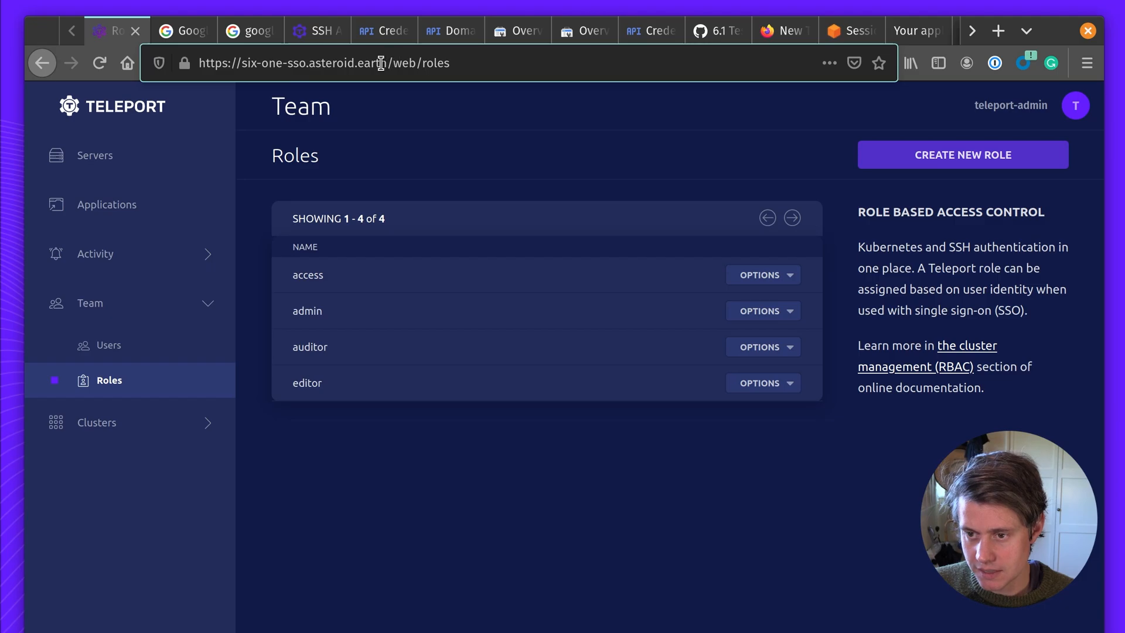
click(450, 29)
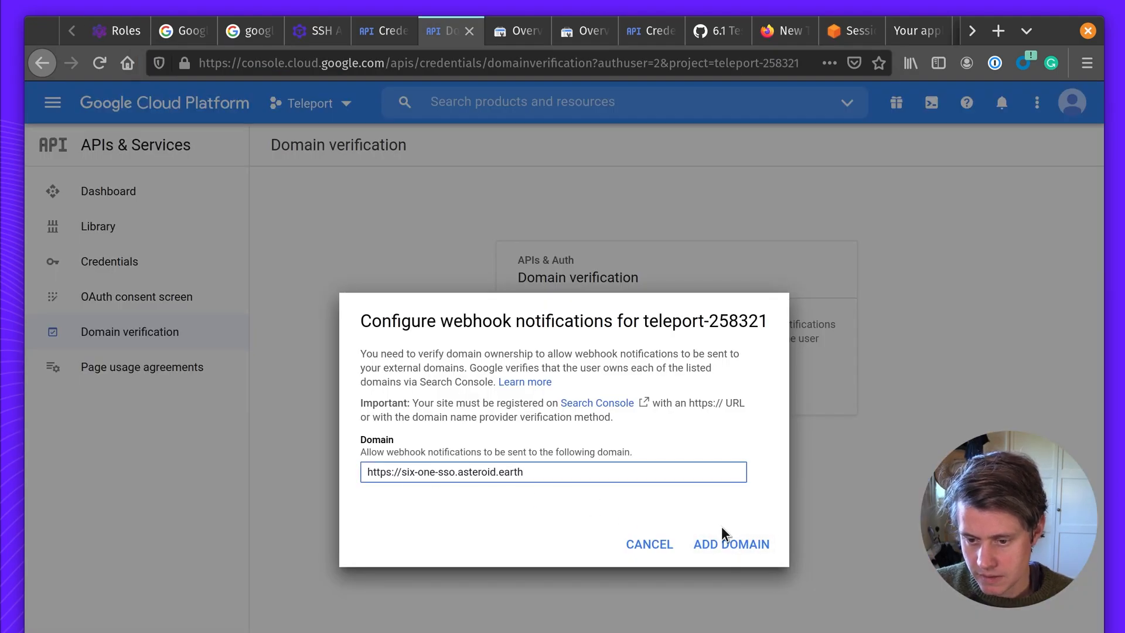
click(731, 544)
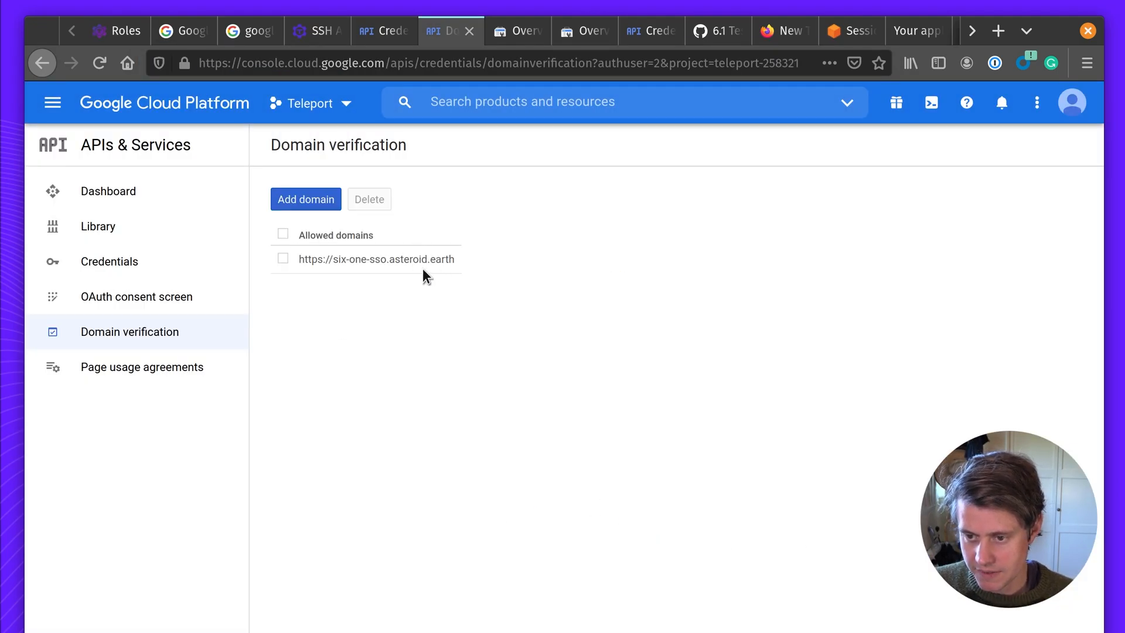
mouse_move(136, 296)
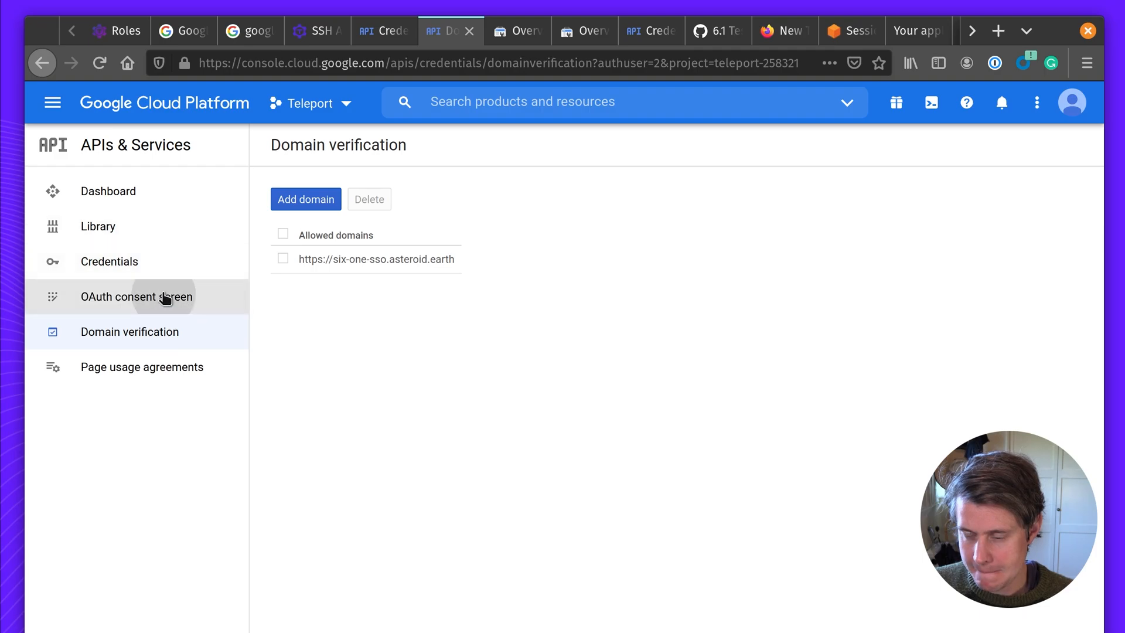
mouse_move(387, 52)
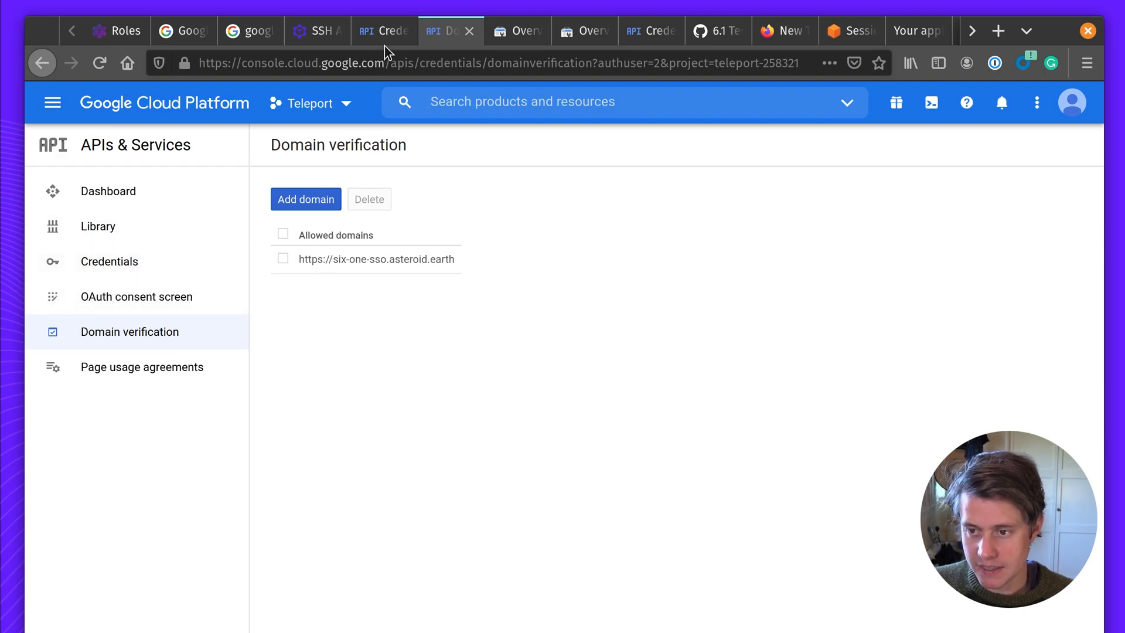
Step: Open the OAuth consent screen, then scroll the Teleport guide to Create a Service Account
click(137, 296)
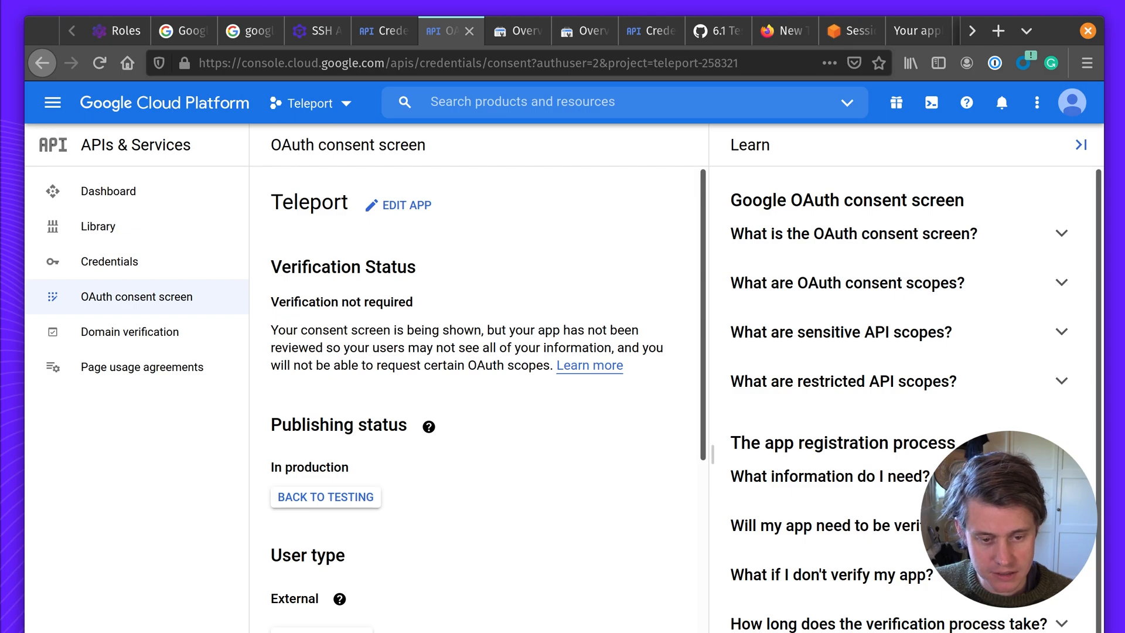
click(316, 30)
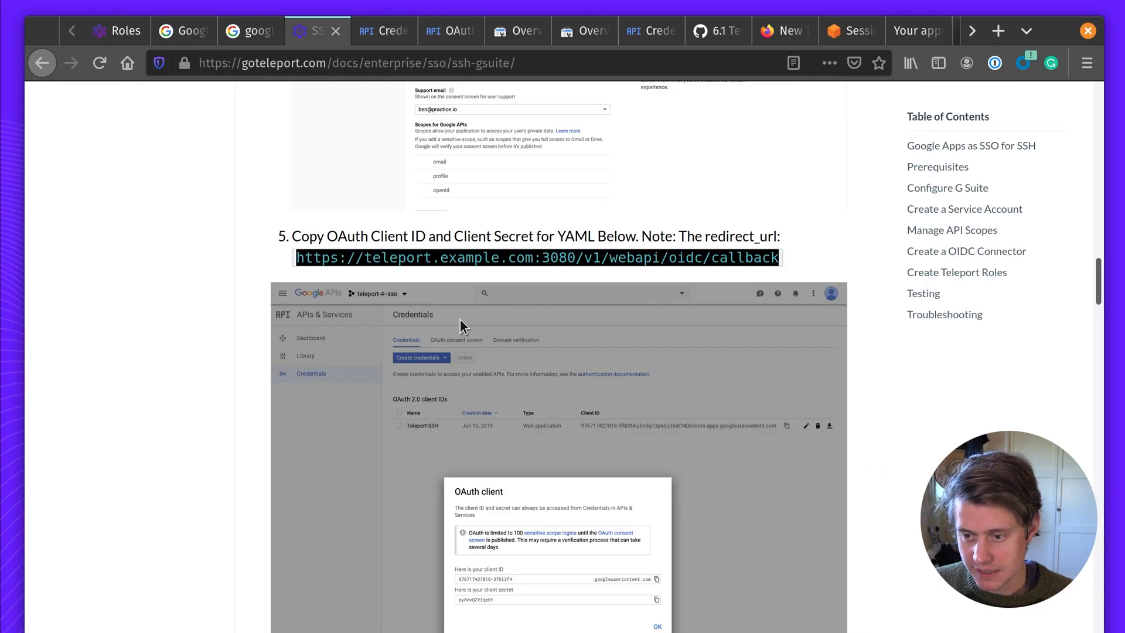
scroll(down, 3)
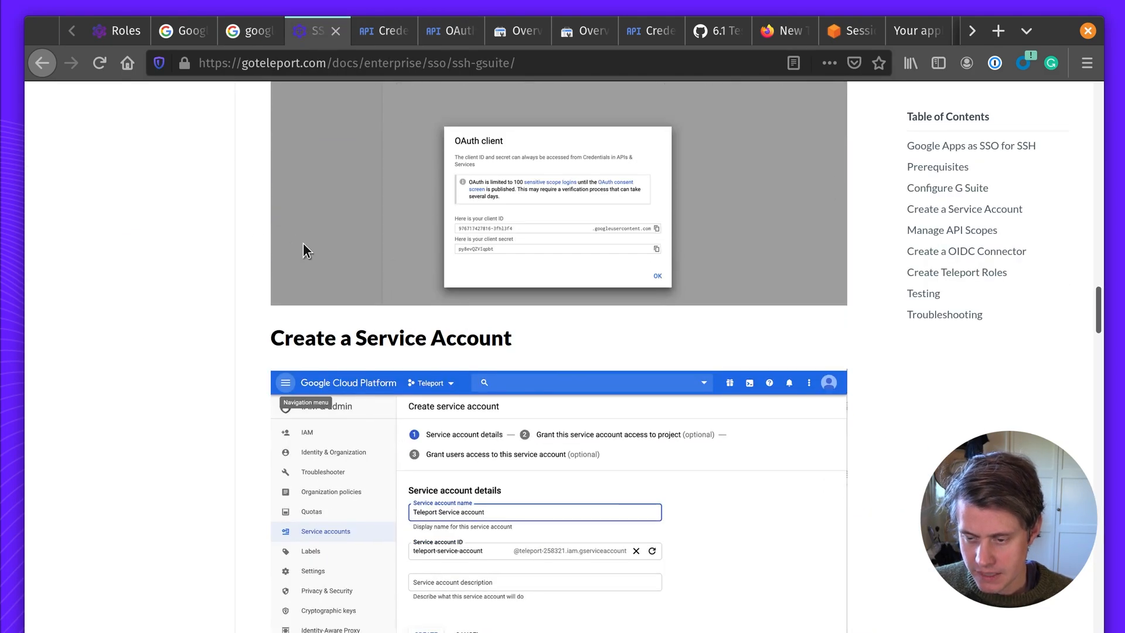
scroll(up, 3)
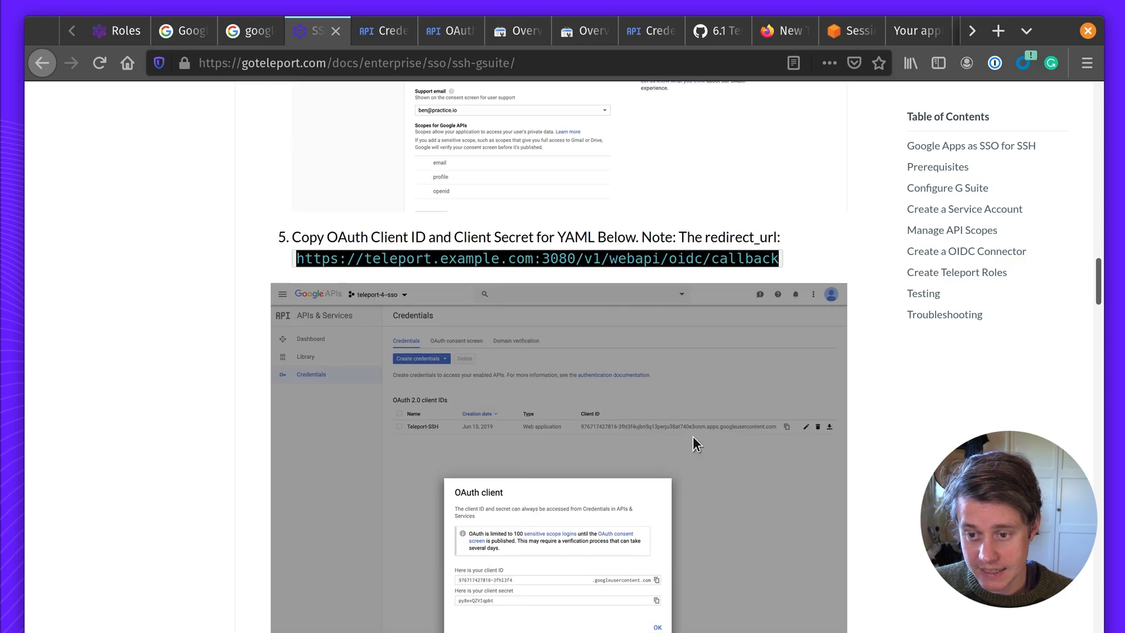
scroll(down, 3)
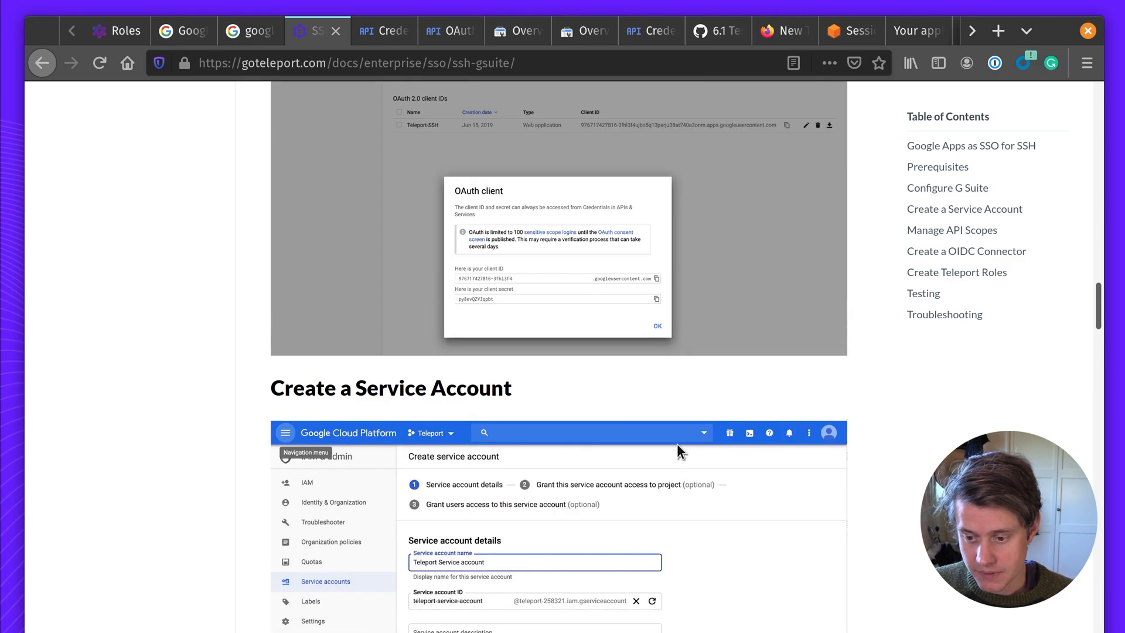
scroll(down, 3)
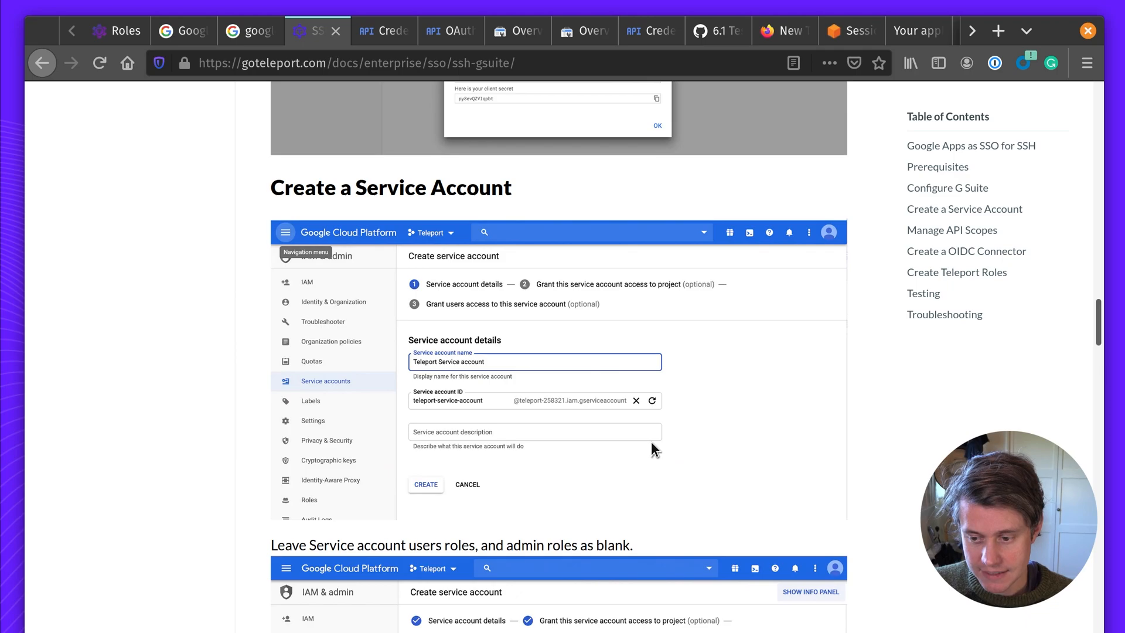
mouse_move(593, 396)
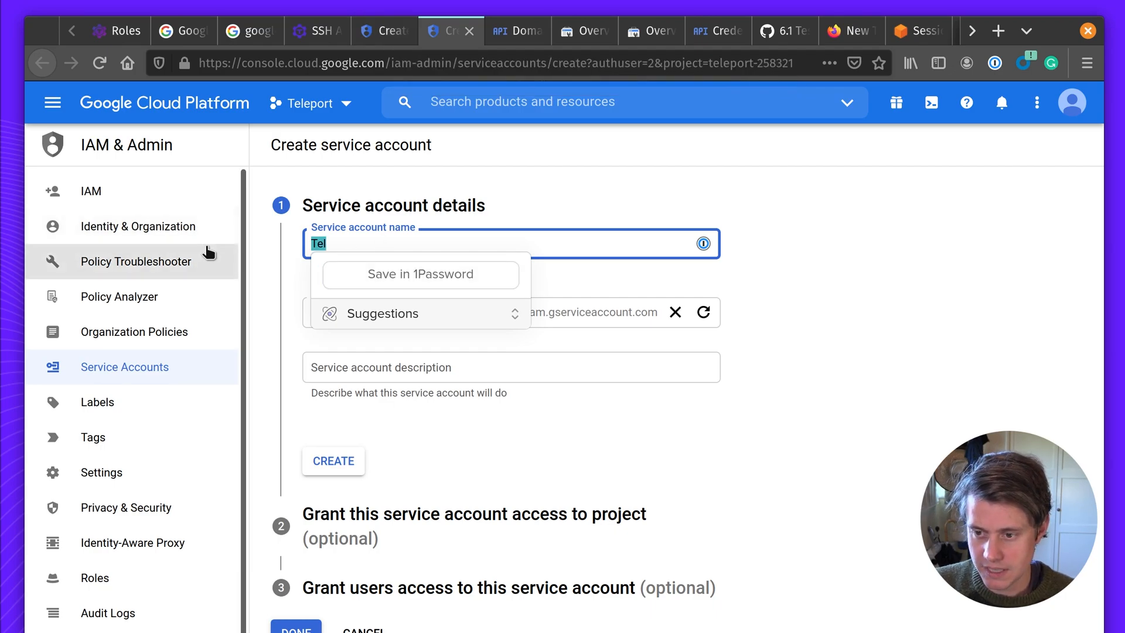
Step: Create the teleport-six-one service account and check the guide for the next step
text(teleport-six)
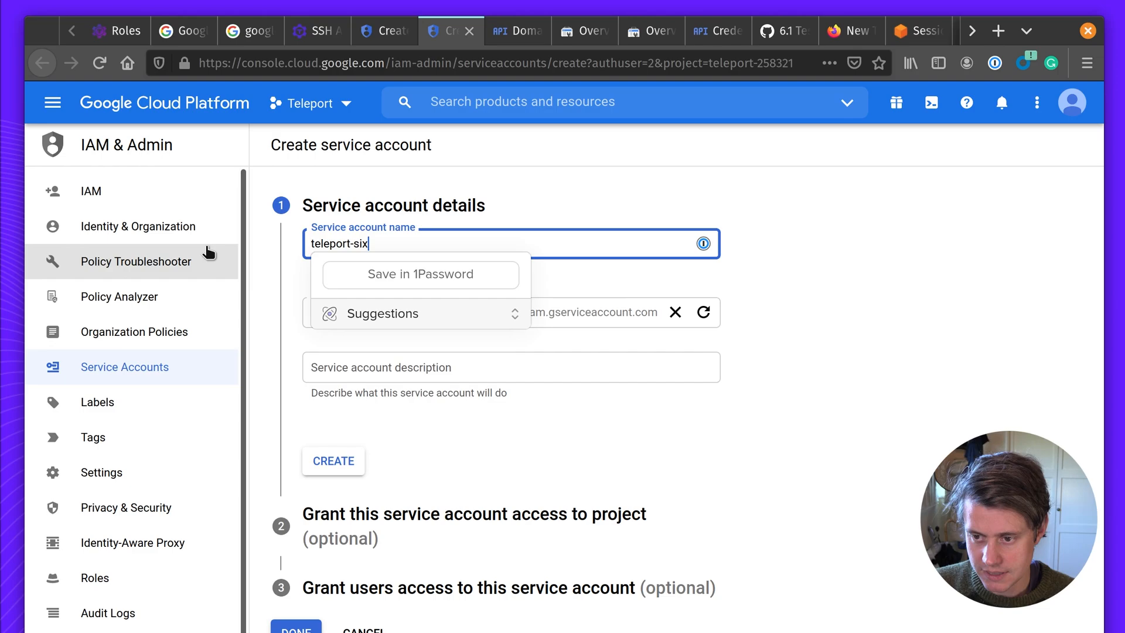
text(-one)
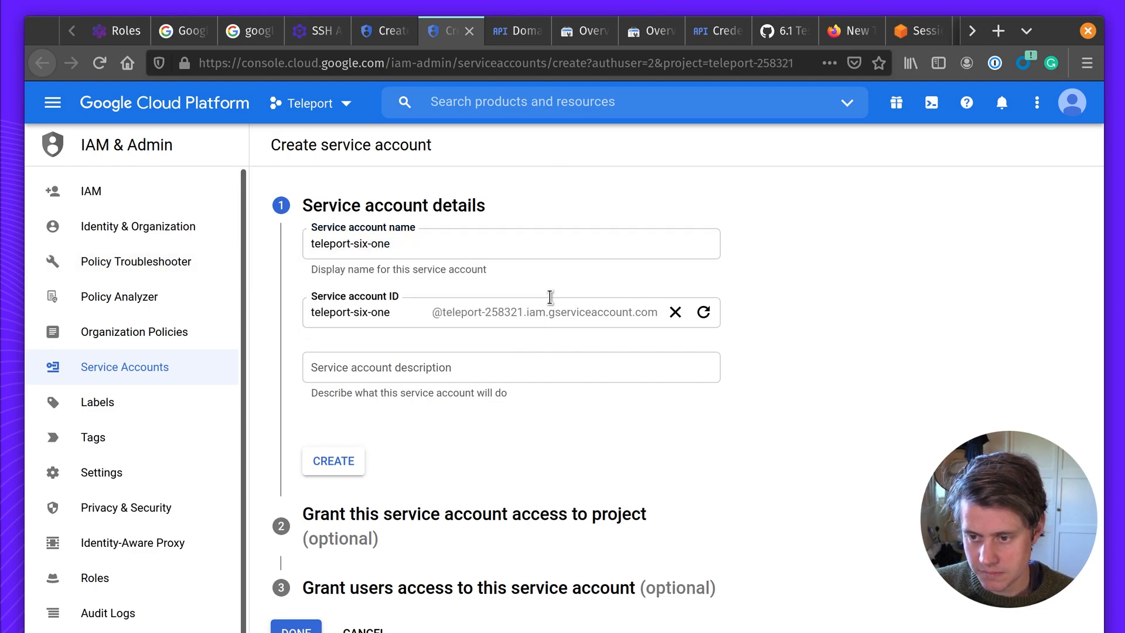
click(333, 460)
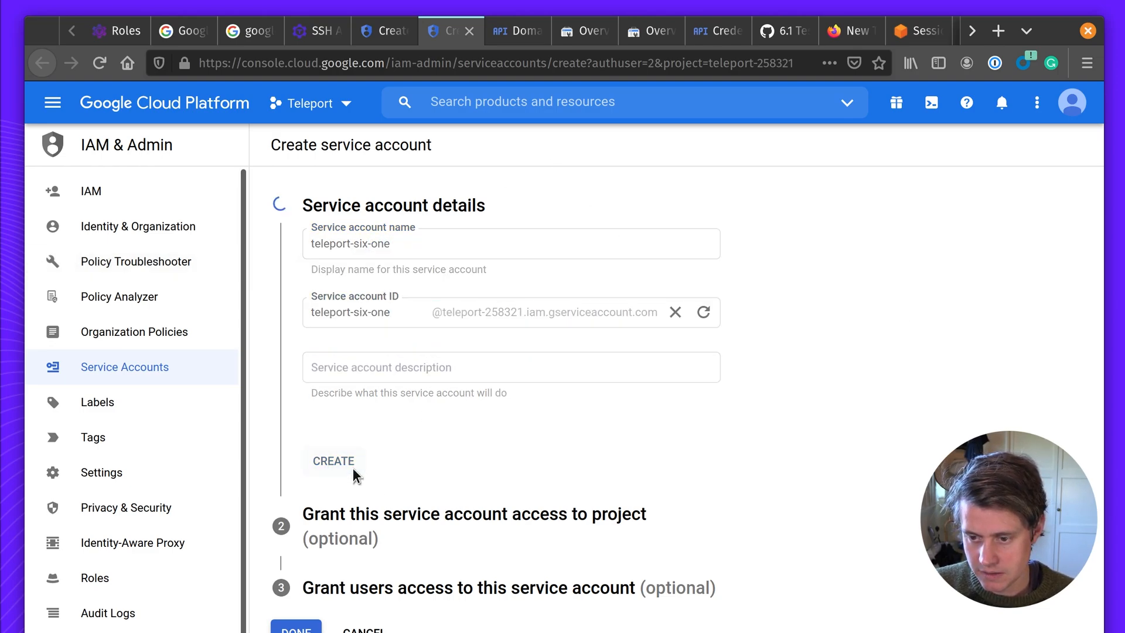
click(333, 461)
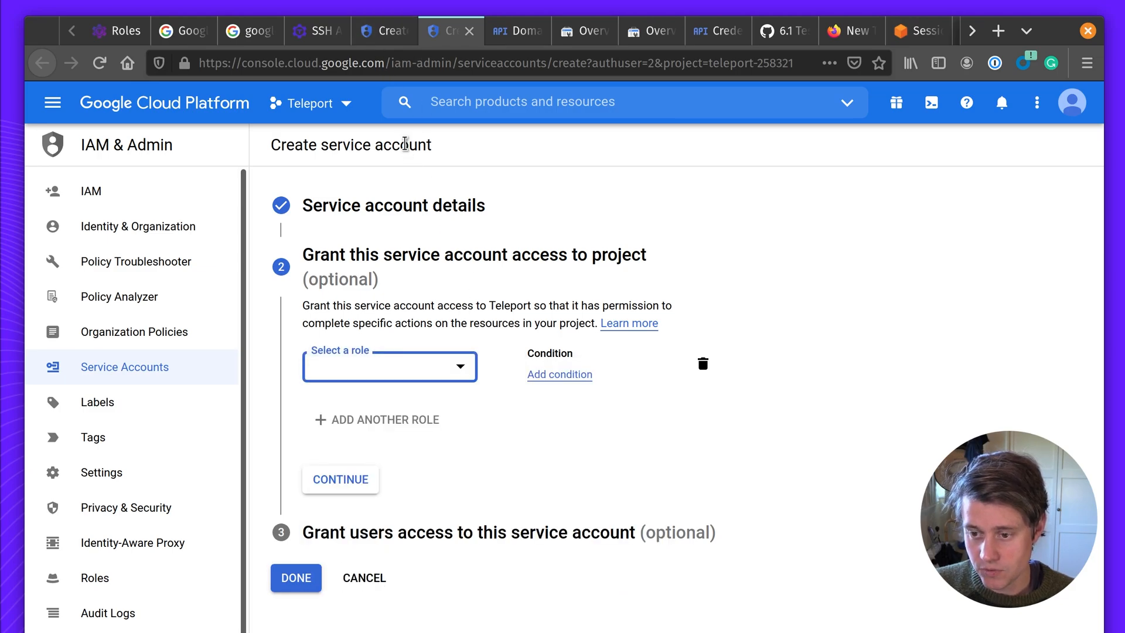
click(317, 31)
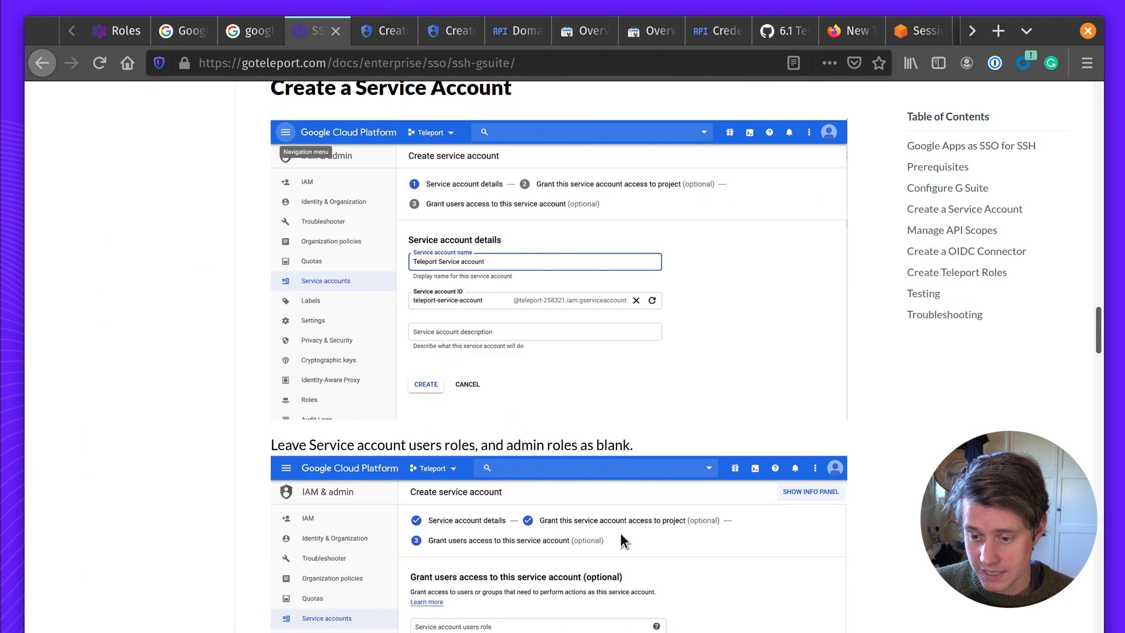
scroll(down, 3)
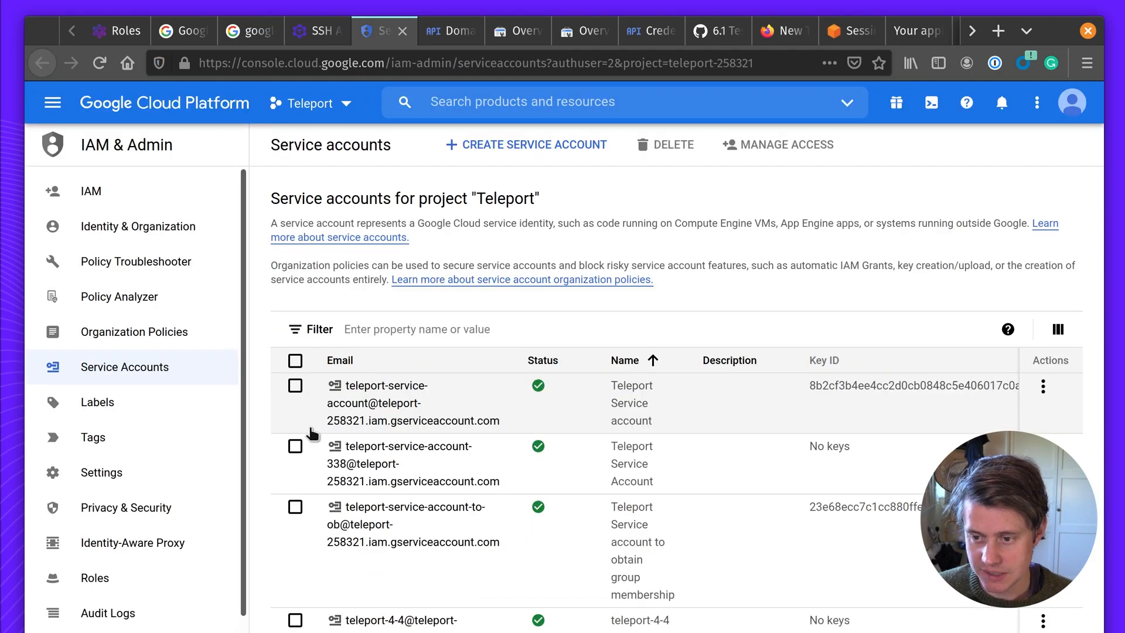
mouse_move(671, 473)
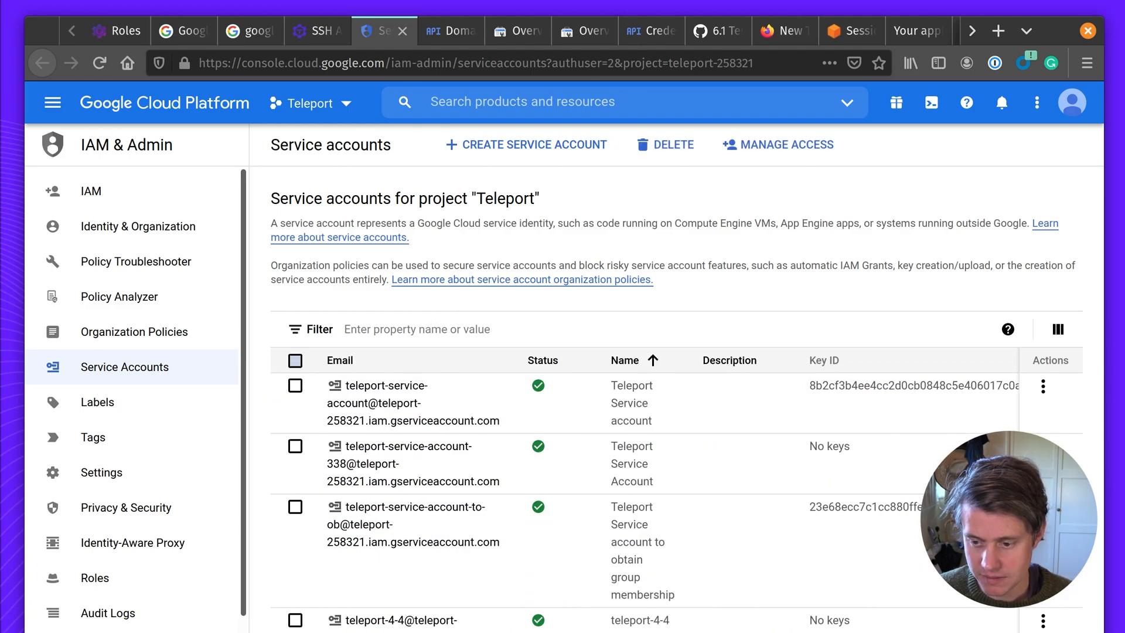
Step: Return to the Teleport guide and scroll to its Enable Account Delegation section
click(316, 31)
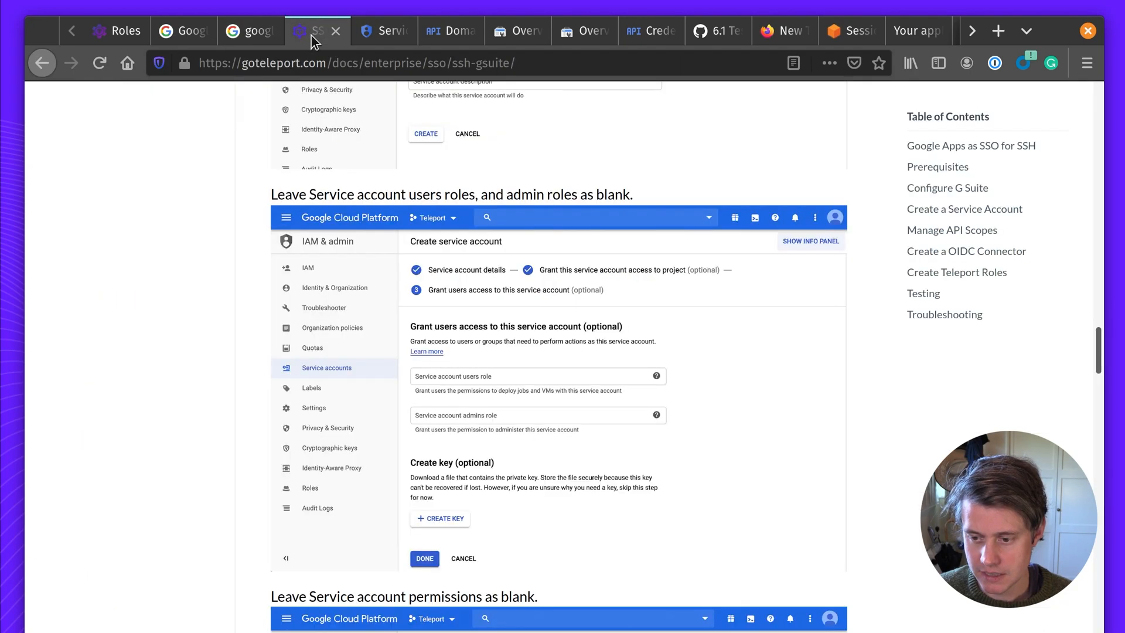
scroll(down, 3)
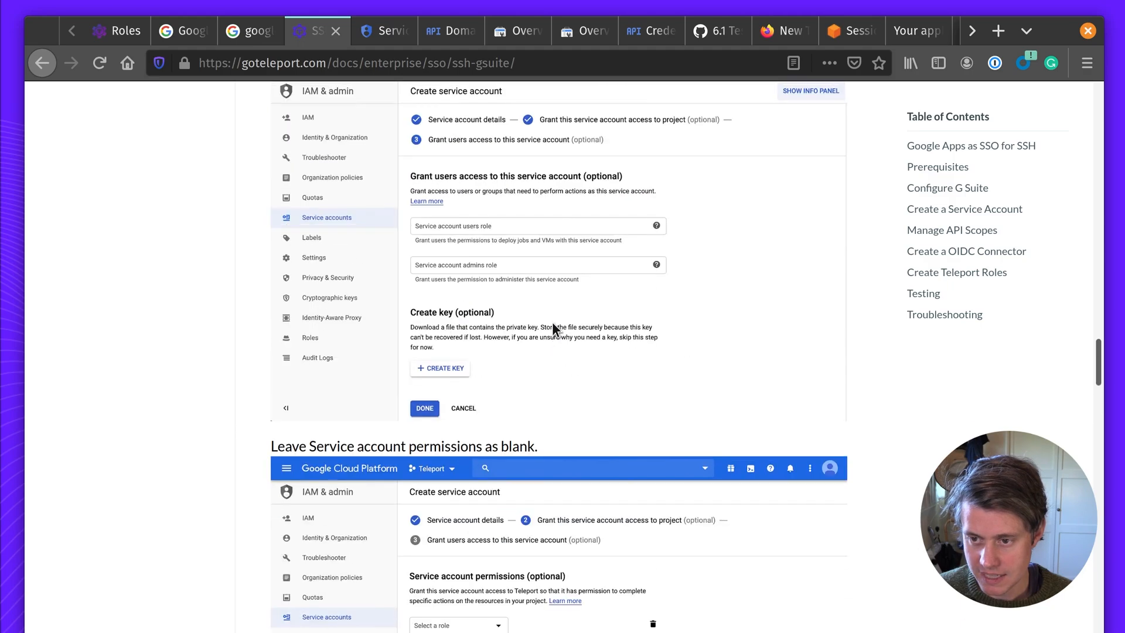
mouse_move(567, 314)
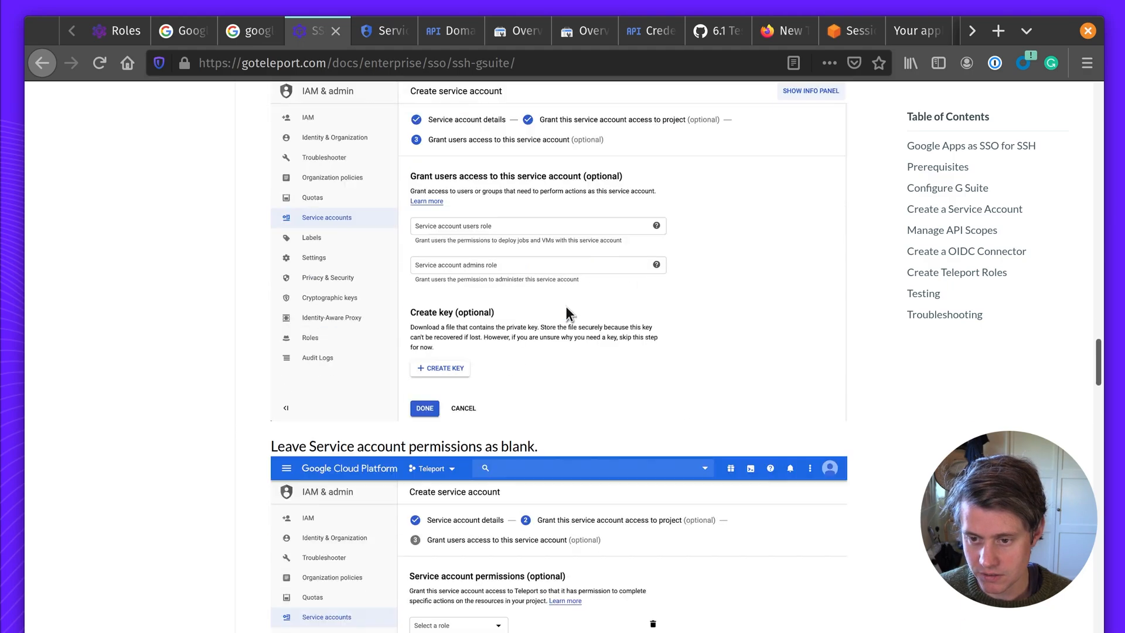
scroll(down, 3)
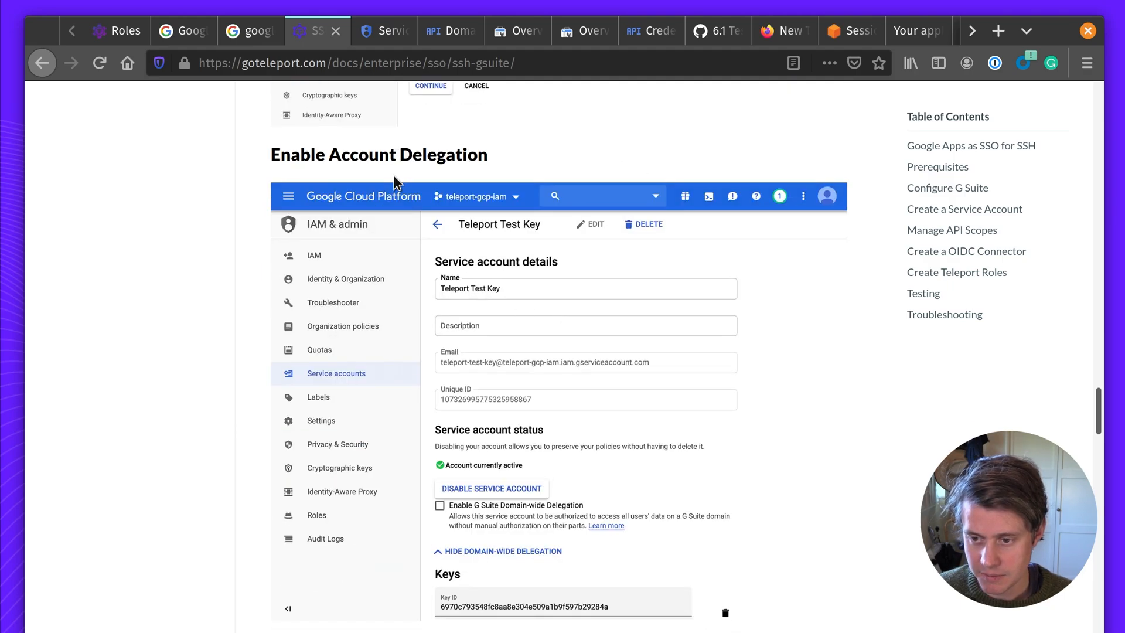
mouse_move(448, 217)
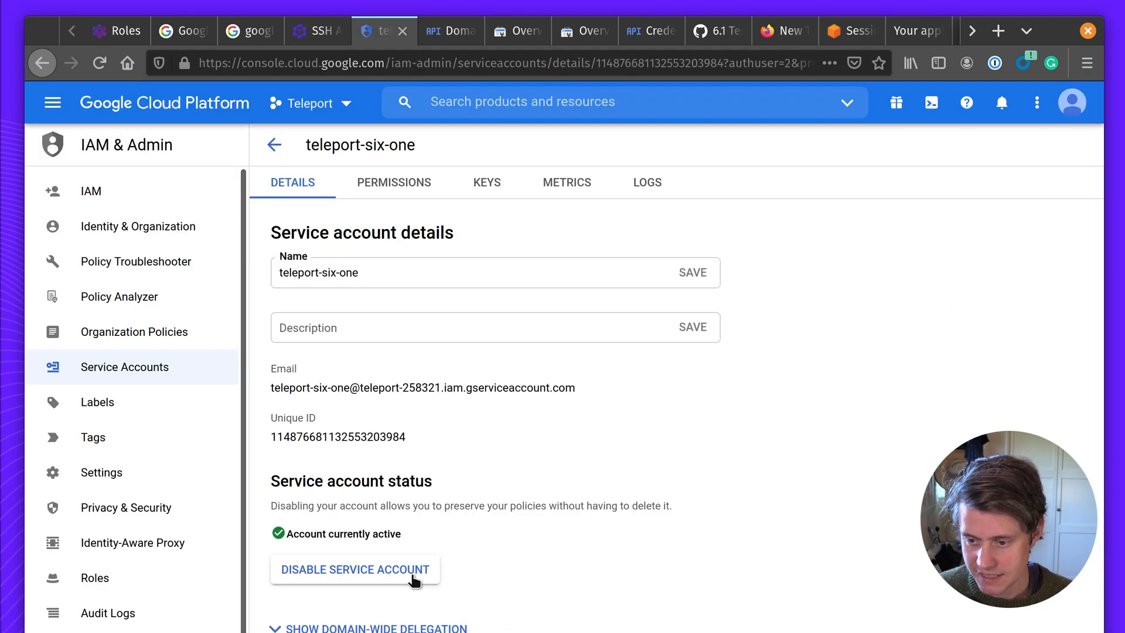
Step: Enable G Suite domain-wide delegation on teleport-six-one, check the guide, and open the account's Keys
click(368, 628)
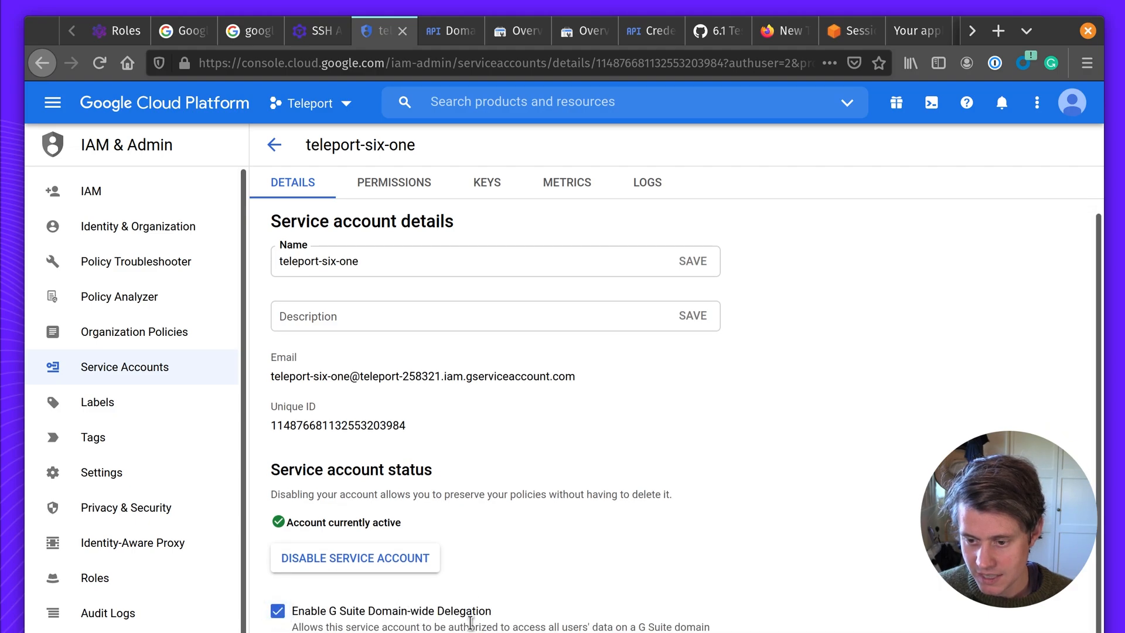
click(308, 31)
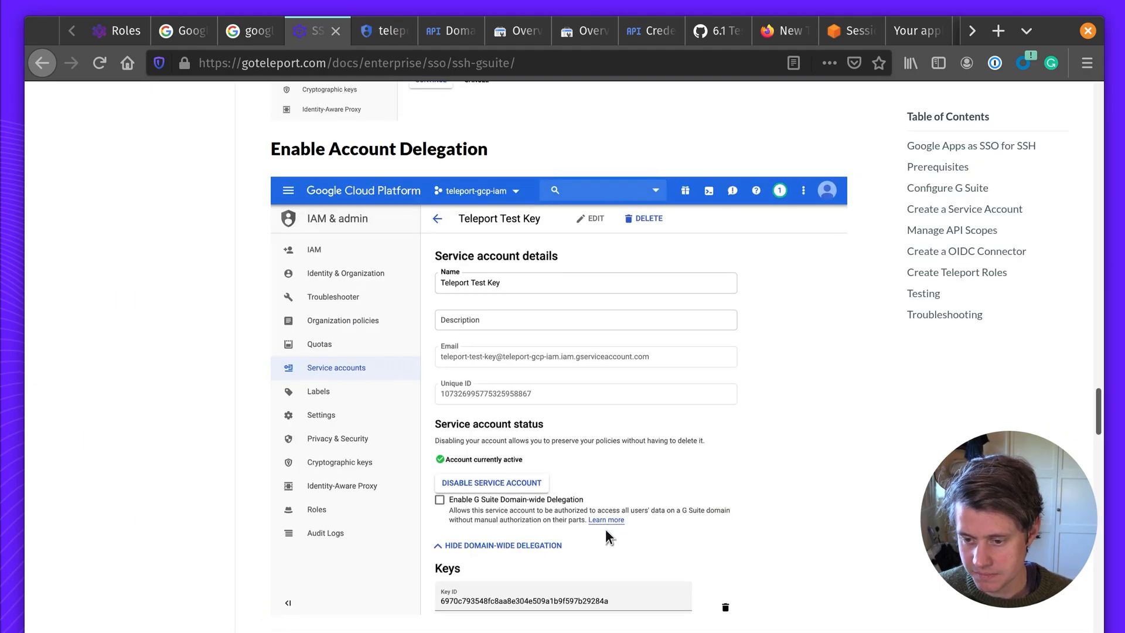
scroll(down, 3)
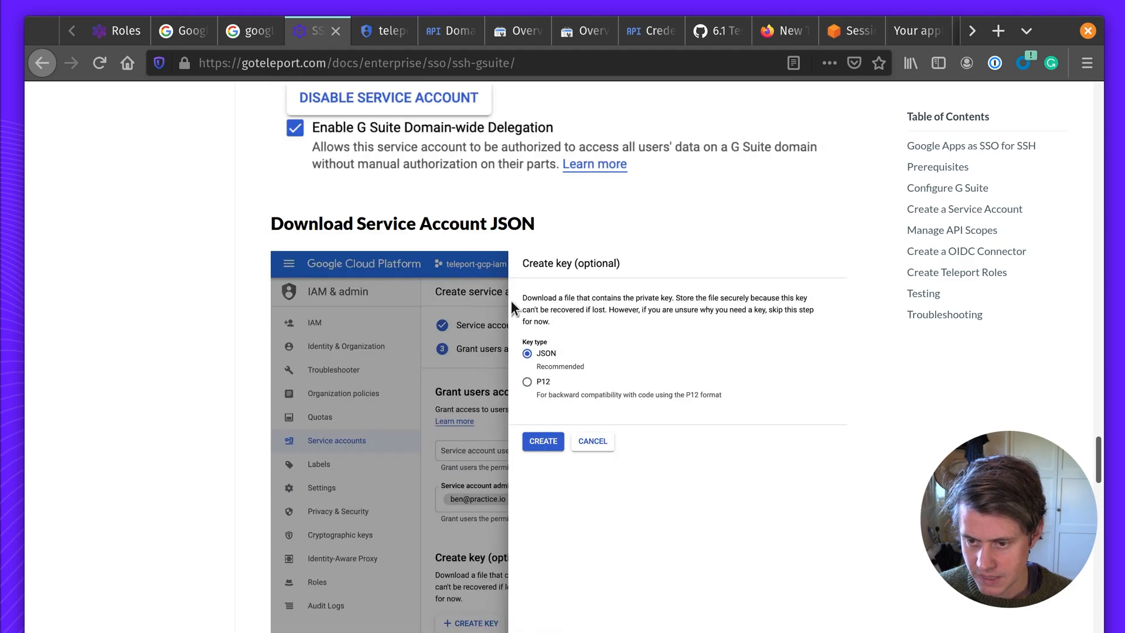
mouse_move(520, 242)
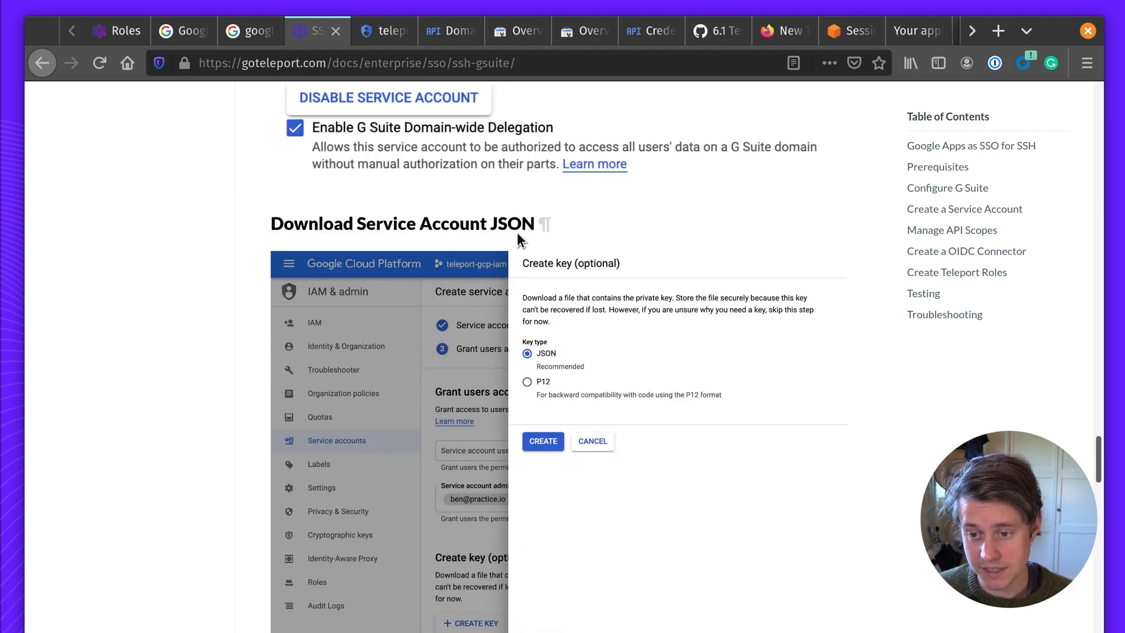
click(384, 31)
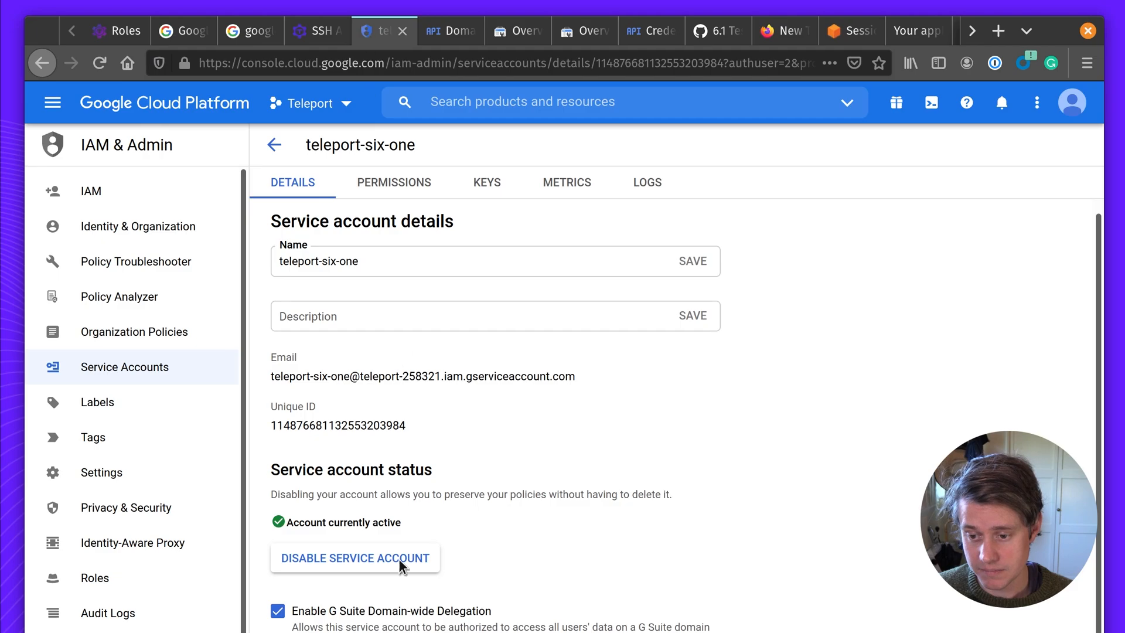
click(274, 144)
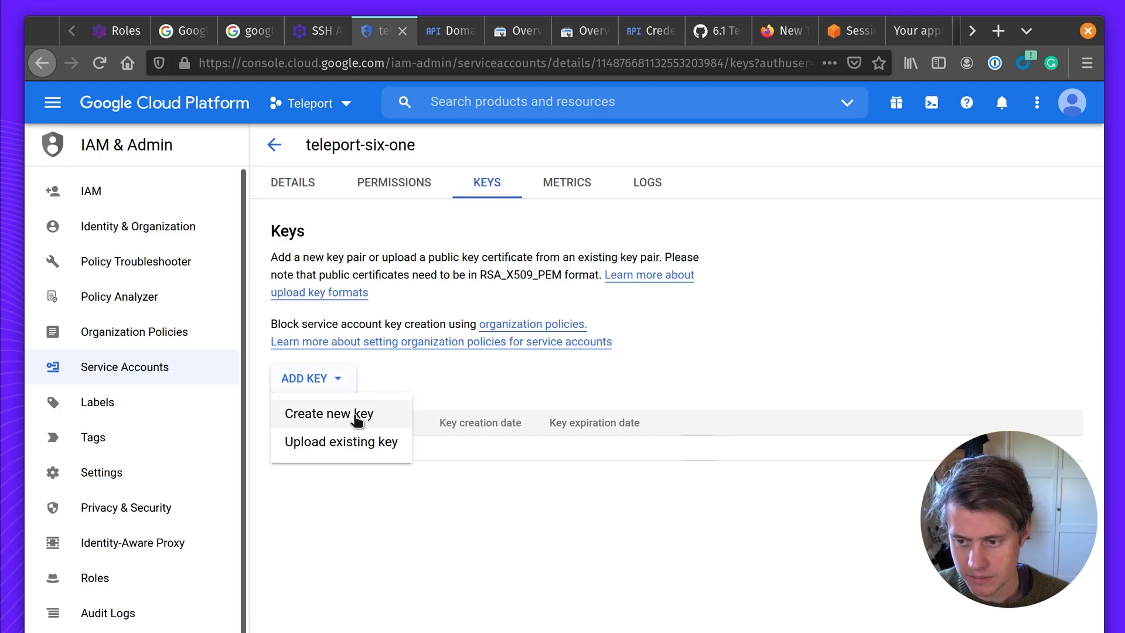
Step: Create and download a JSON private key for teleport-six-one, then return to the Teleport guide
click(330, 413)
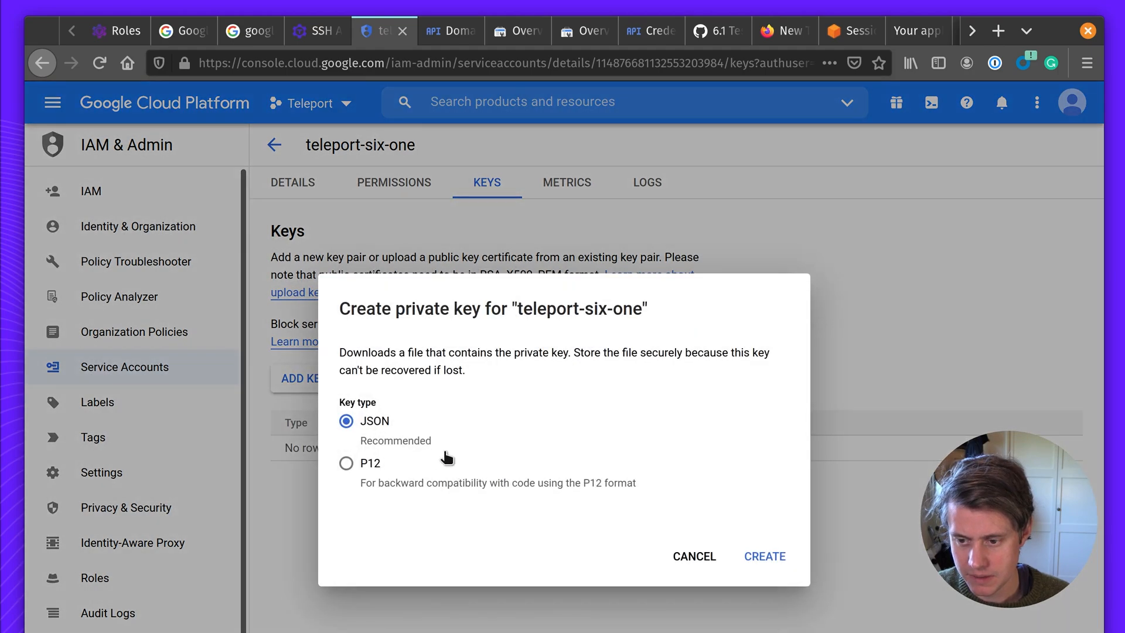
click(764, 556)
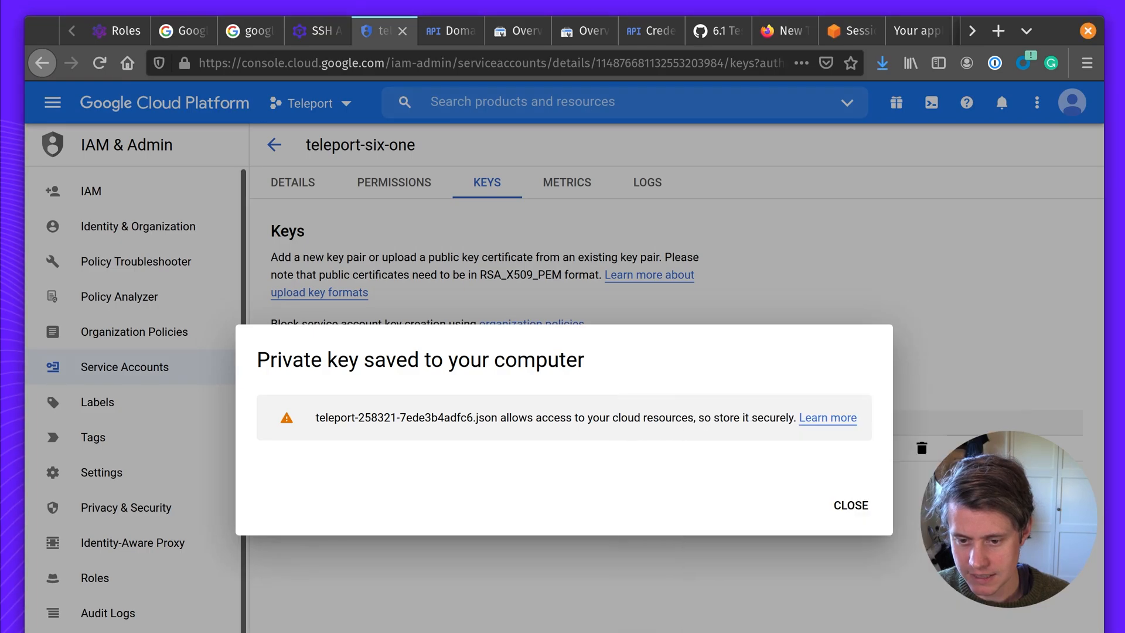
mouse_move(357, 55)
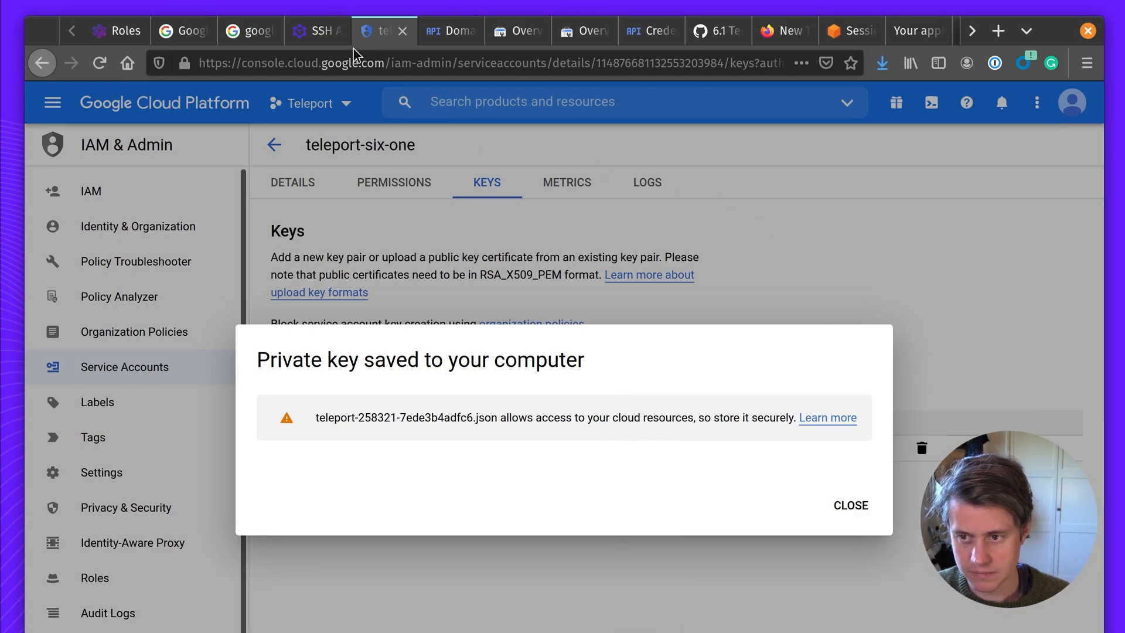
click(311, 31)
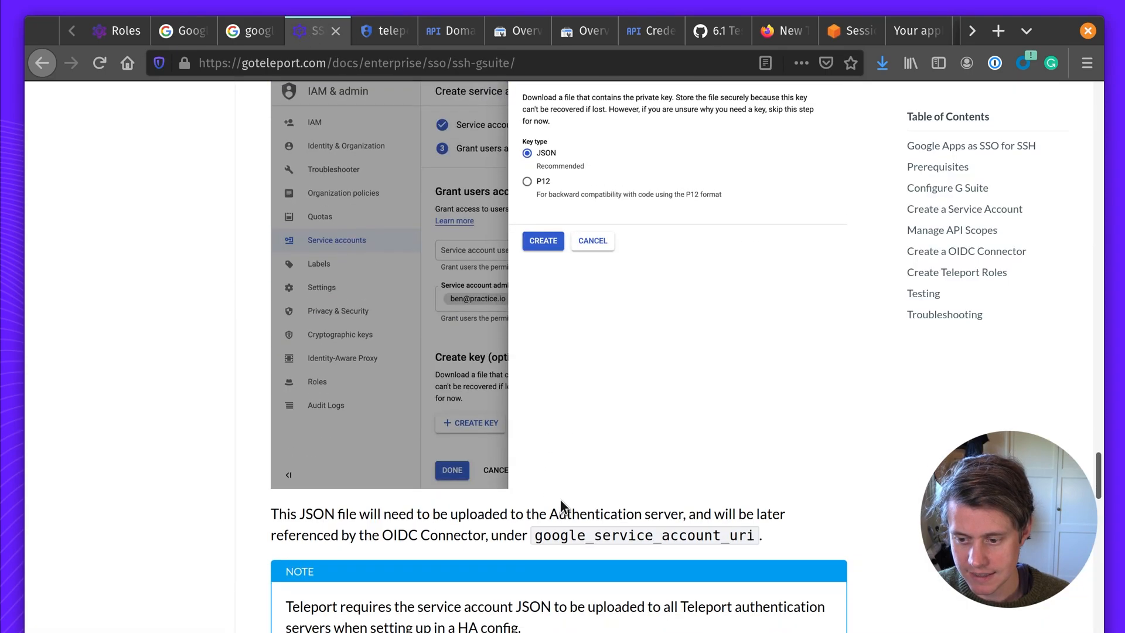
Step: Read past the google_service_account_uri setting down to the Manage API Scopes section
scroll(down, 3)
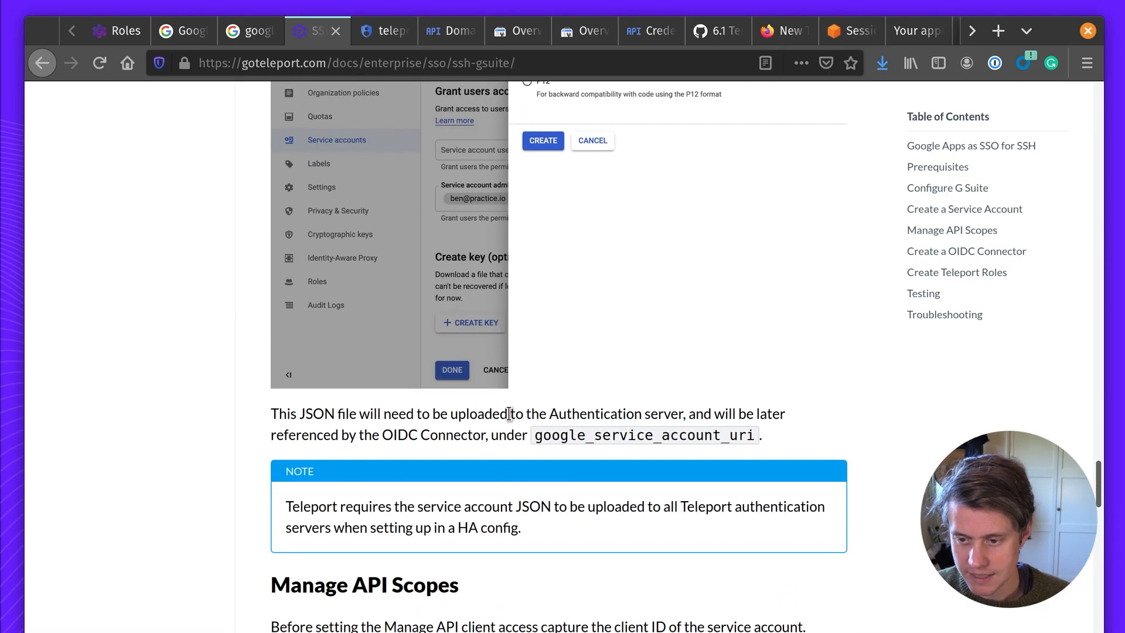
mouse_move(655, 420)
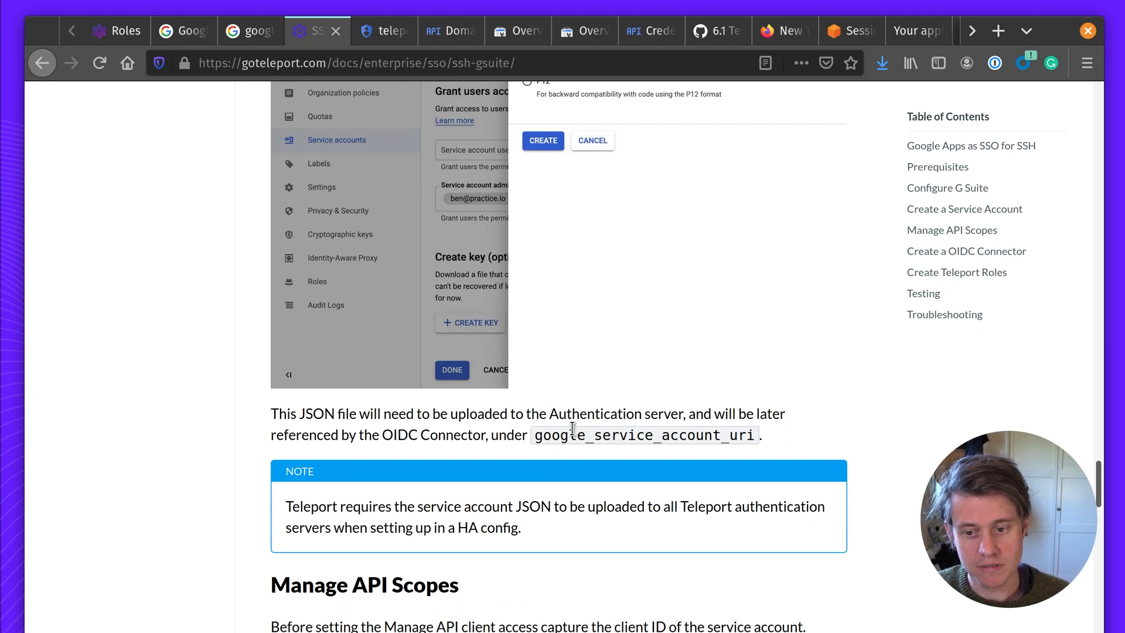
double_click(643, 435)
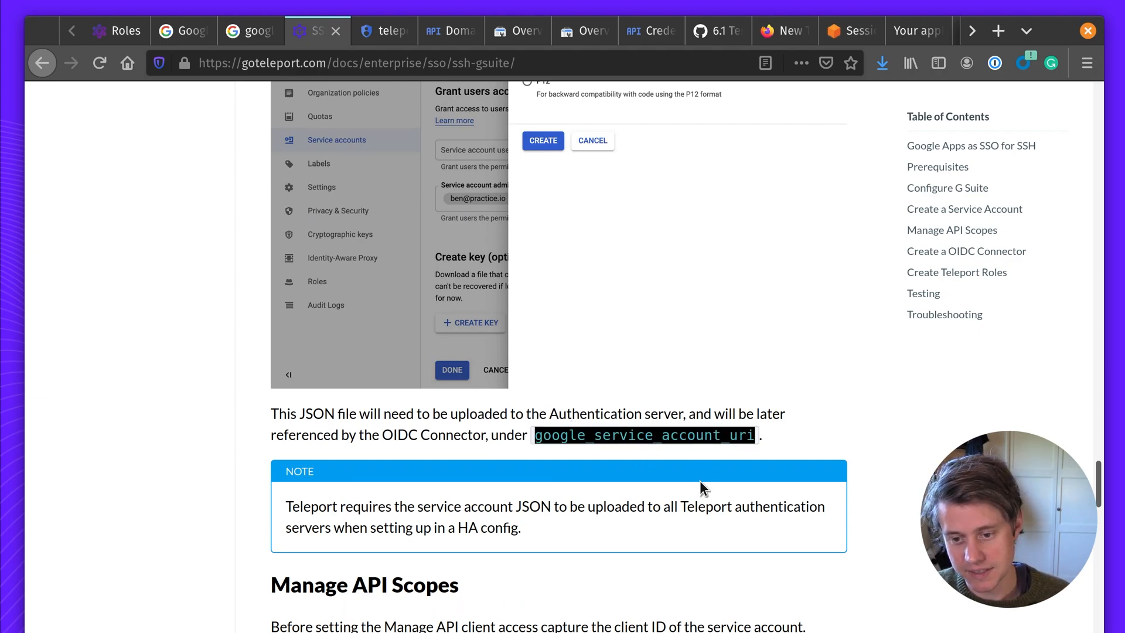
scroll(down, 3)
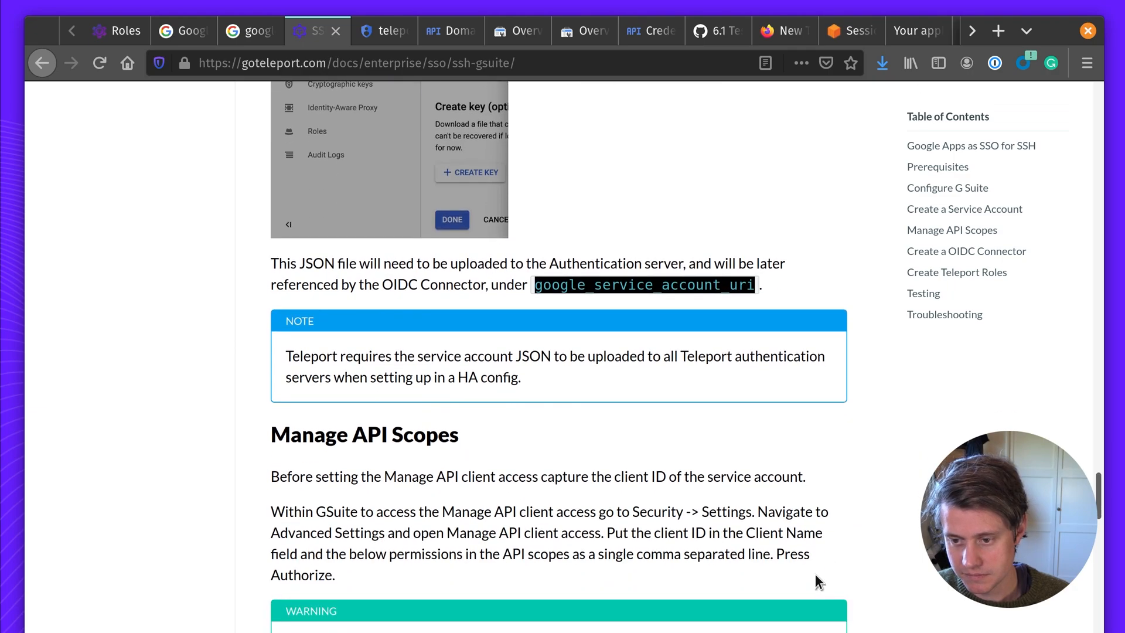
scroll(down, 3)
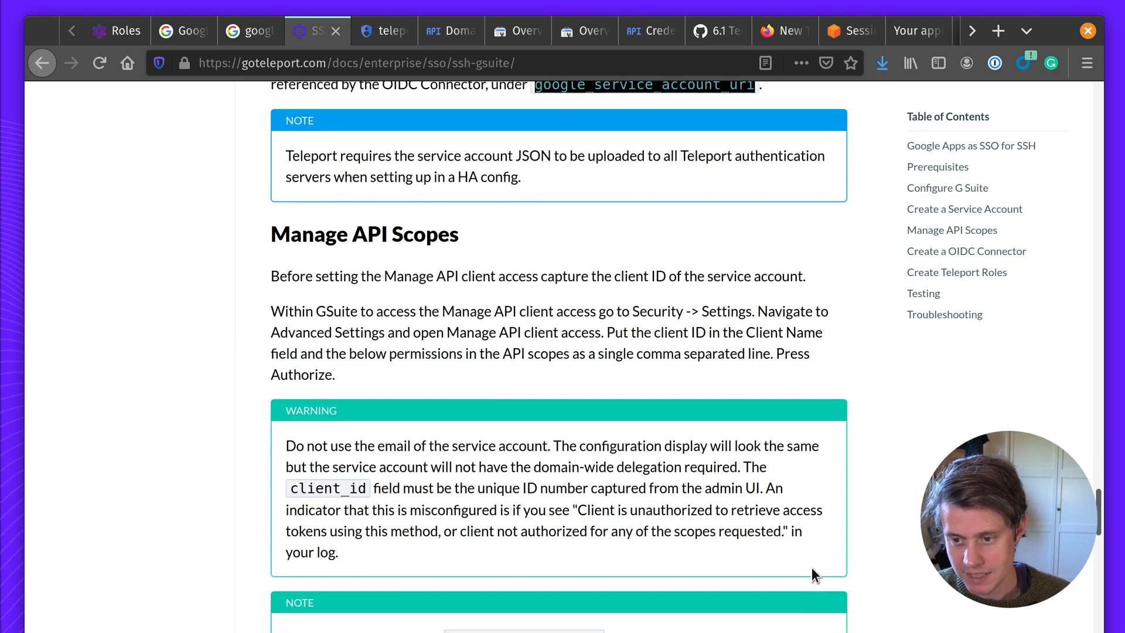
scroll(down, 3)
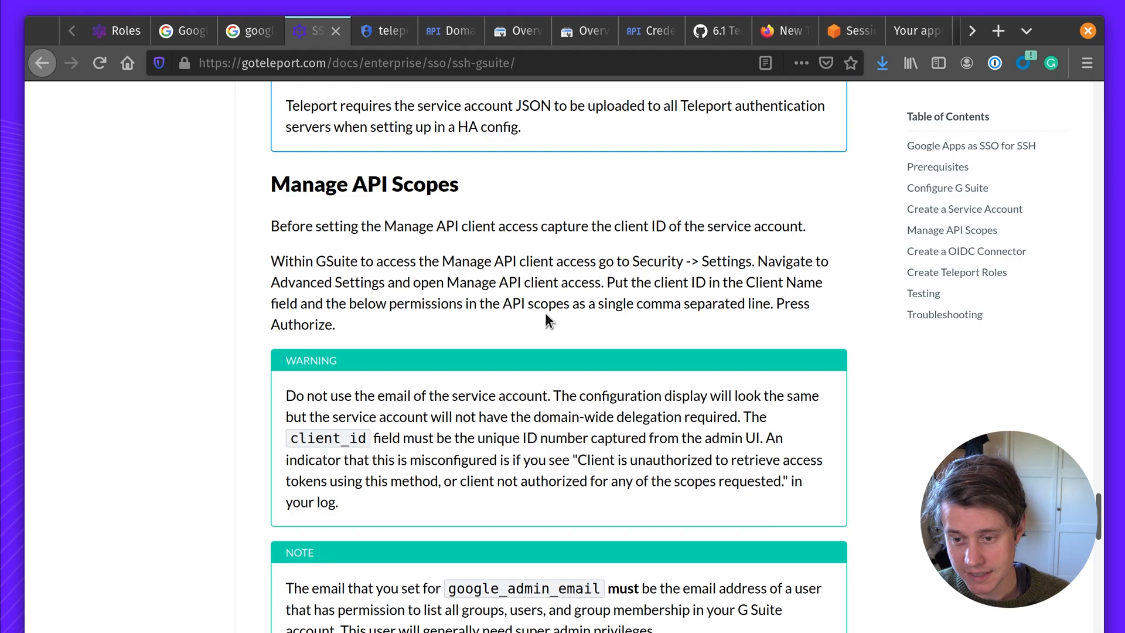
mouse_move(717, 298)
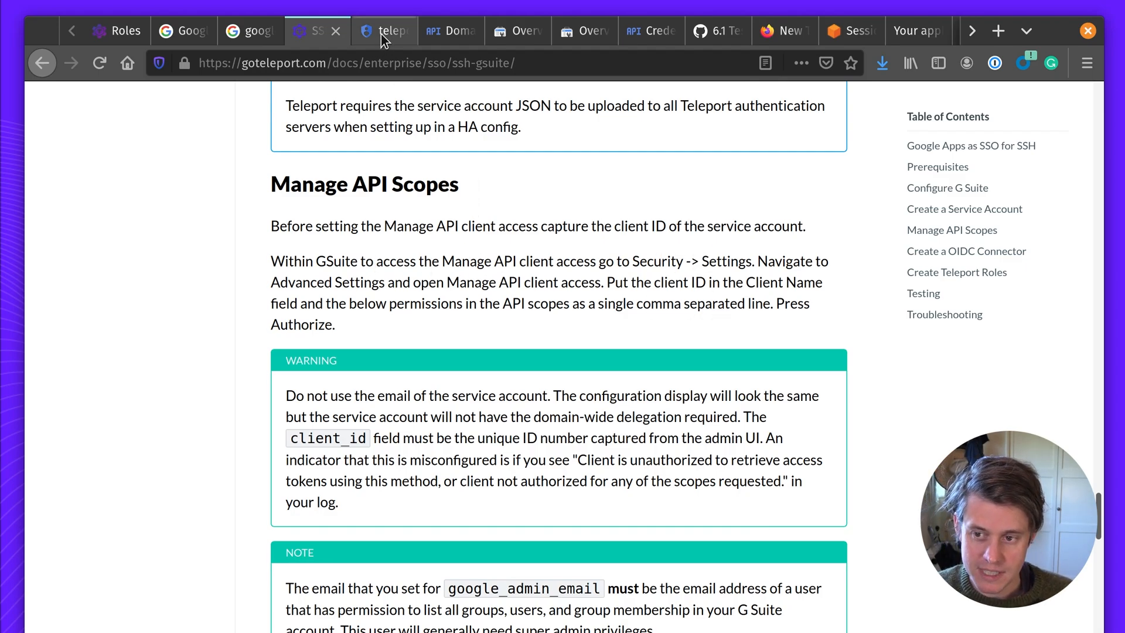
mouse_move(1036, 42)
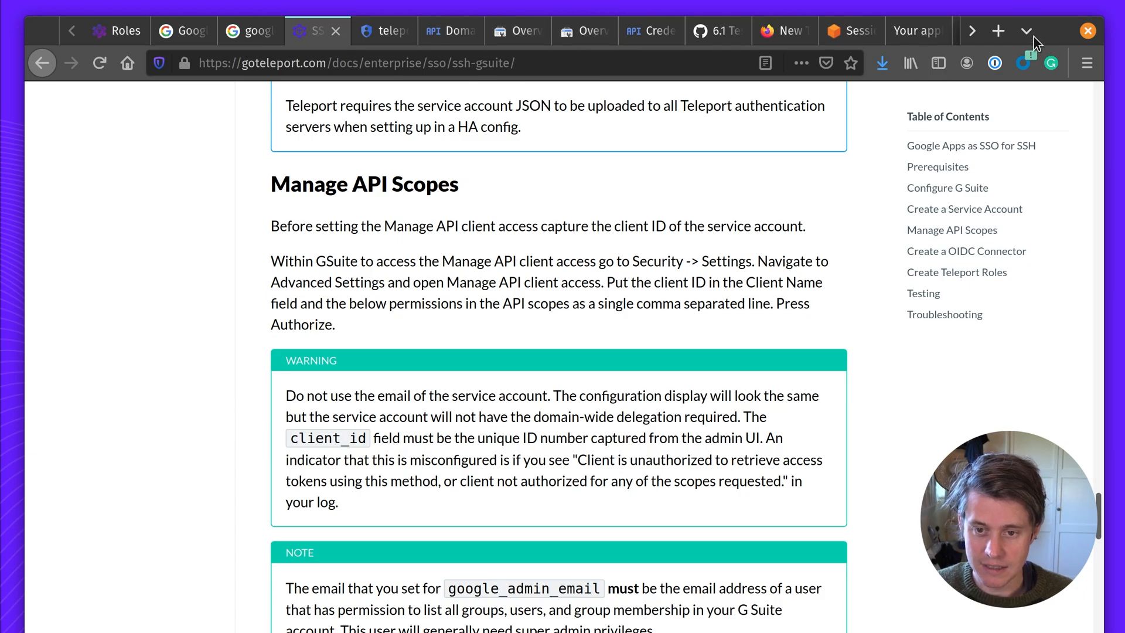
mouse_move(386, 31)
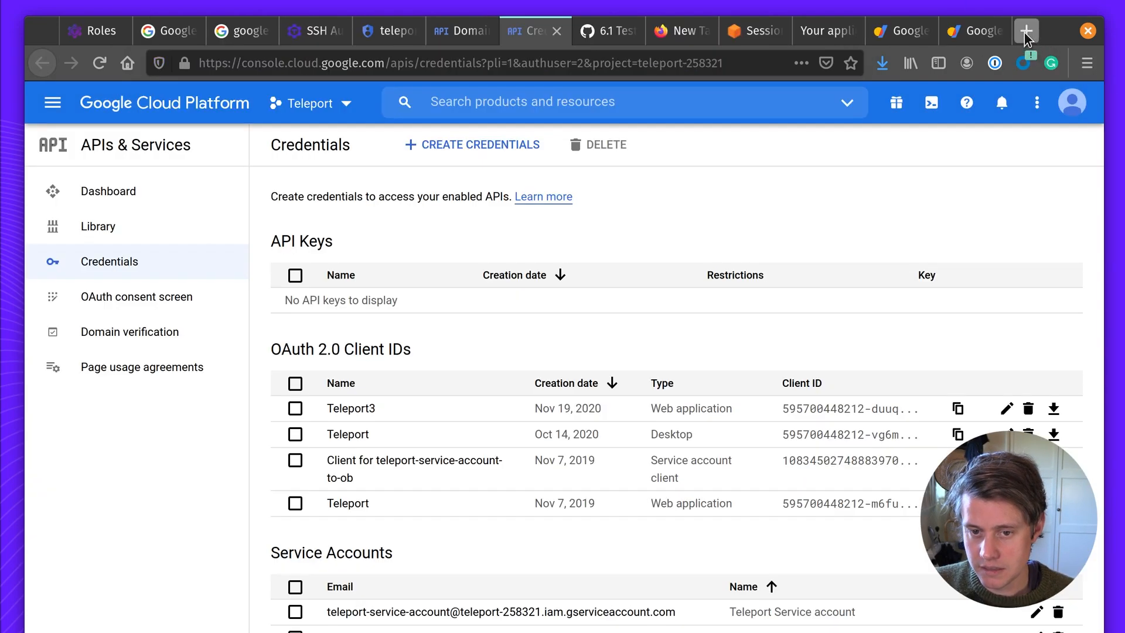
Step: Search Google Workspace in a new tab and open the Admin console from workspace.google.com
click(1025, 31)
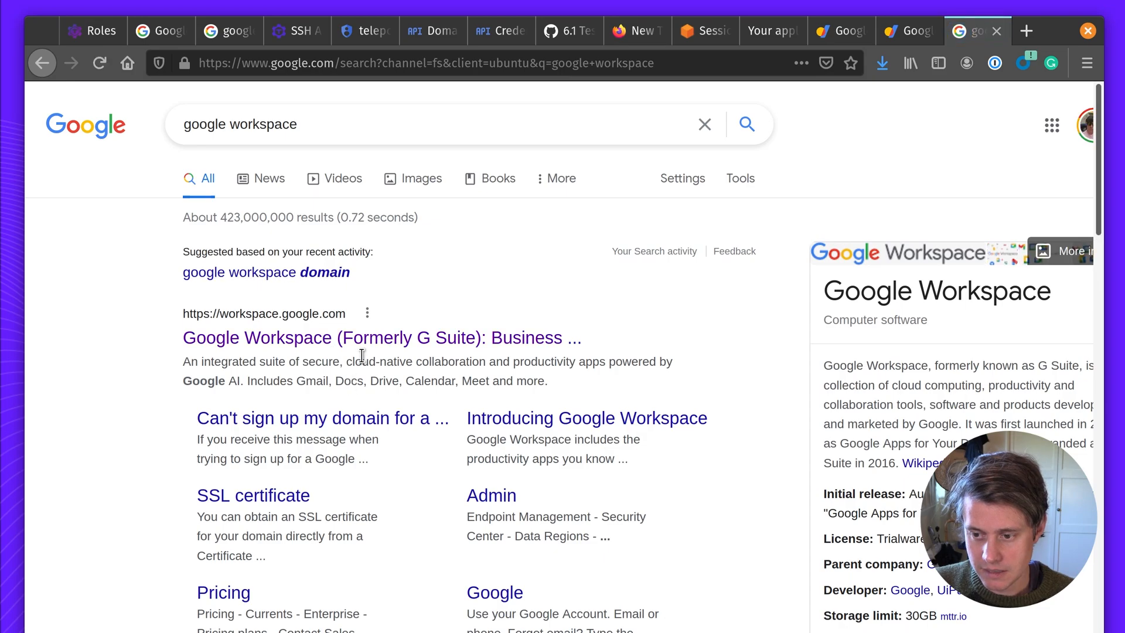
click(382, 337)
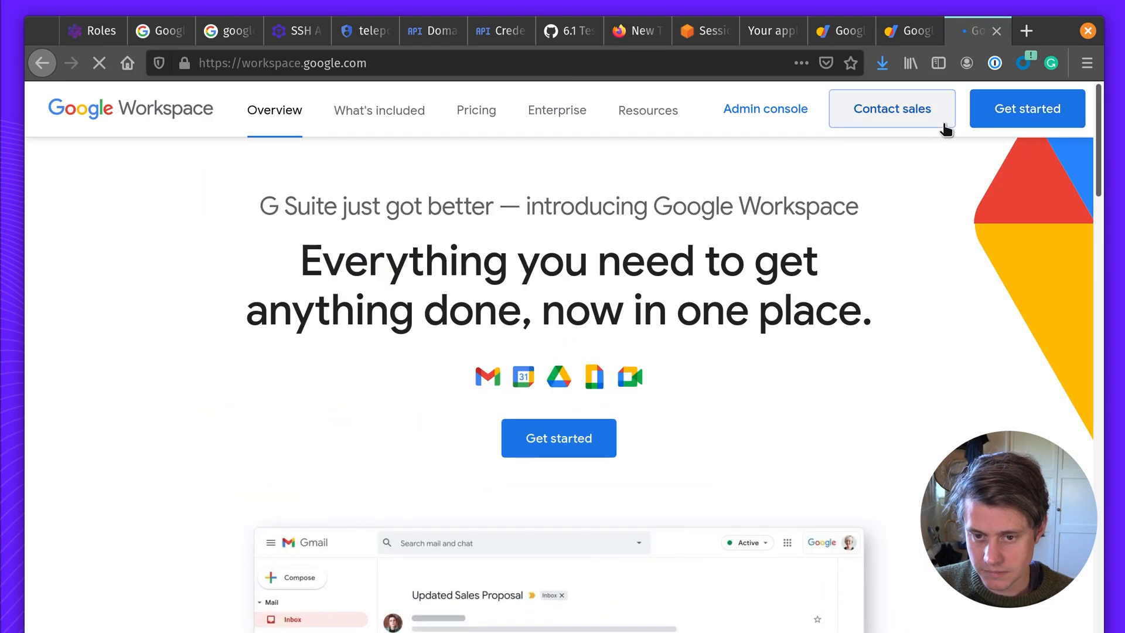
click(765, 109)
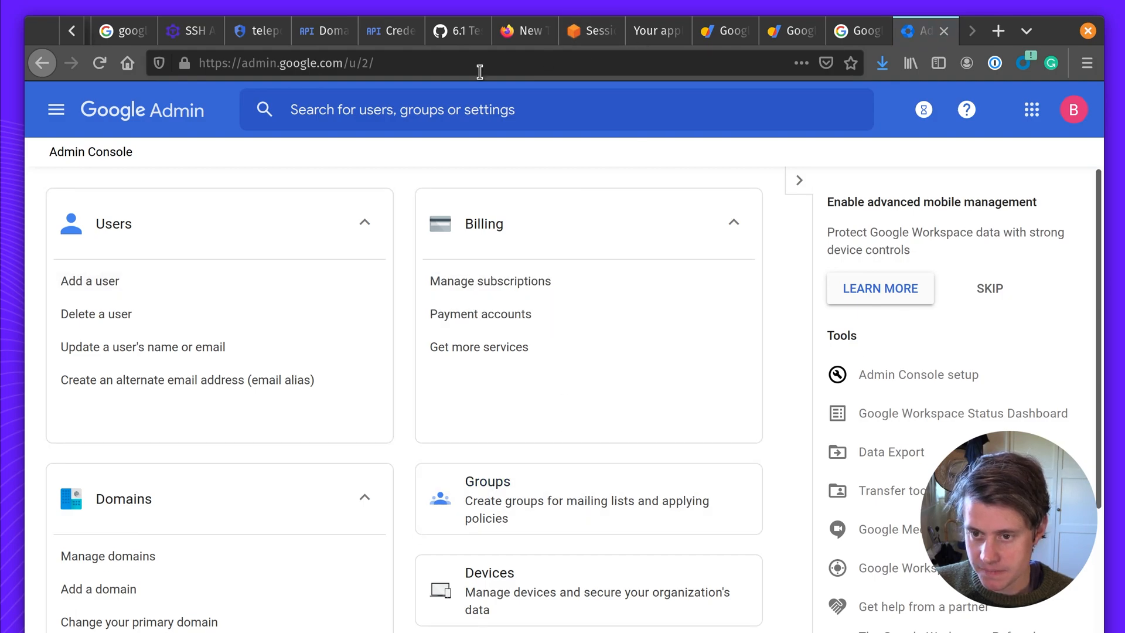
mouse_move(324, 31)
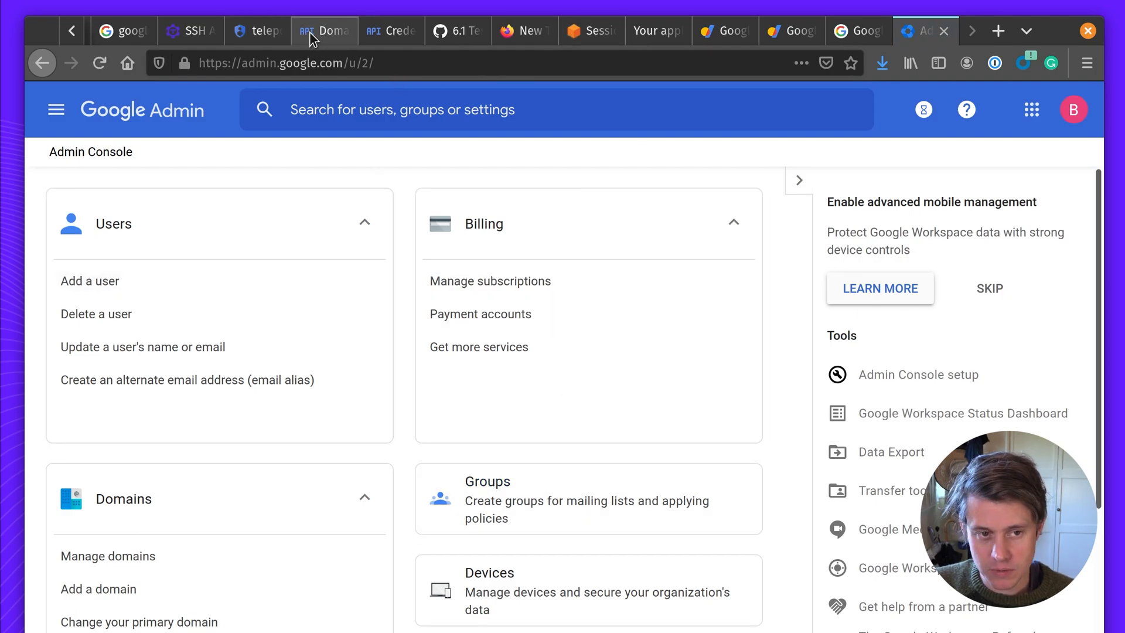
mouse_move(189, 31)
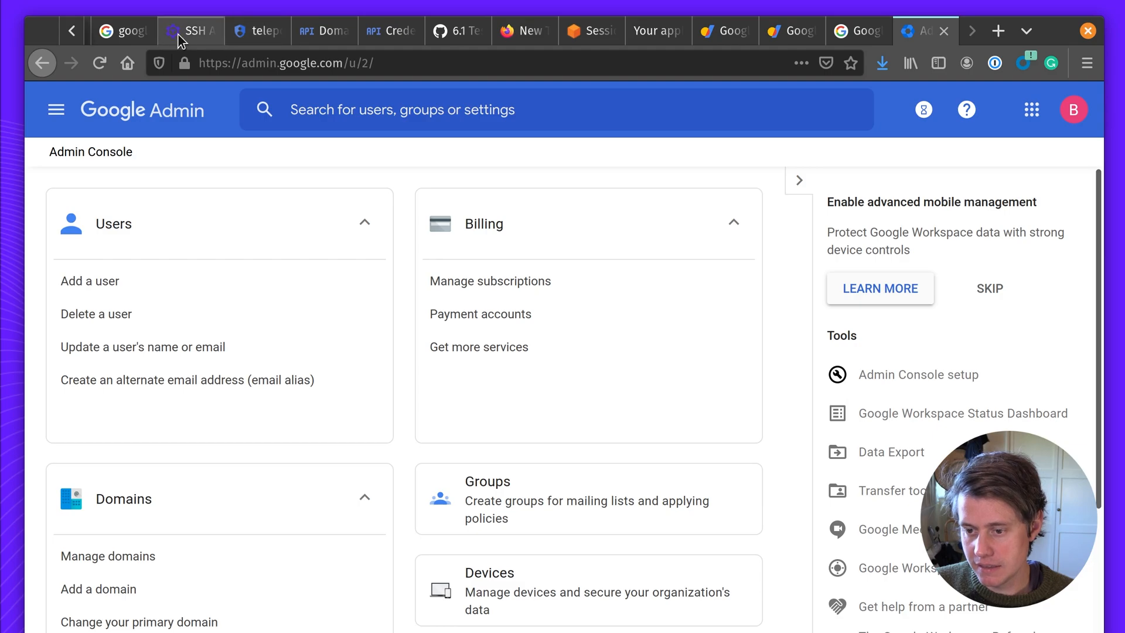
Step: Check the guide, then go to Security > API Controls > Domain-wide Delegation in Admin console
click(189, 31)
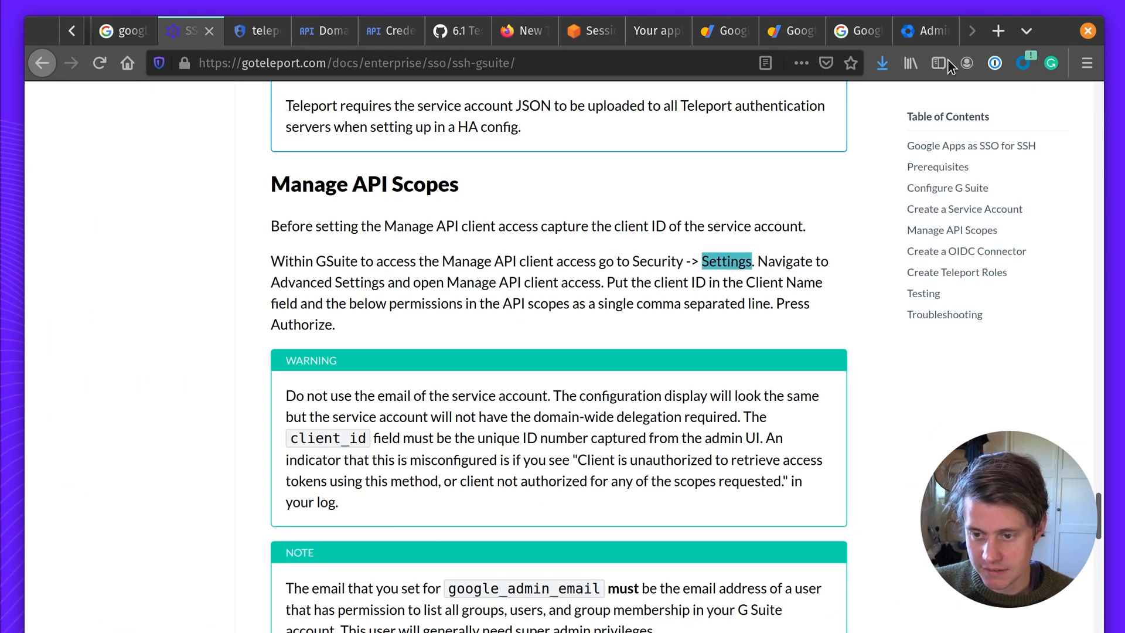
click(924, 31)
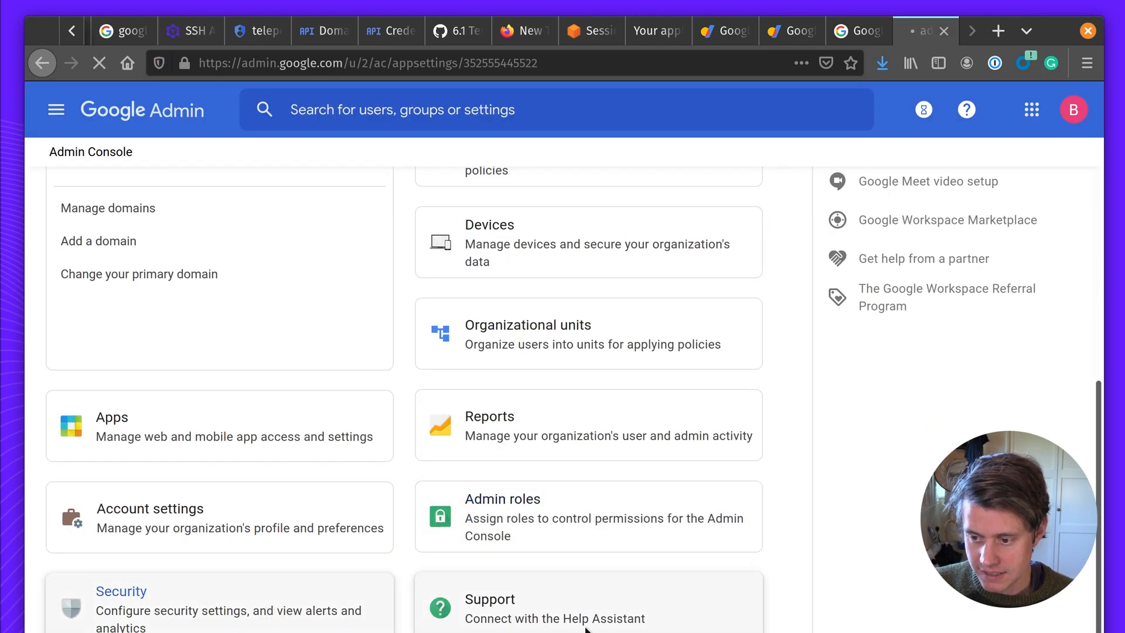
click(121, 591)
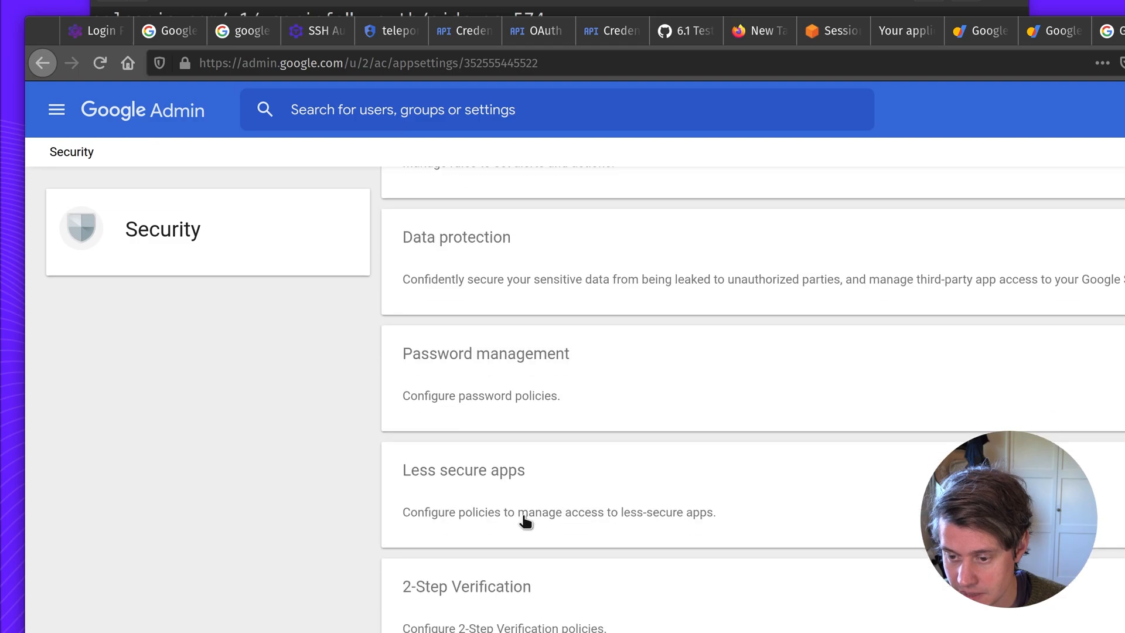
scroll(down, 3)
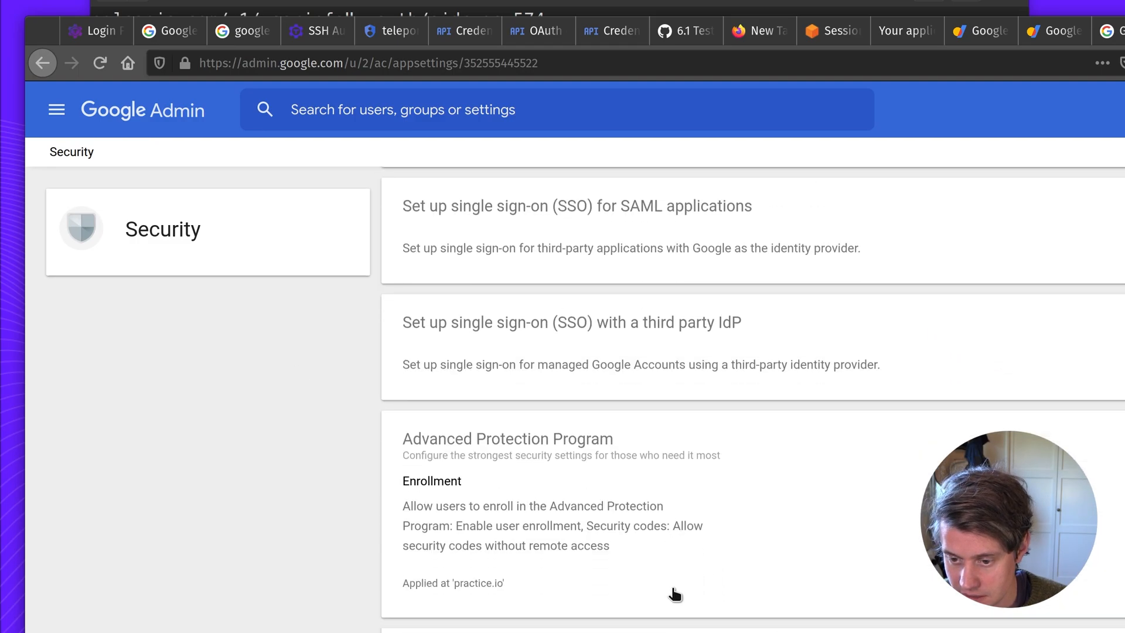
scroll(down, 3)
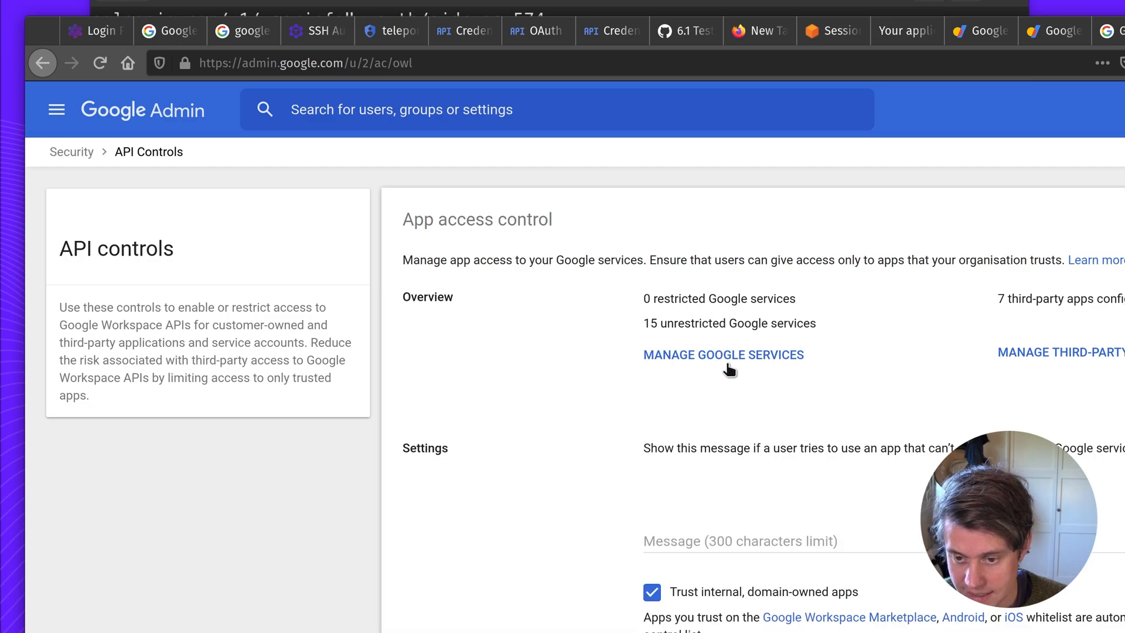
scroll(down, 3)
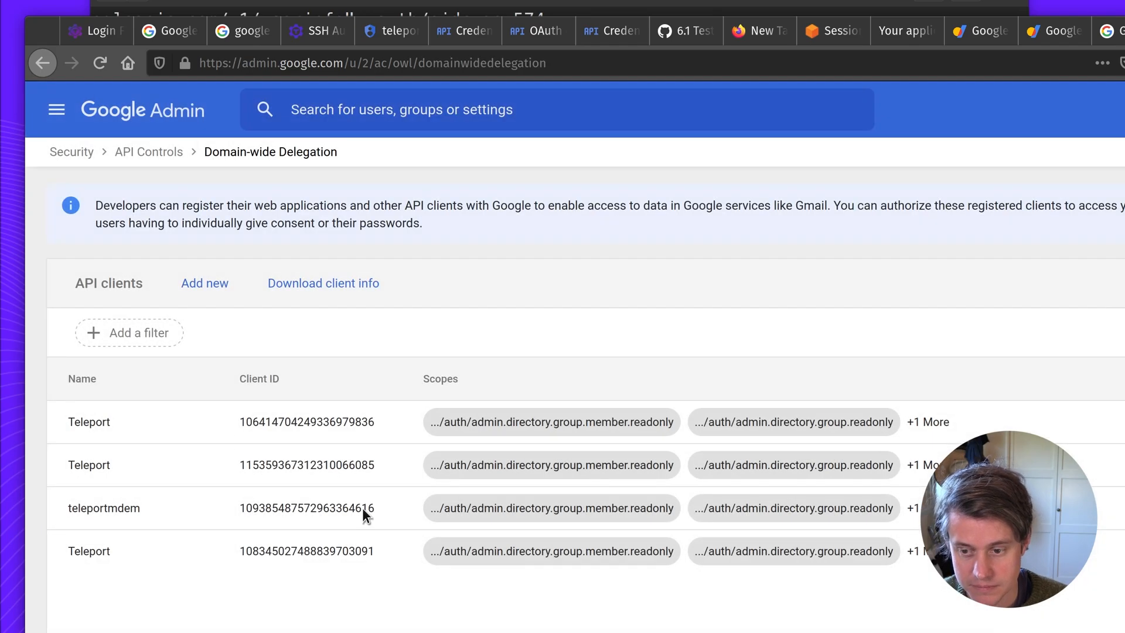
Step: Open the Add a new client ID form on the Domain-wide Delegation page
click(205, 283)
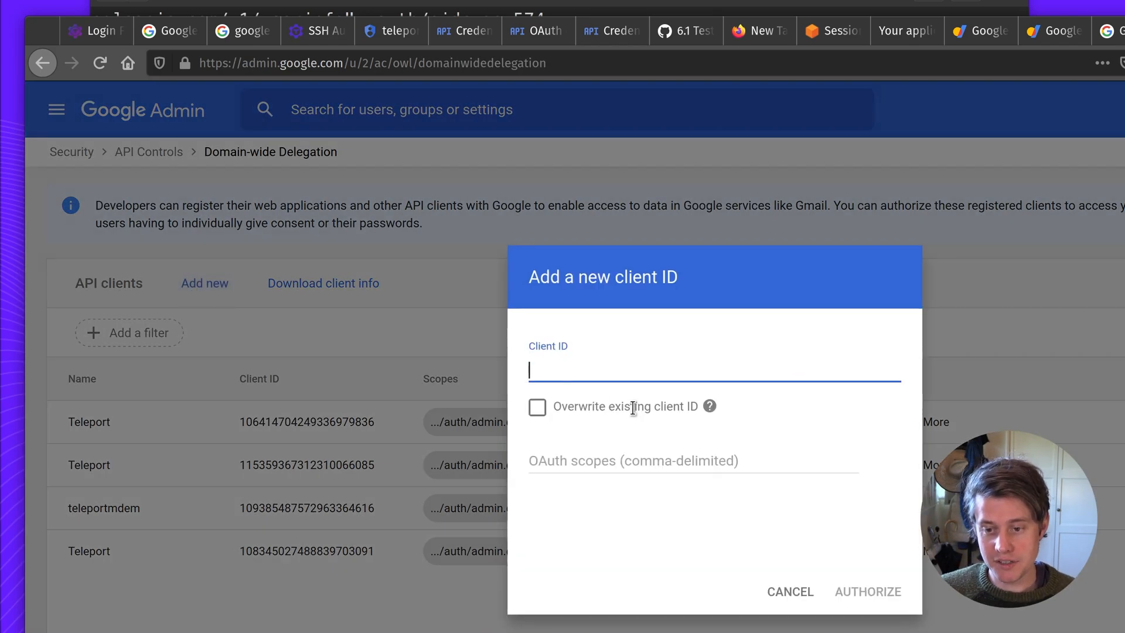
mouse_move(764, 499)
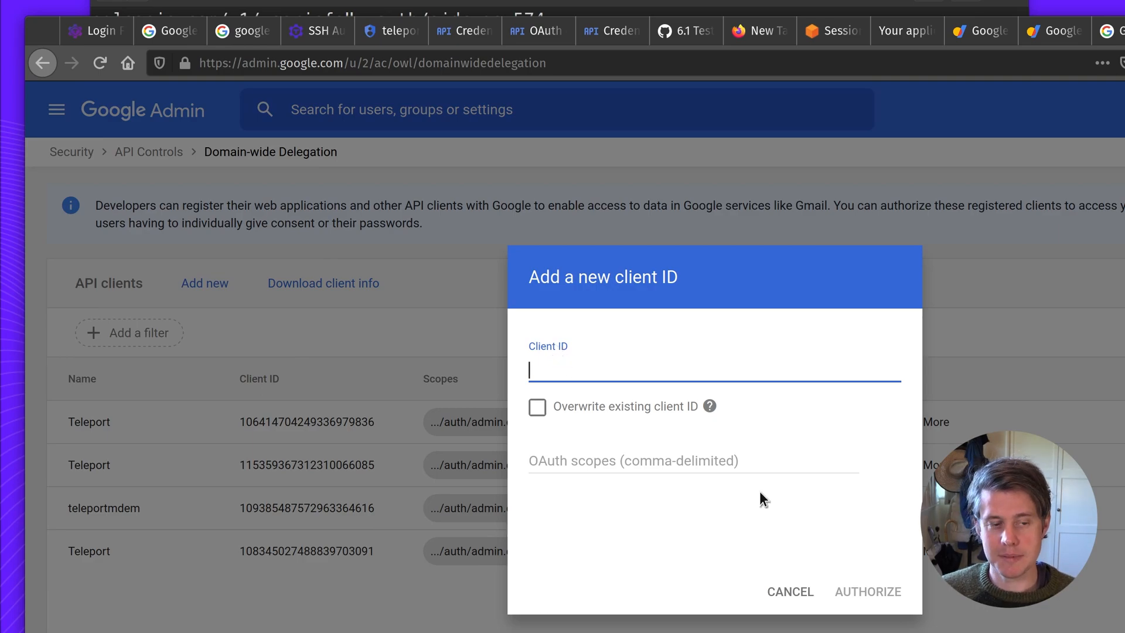
mouse_move(871, 320)
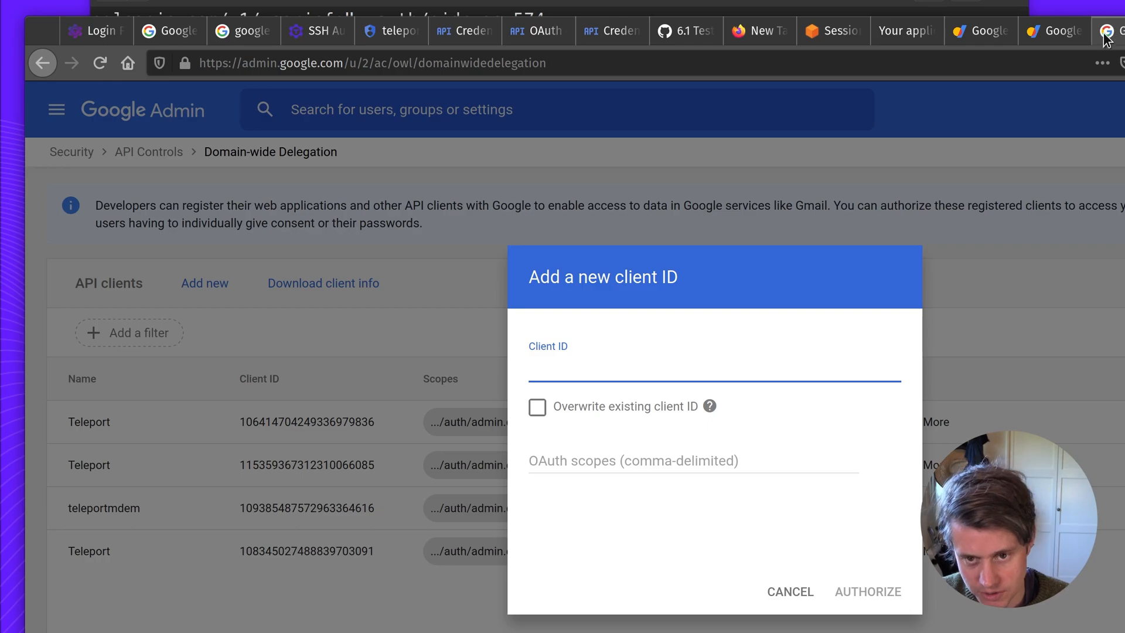
mouse_move(563, 51)
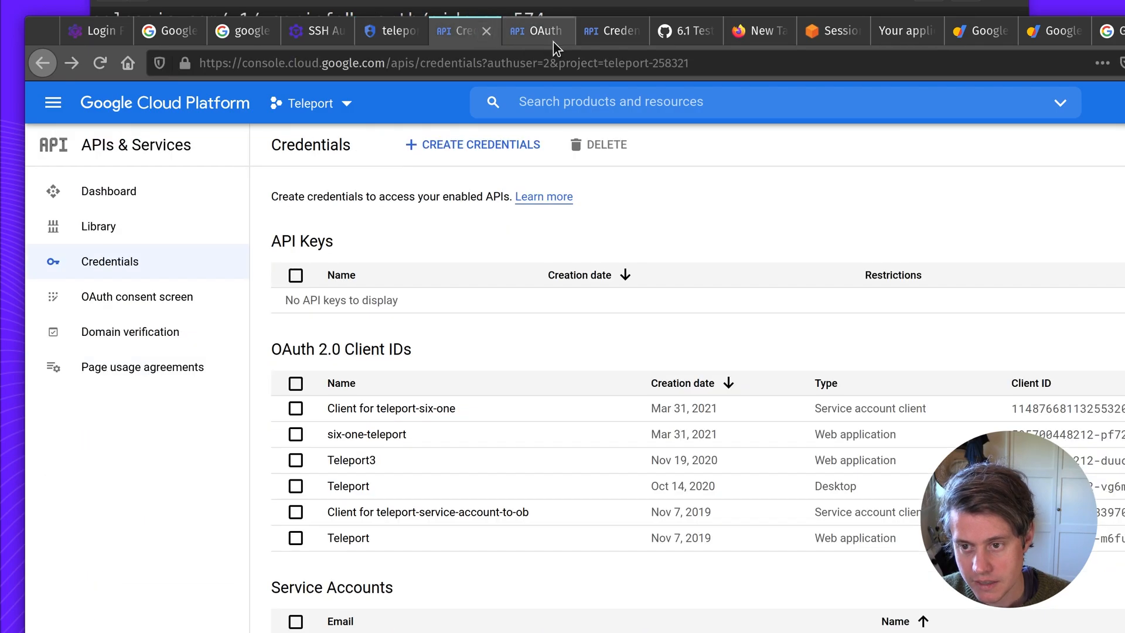
mouse_move(367, 435)
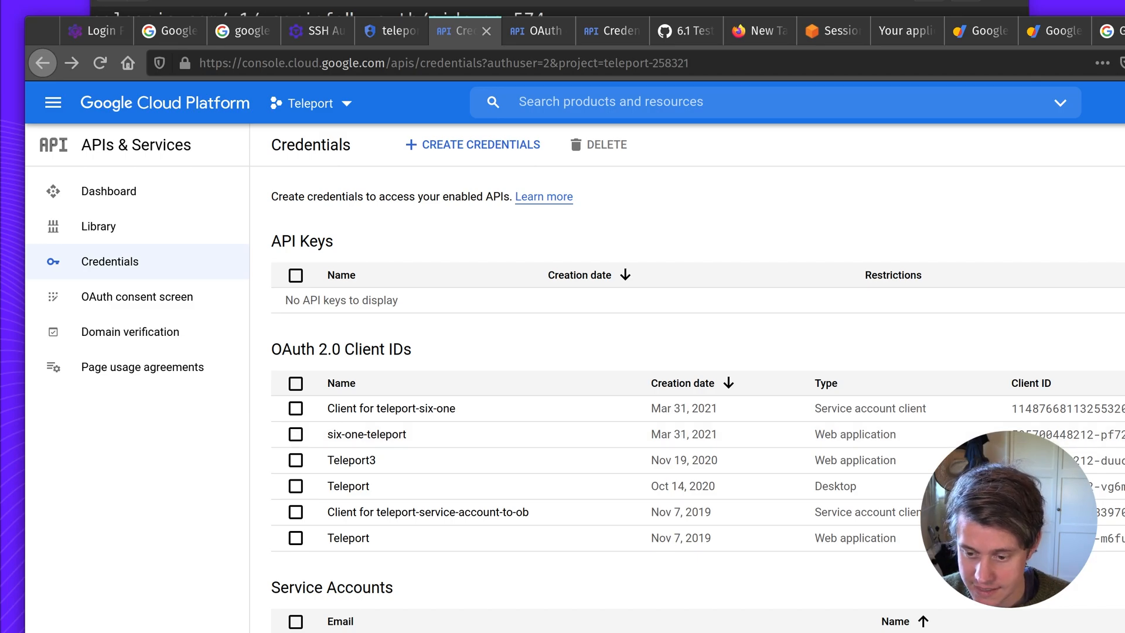
Step: Open the teleport-six-one service account details to get its unique ID
click(391, 409)
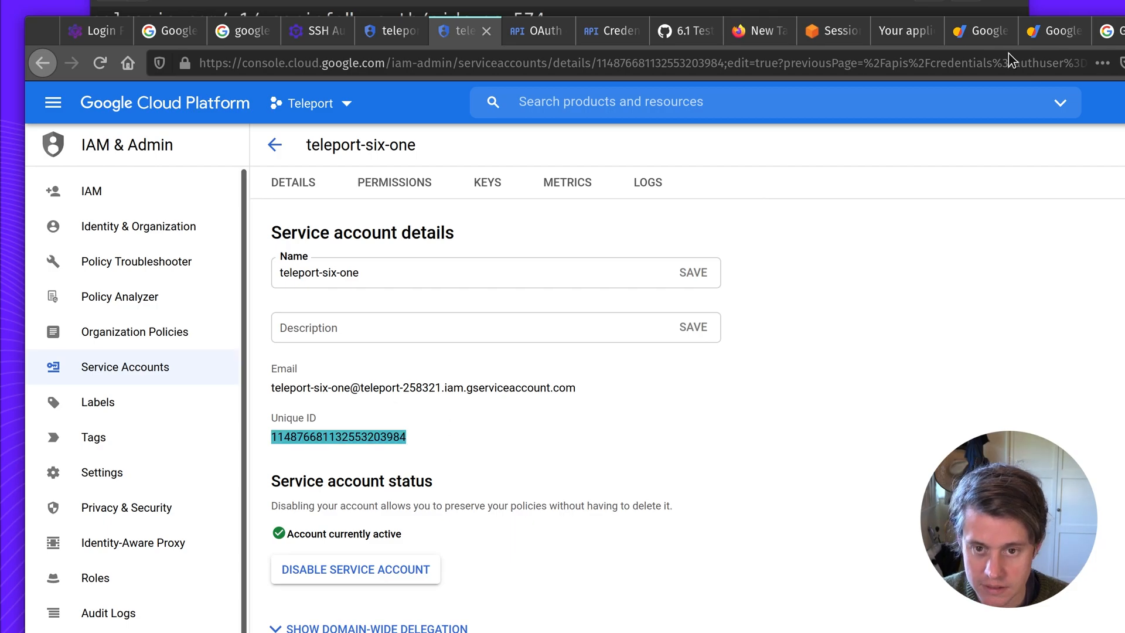
mouse_move(845, 4)
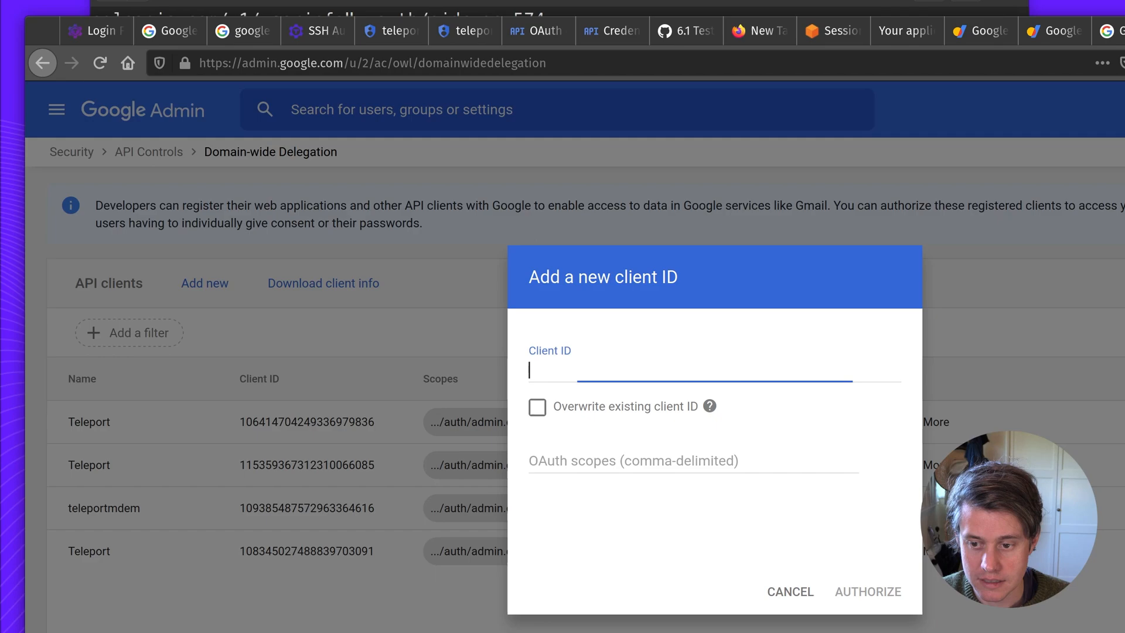
text(114876681132553203984)
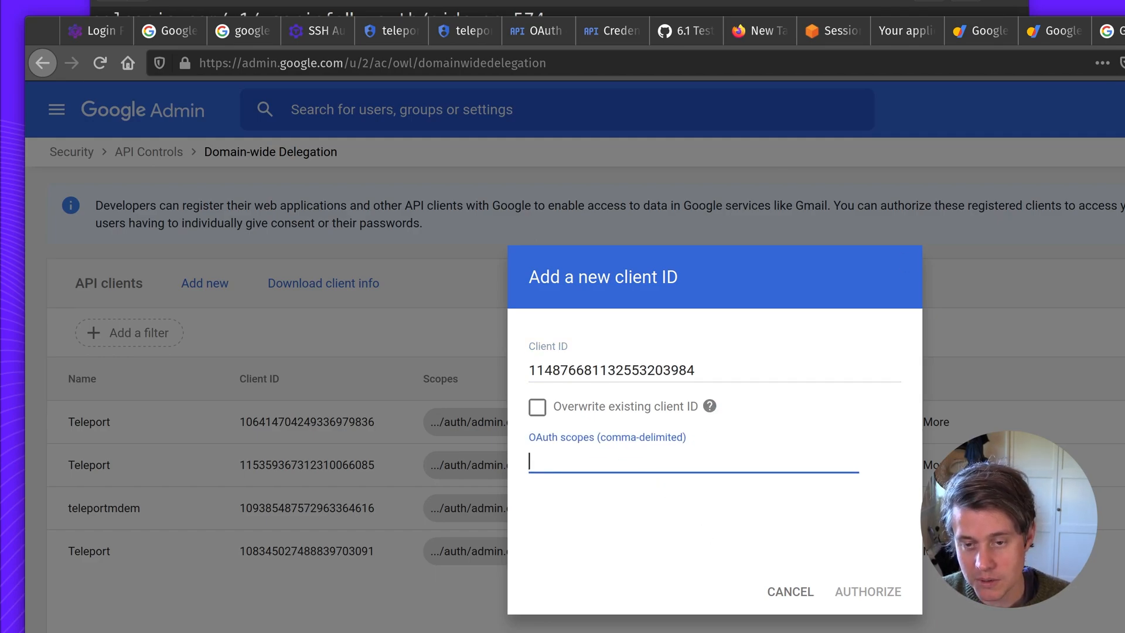
click(316, 30)
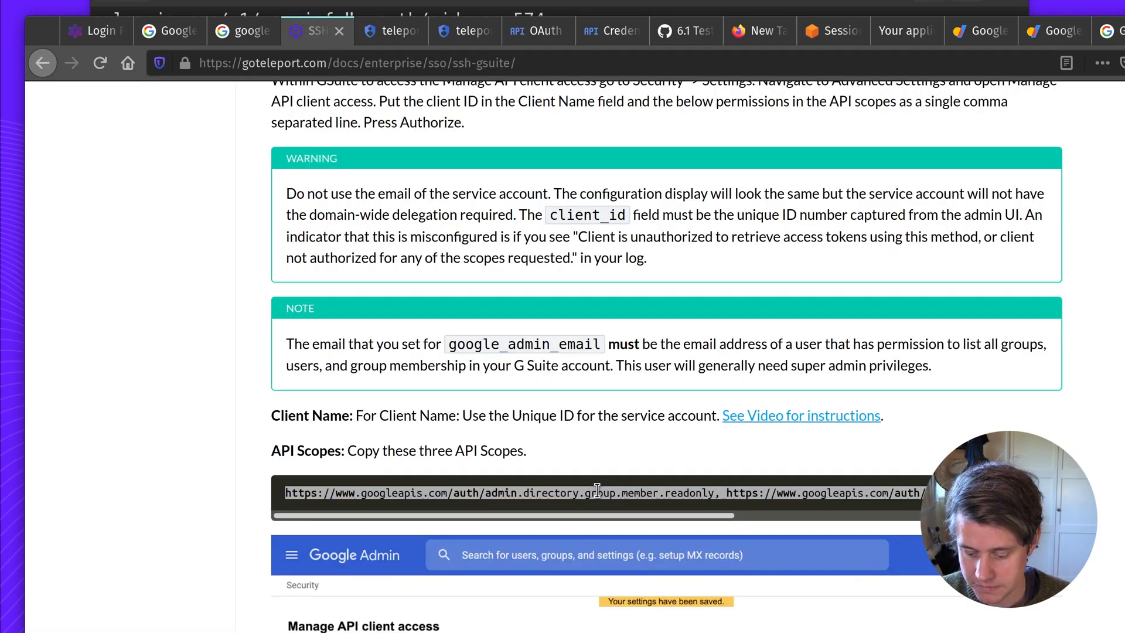
click(317, 31)
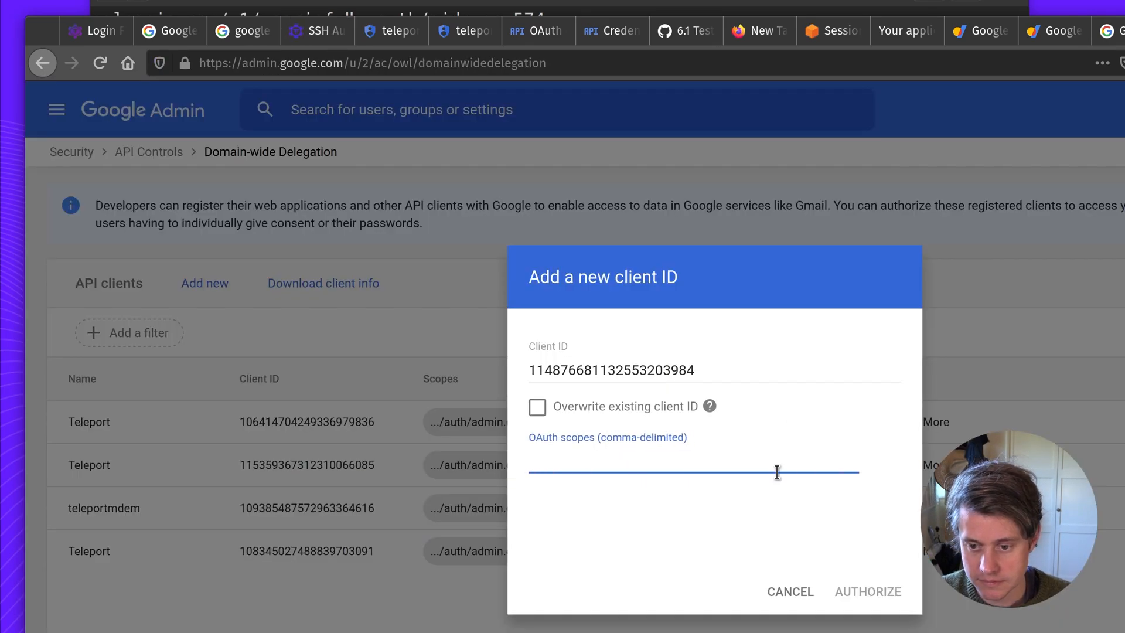
text(.googleapis.com/auth/admin.directory.user.readonly)
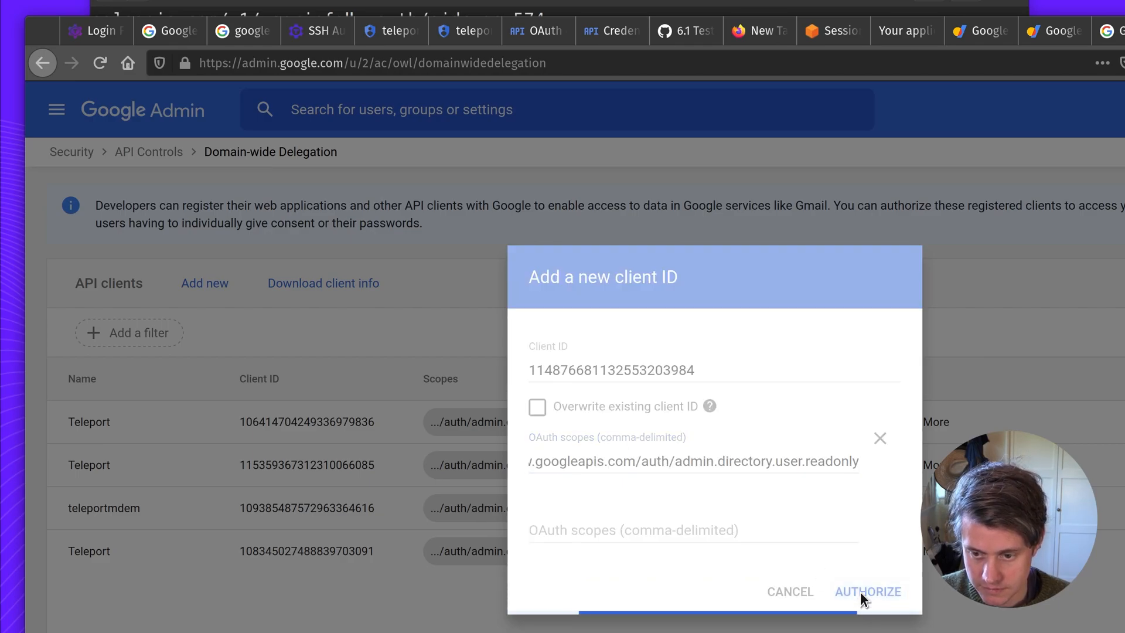
click(316, 31)
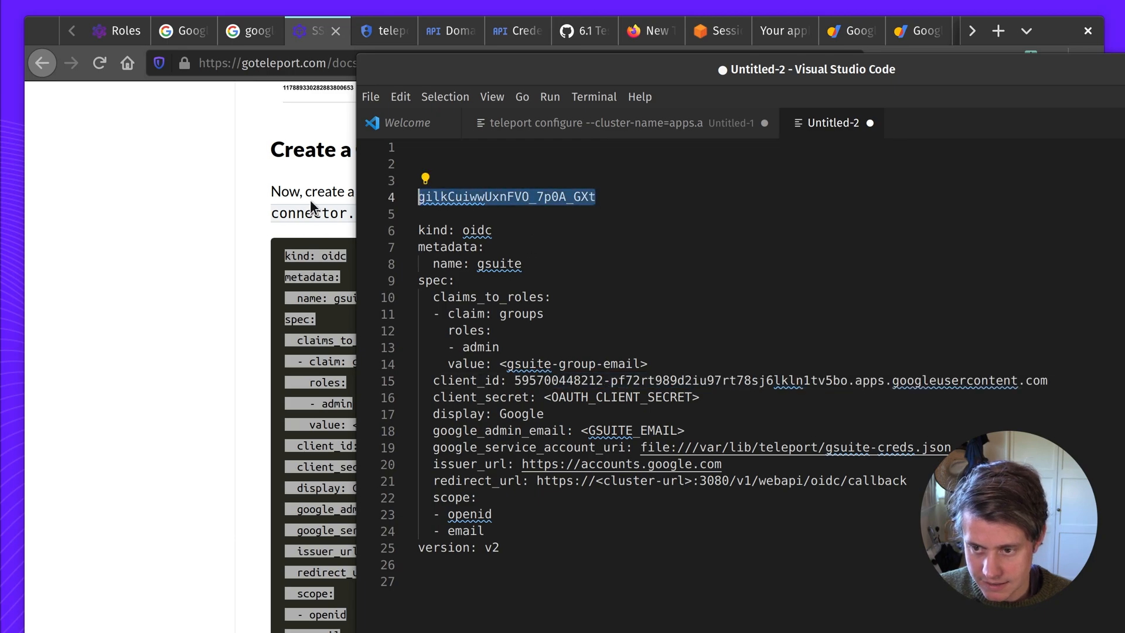
Step: Move the secret string into client_secret and select the <gsuite-group-email> placeholder
double_click(620, 397)
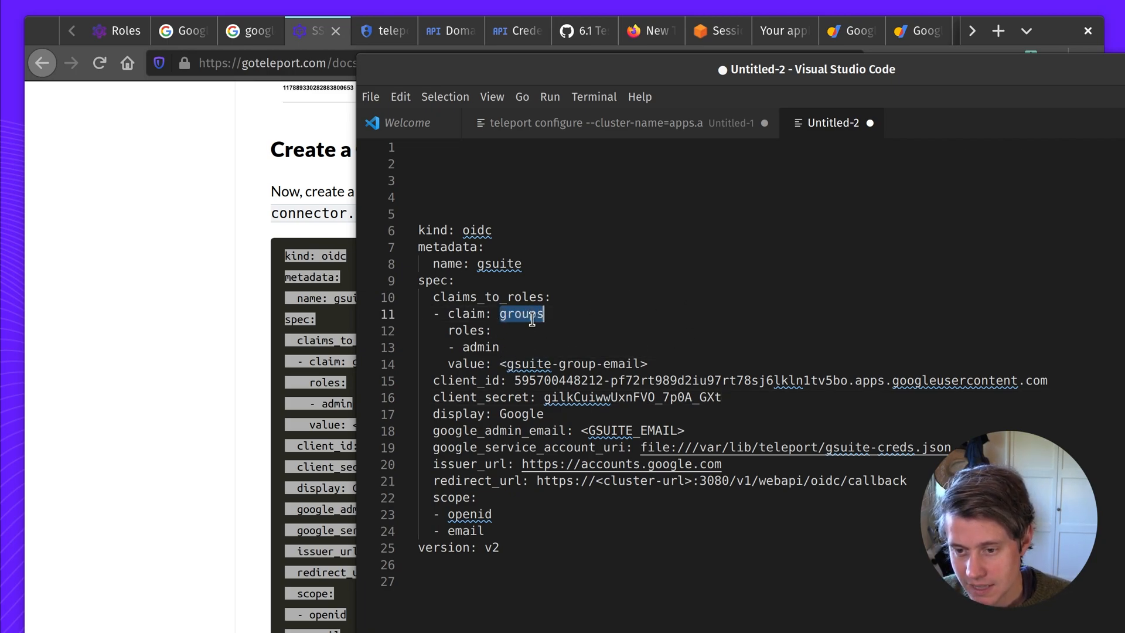
mouse_move(678, 365)
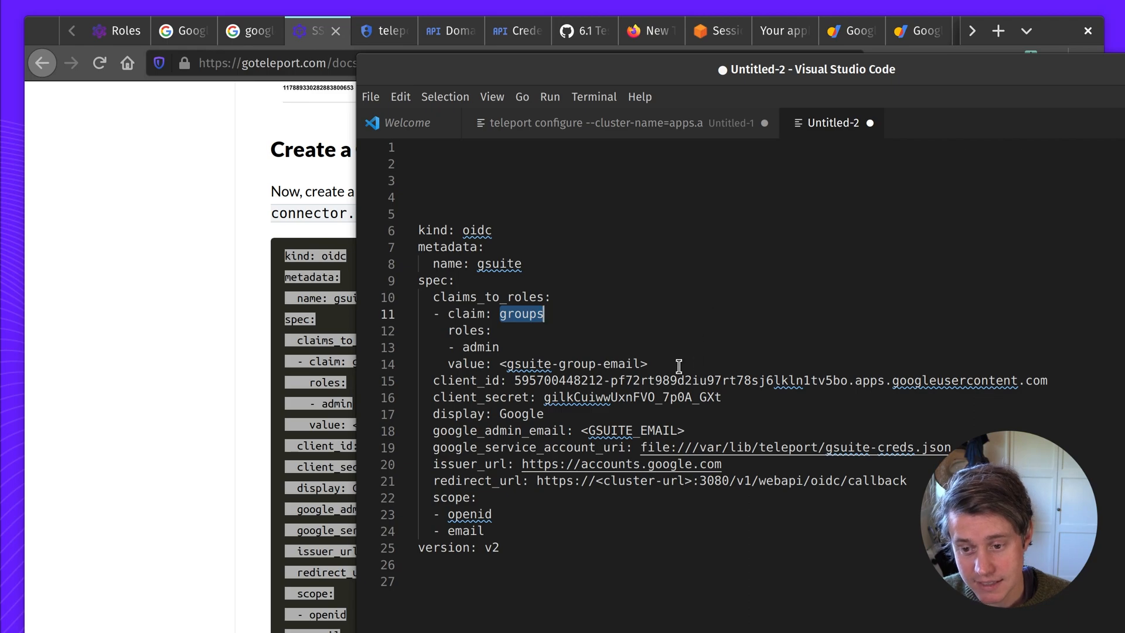
double_click(573, 364)
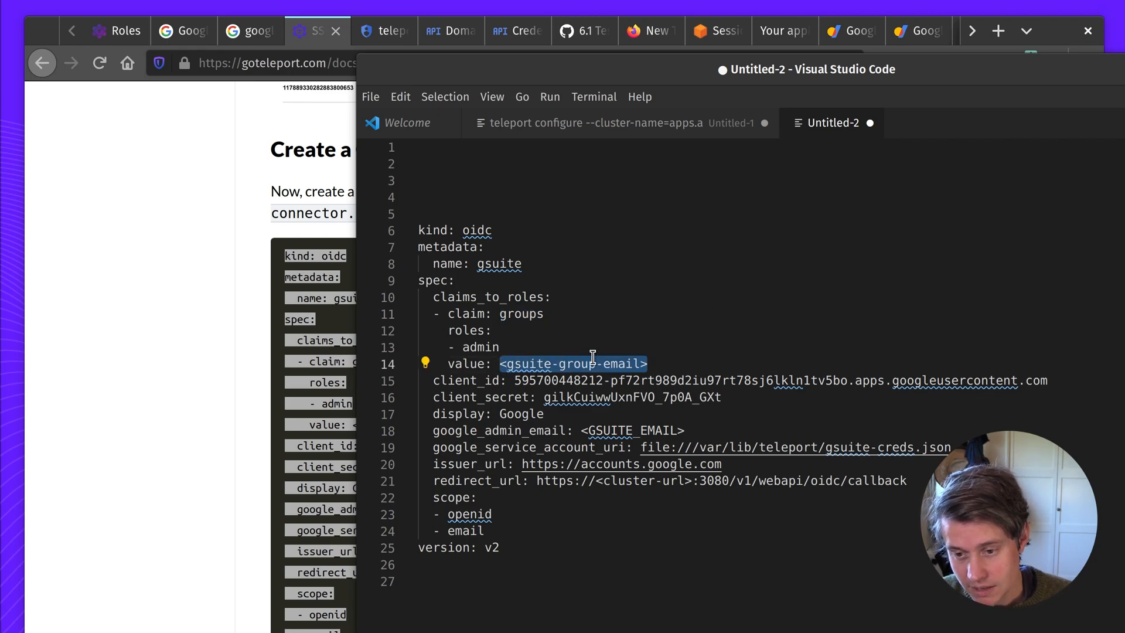
mouse_move(381, 148)
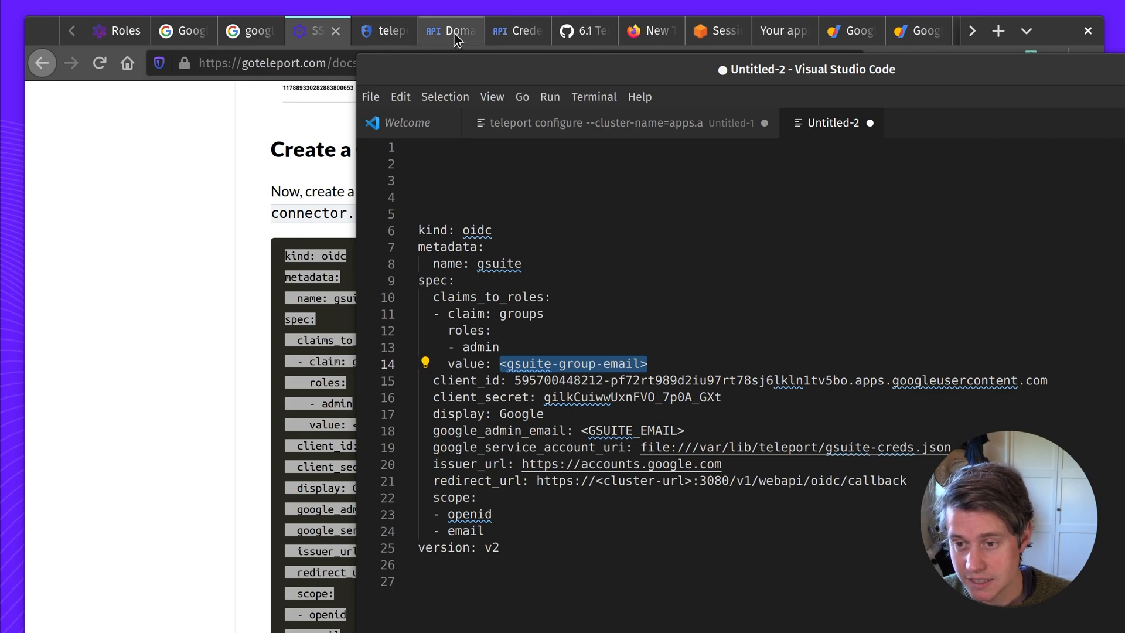
click(516, 32)
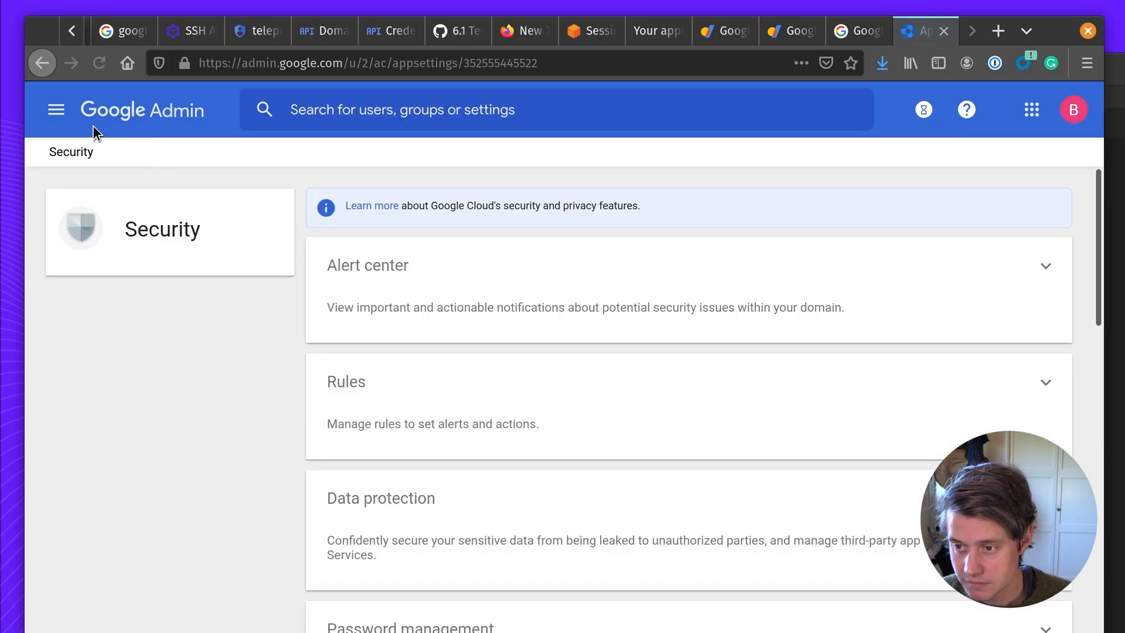
click(56, 109)
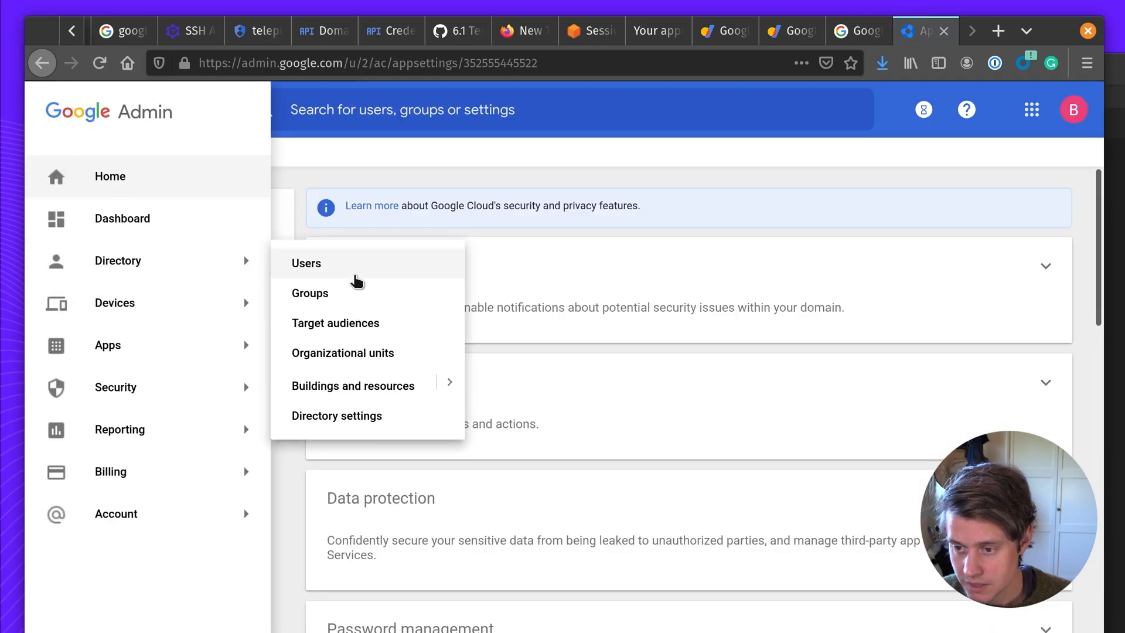
click(310, 293)
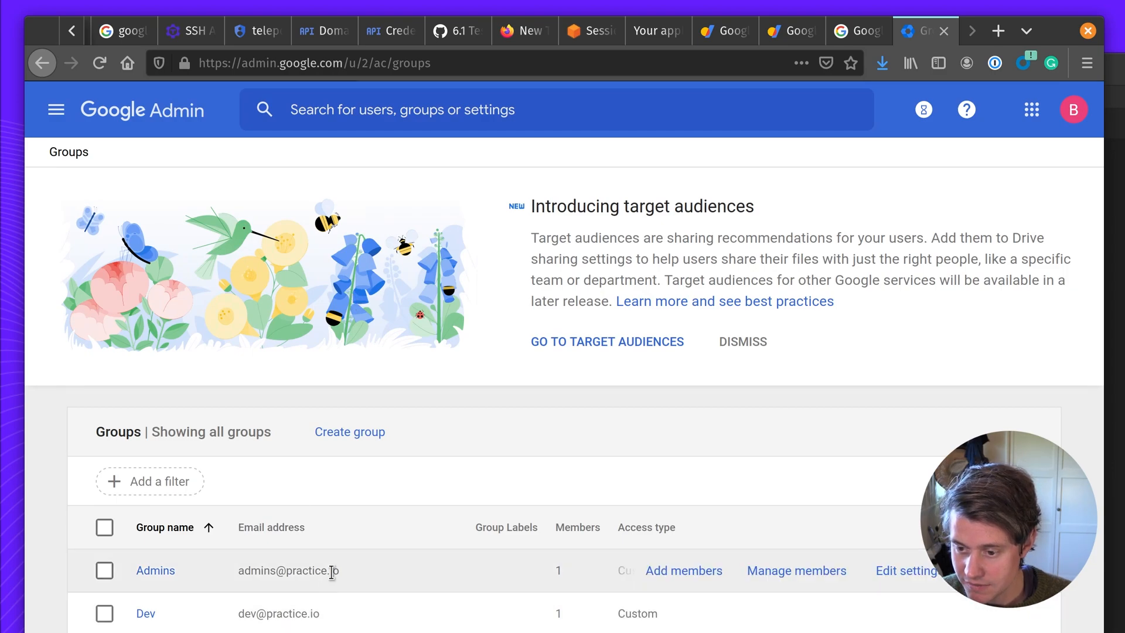
double_click(287, 570)
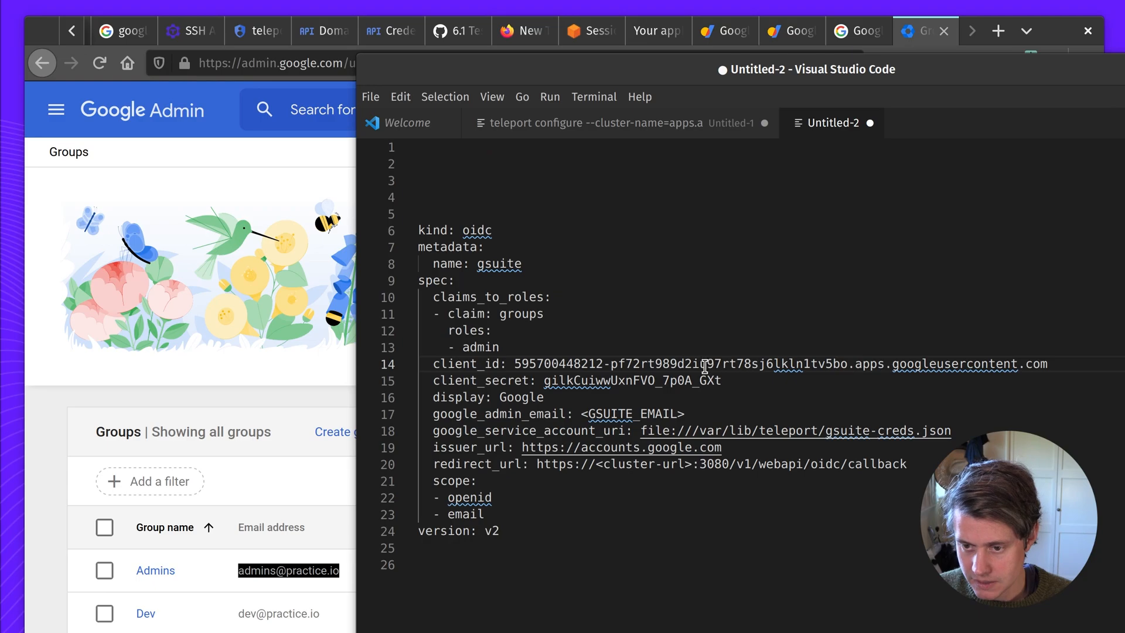
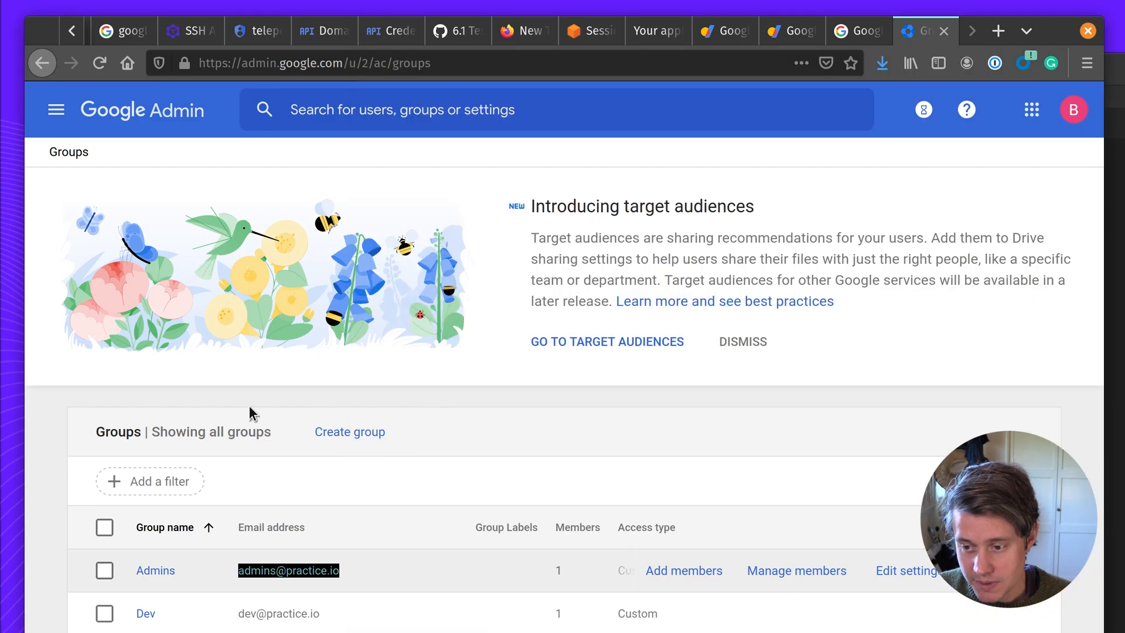
Step: Fill in the connector's group claim value and the google_admin_email with the practice.io admin
click(1074, 109)
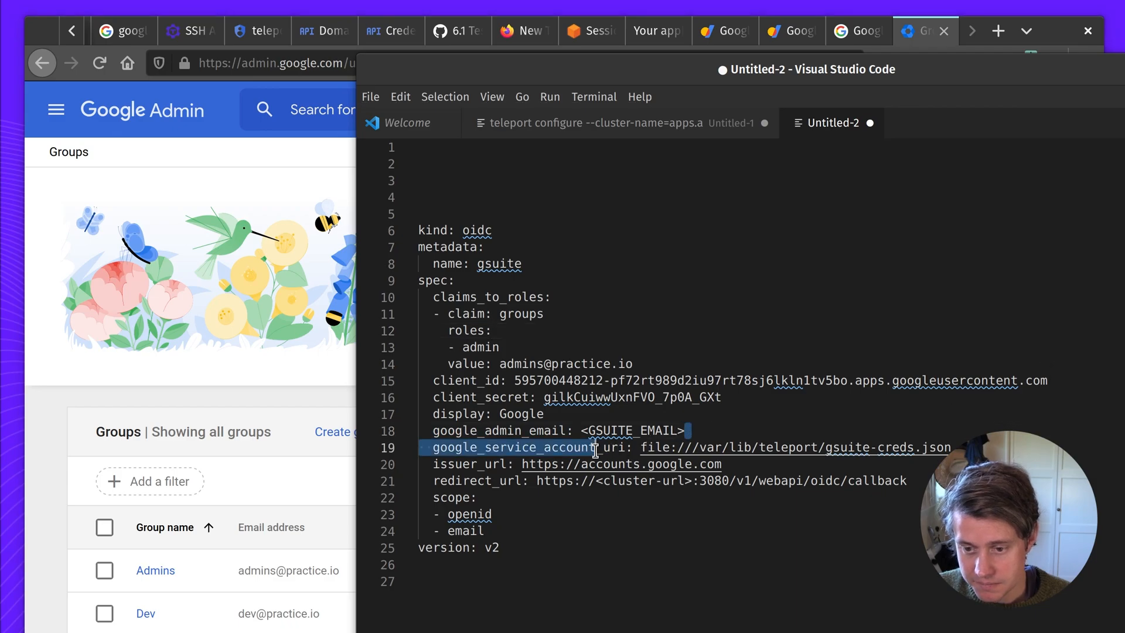
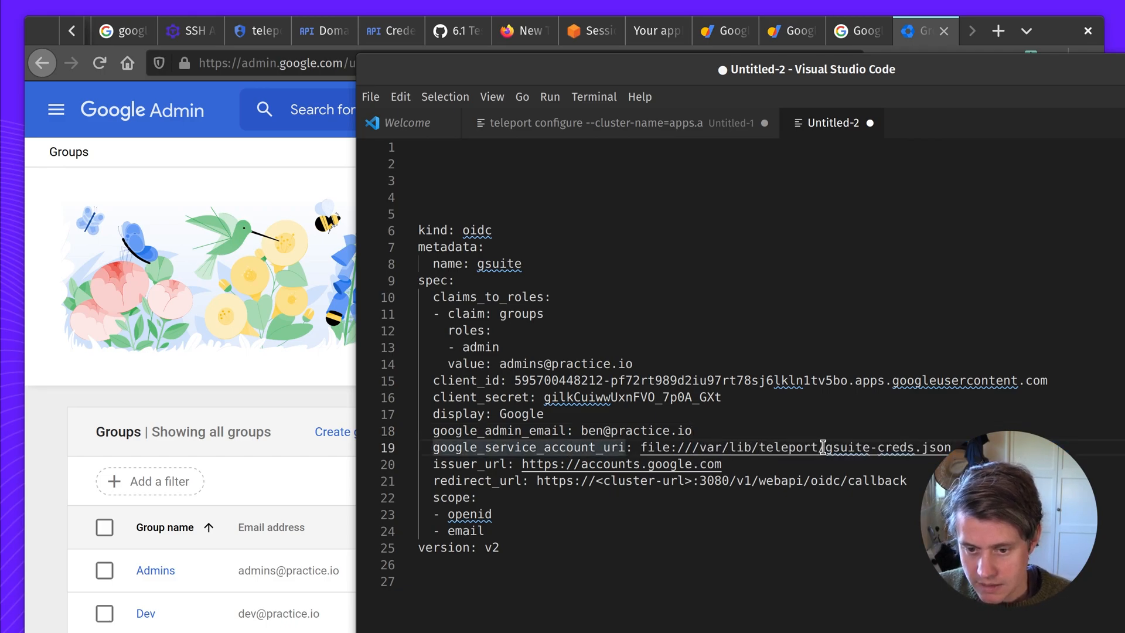
mouse_move(843, 447)
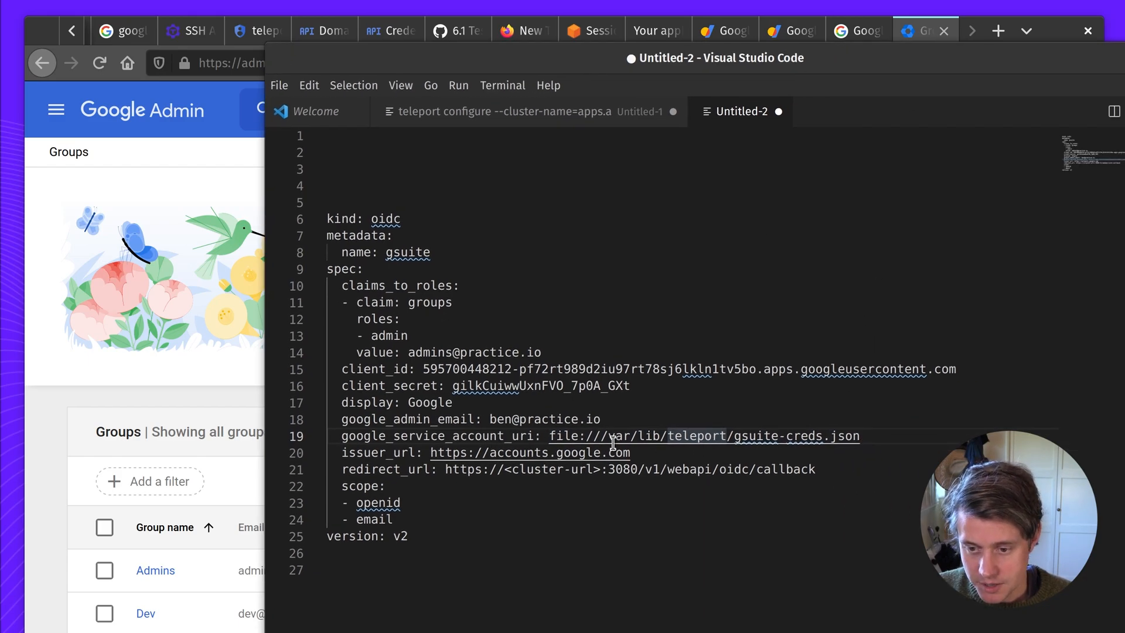
mouse_move(594, 472)
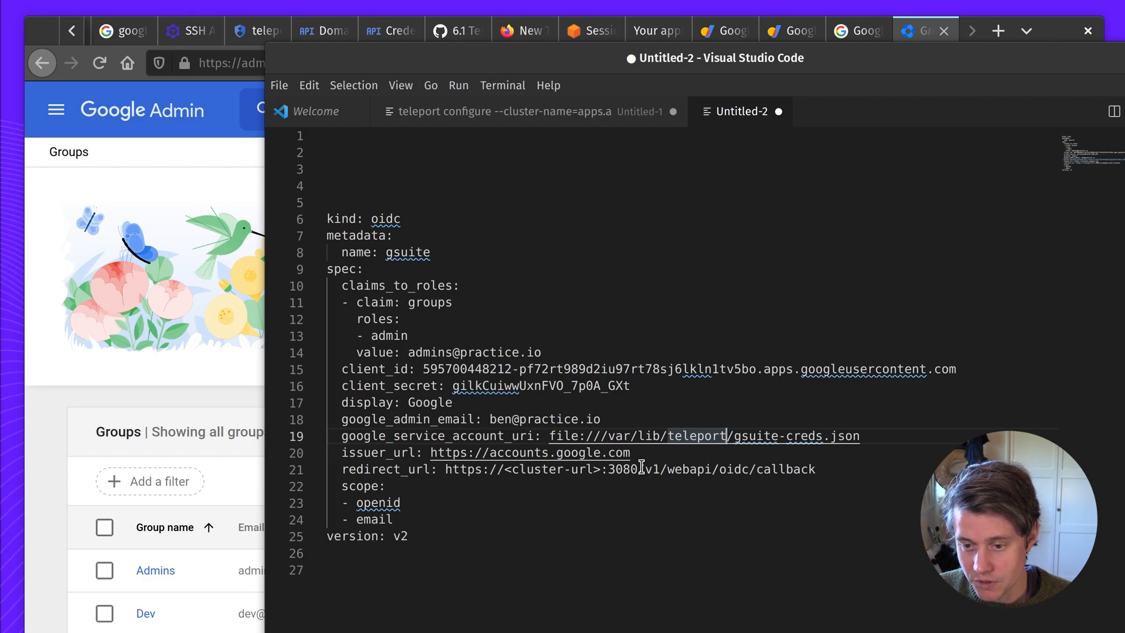
Step: Set redirect_url to six-one-sso.asteroid.earth:443 and select the whole connector definition
double_click(567, 469)
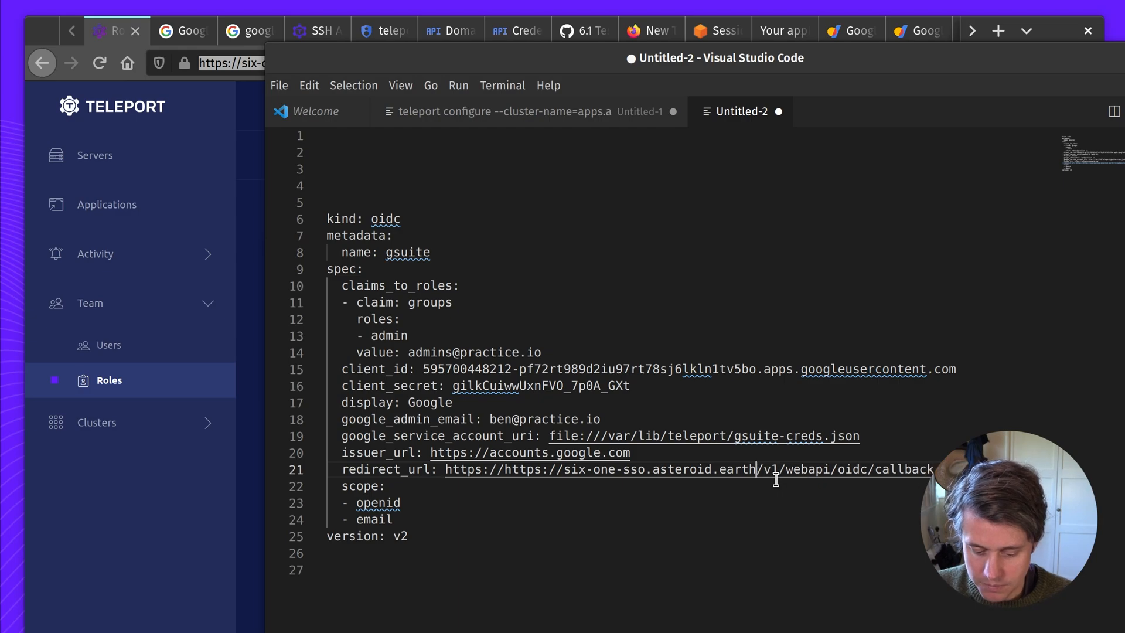
text(:443)
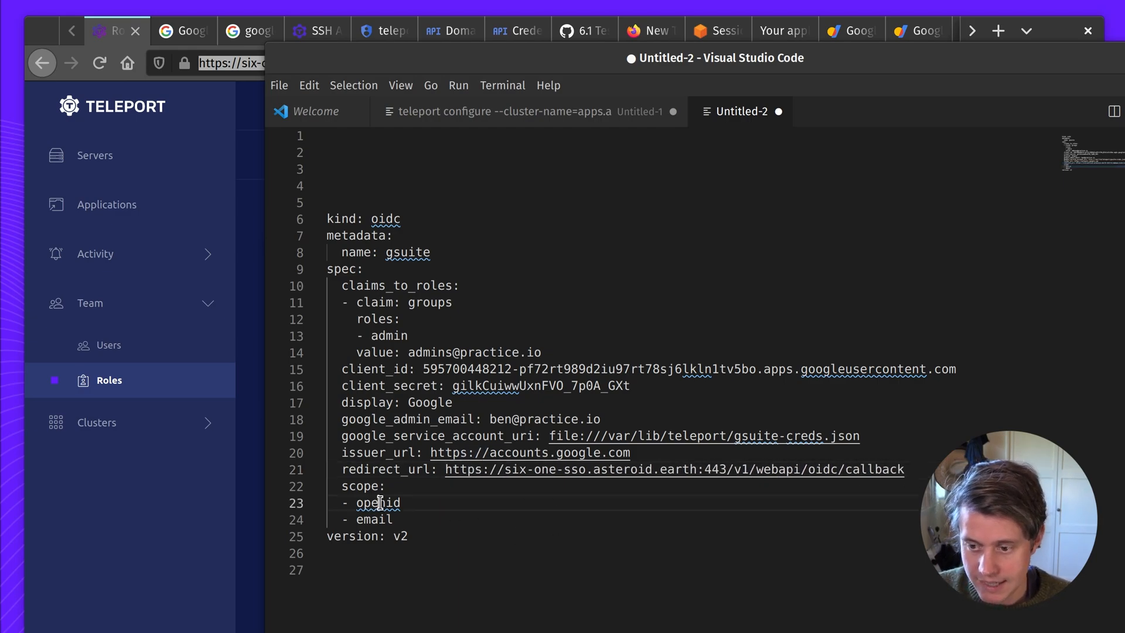
double_click(377, 502)
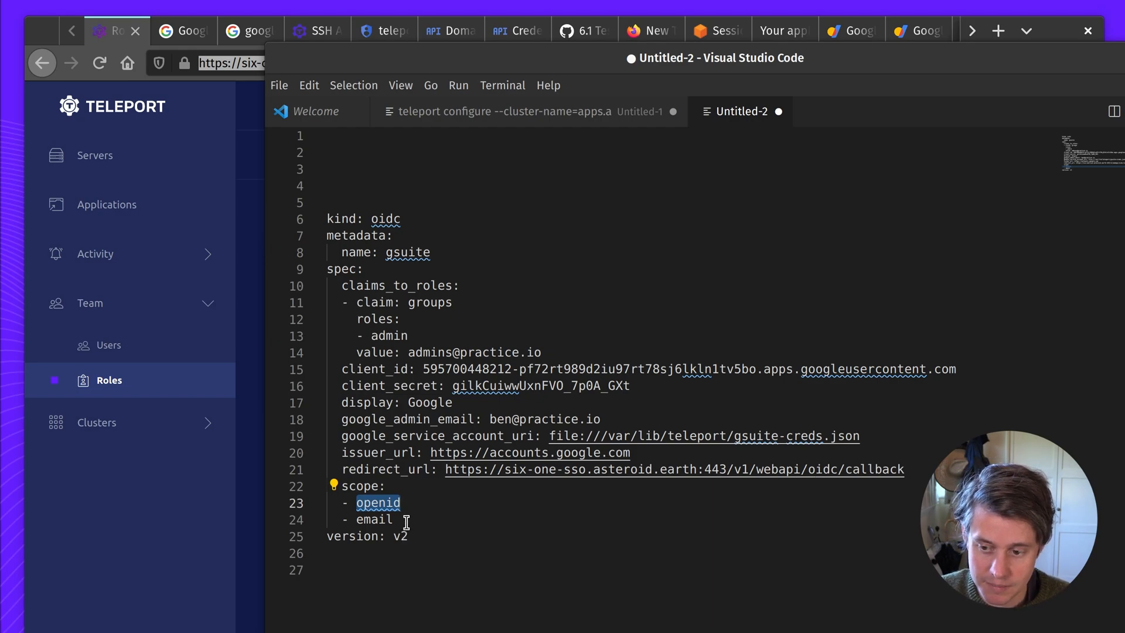
key(ctrl+a)
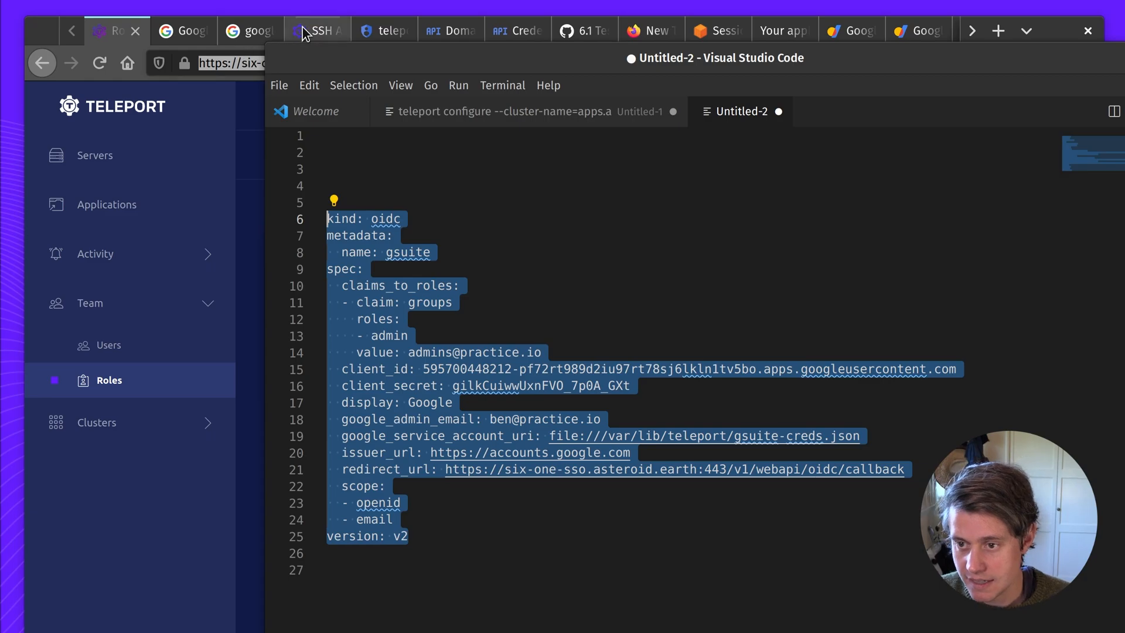
click(316, 30)
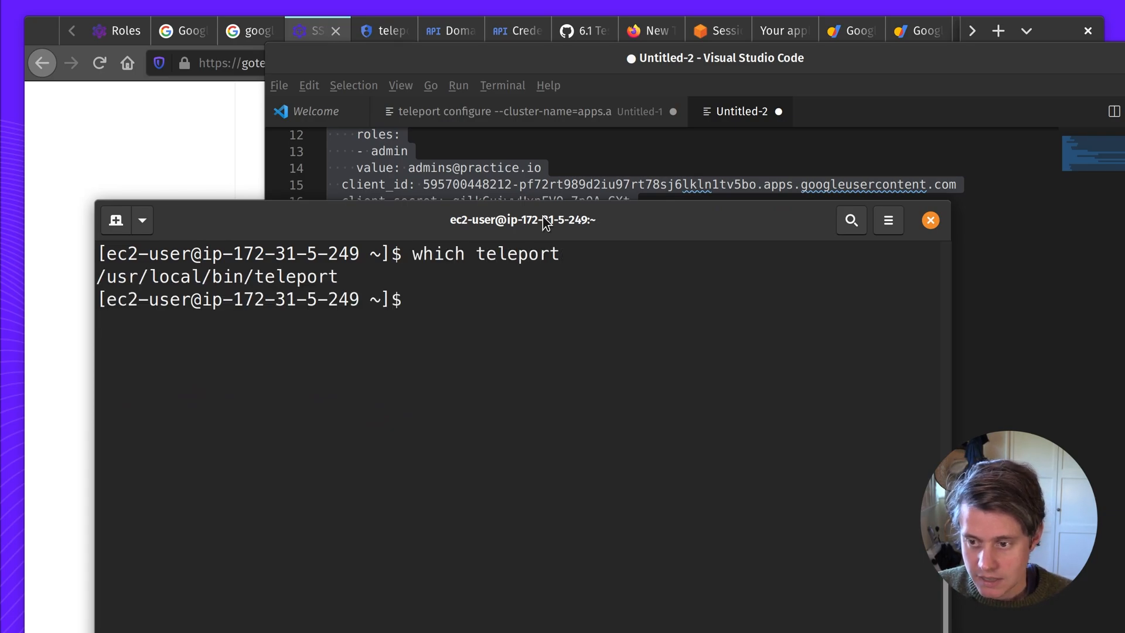
Step: Confirm Teleport v6.1.0-beta.1 is installed and open gsuite.yaml in nano
text(teleport v)
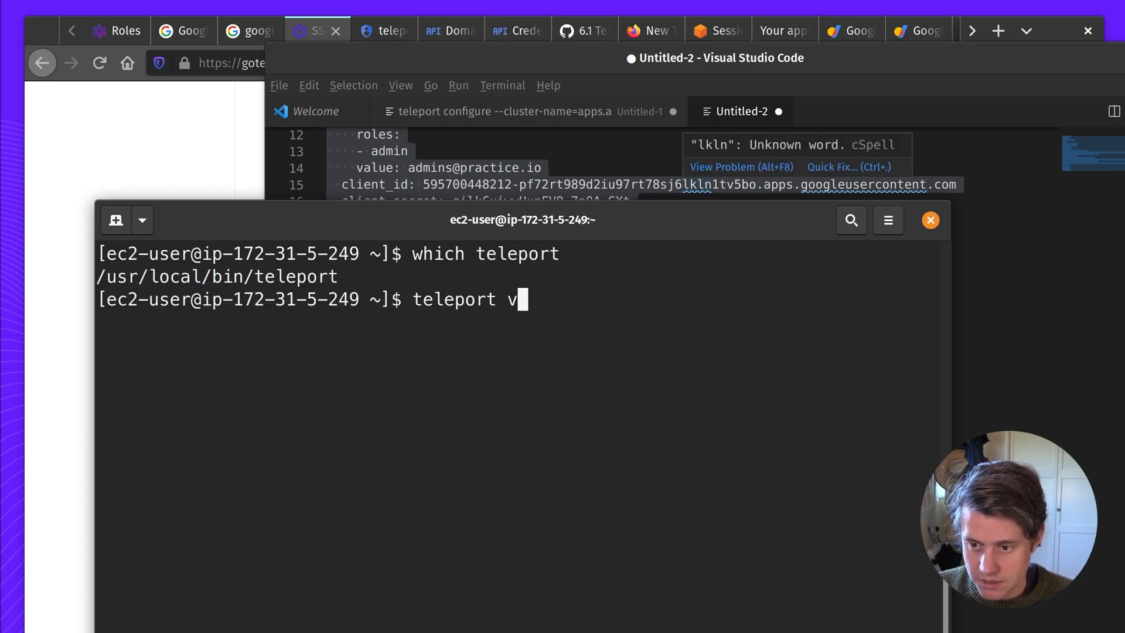
key(Return)
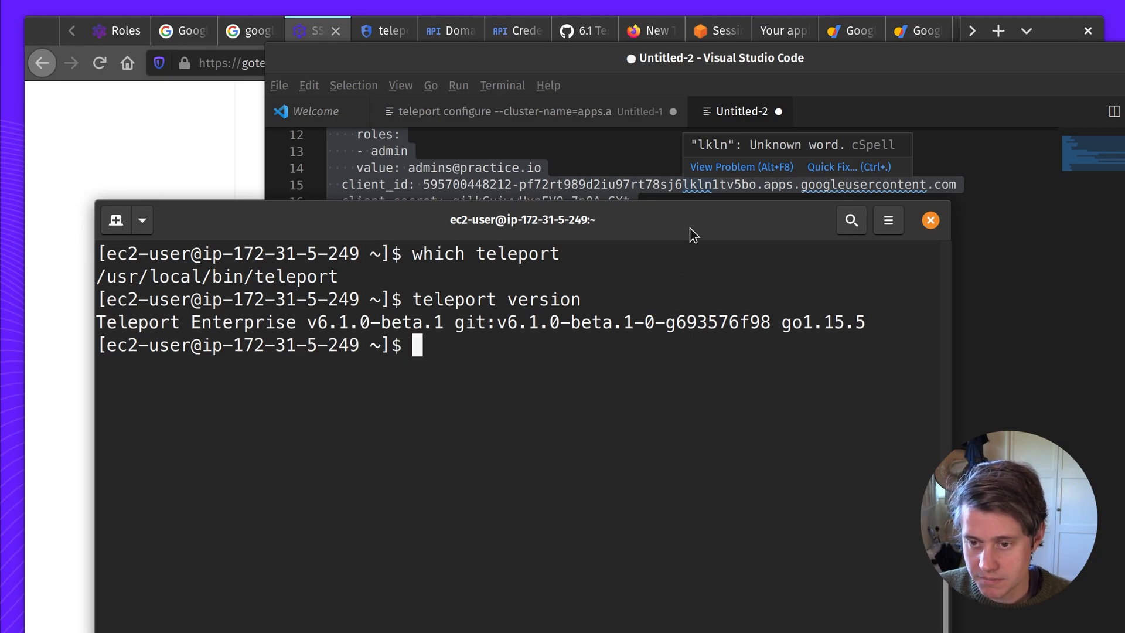
text(na)
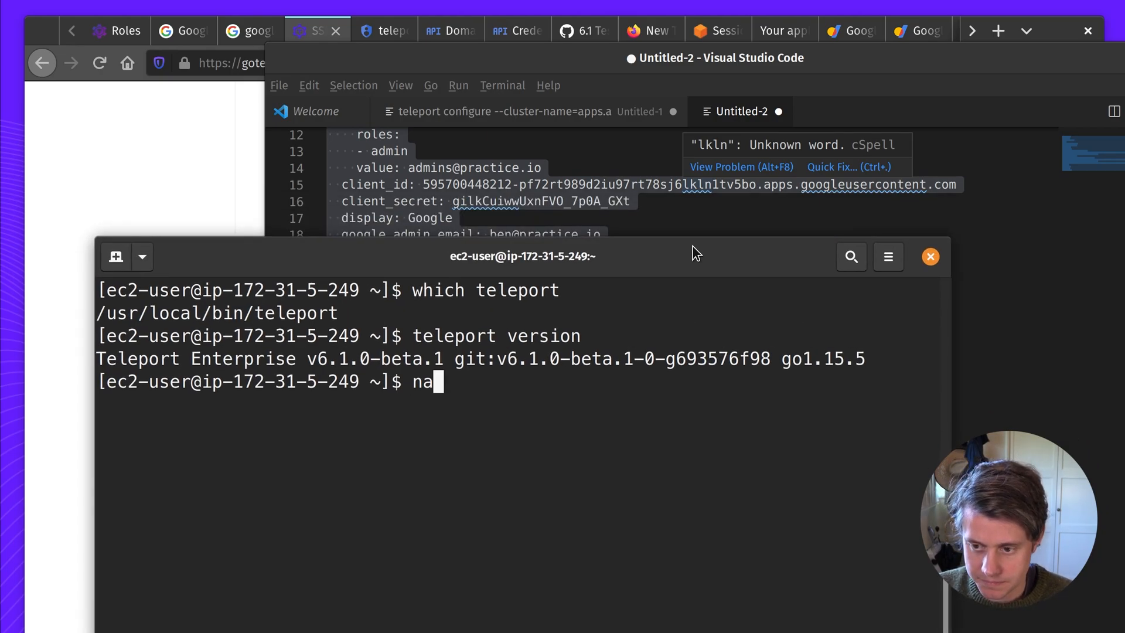
text(no)
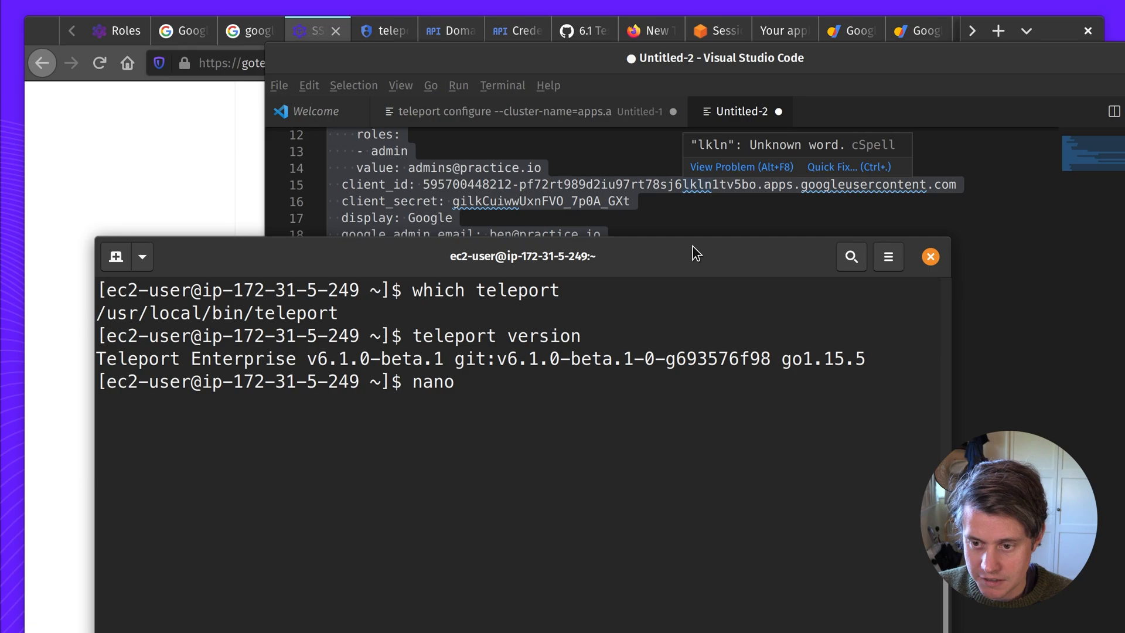
text(gsuite-)
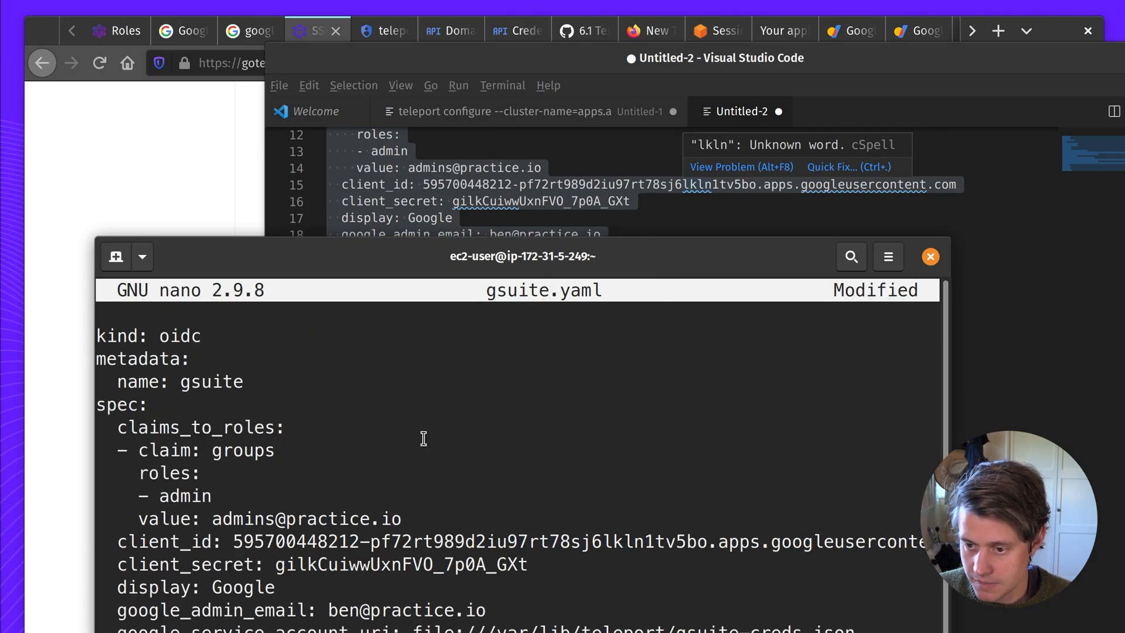
Step: Save the gsuite.yaml connector, quit nano, and list the home directory files
key(ctrl+x)
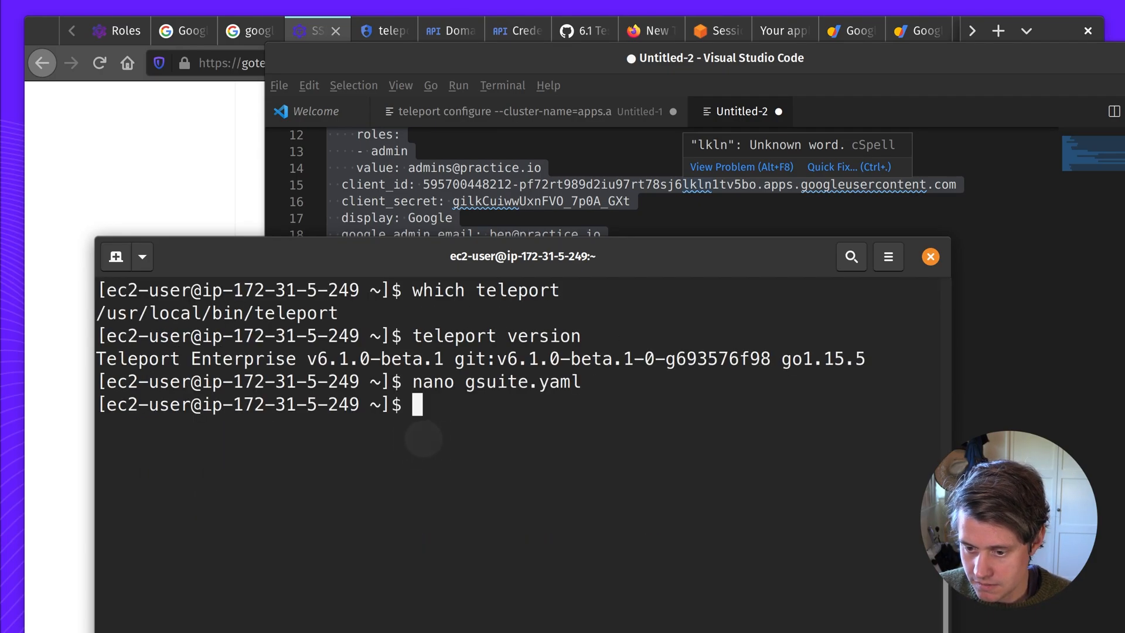
text(l)
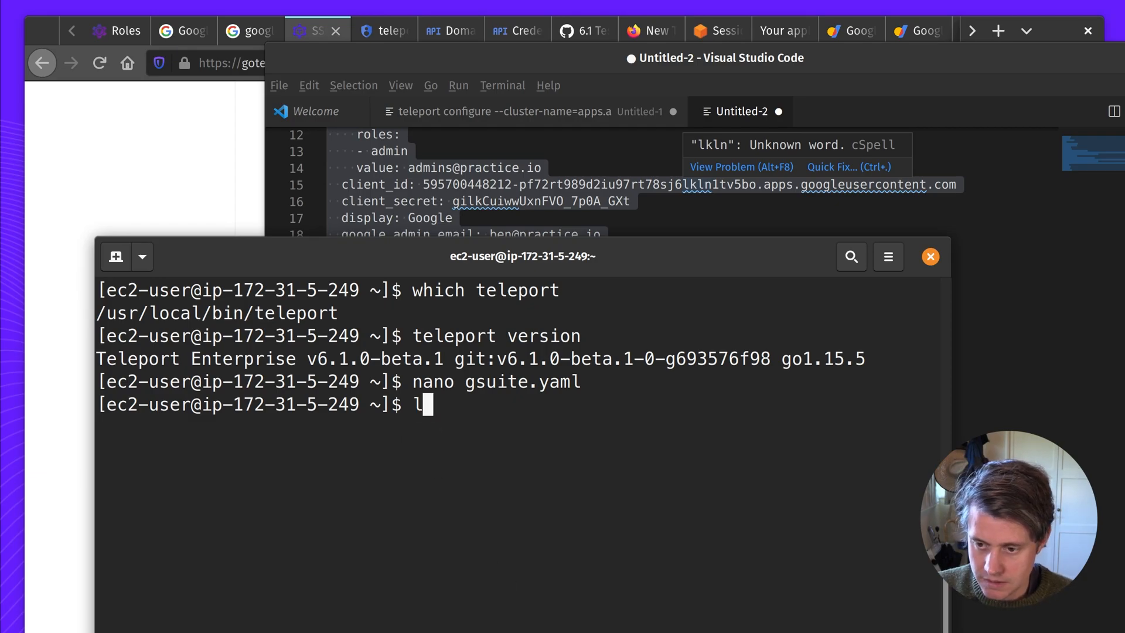
key(Return)
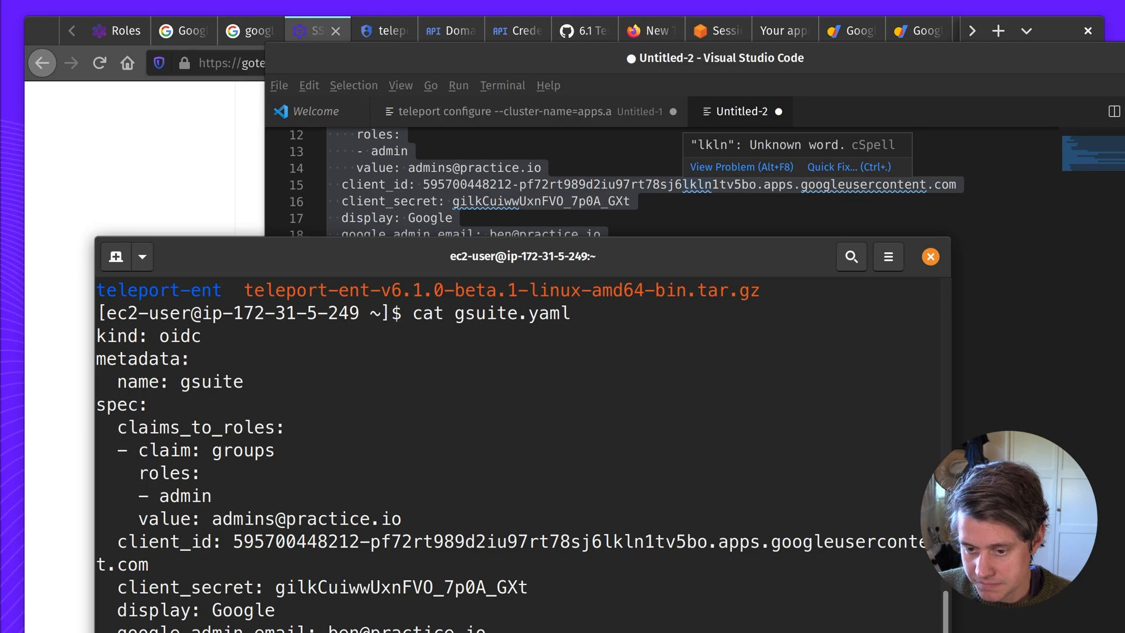
Step: Locate the downloaded key file's folder and review the example connector's admin role mapping
click(315, 30)
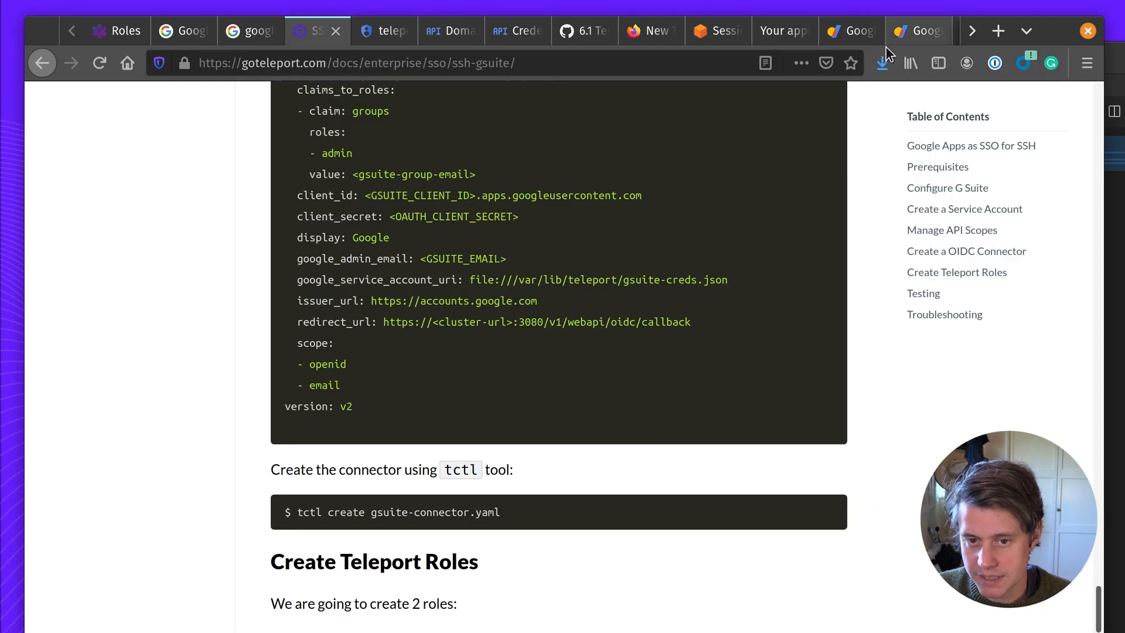
click(882, 63)
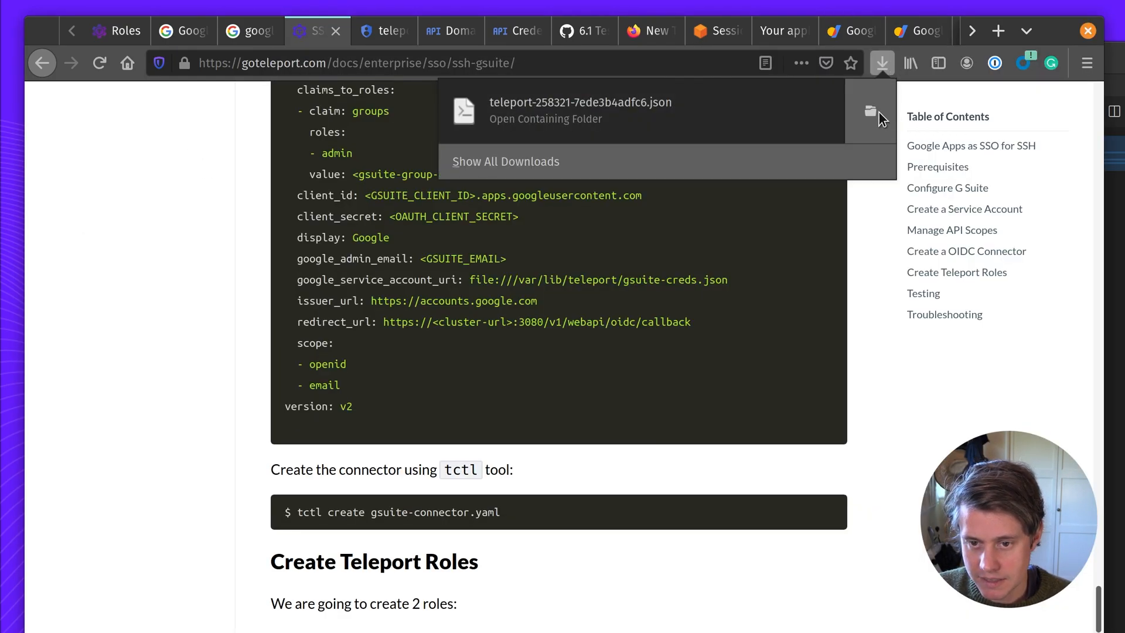
click(580, 102)
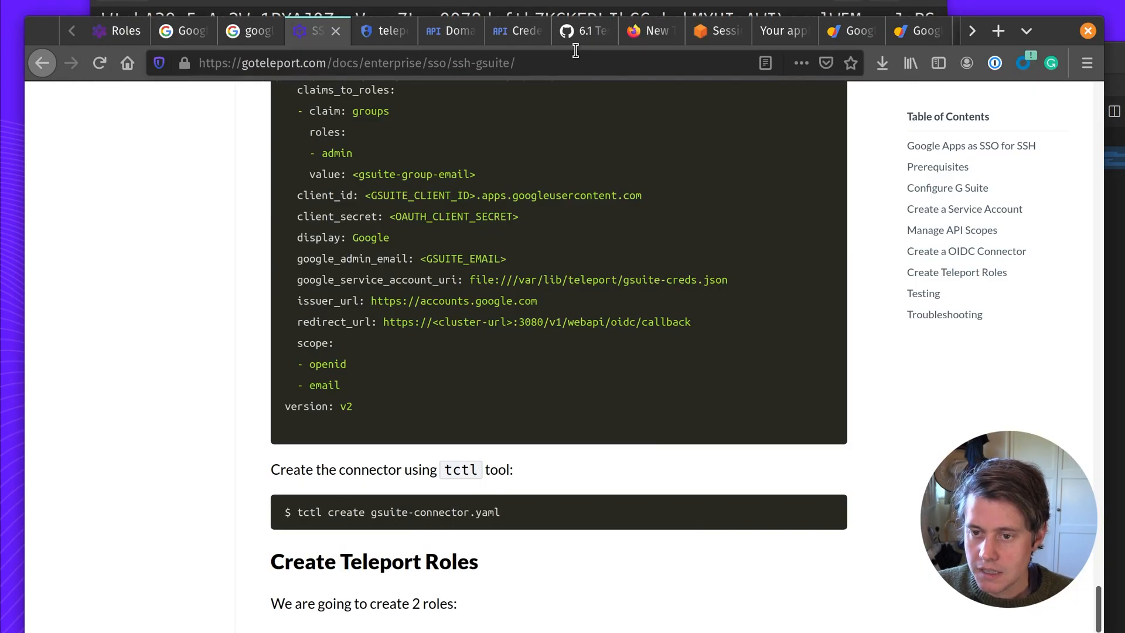
scroll(down, 3)
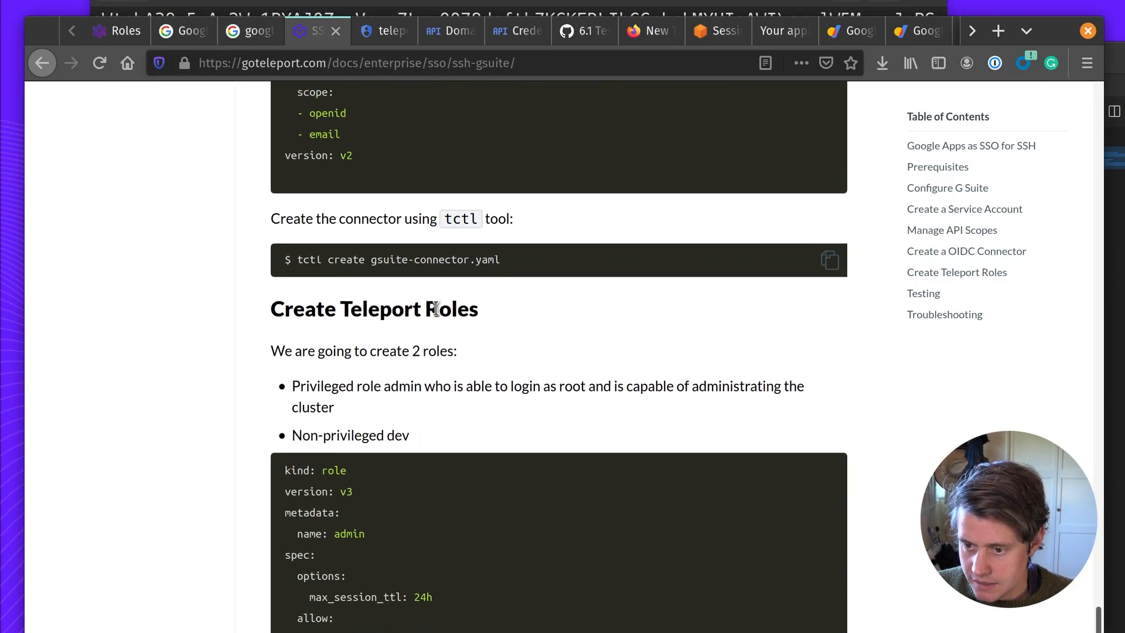
scroll(down, 3)
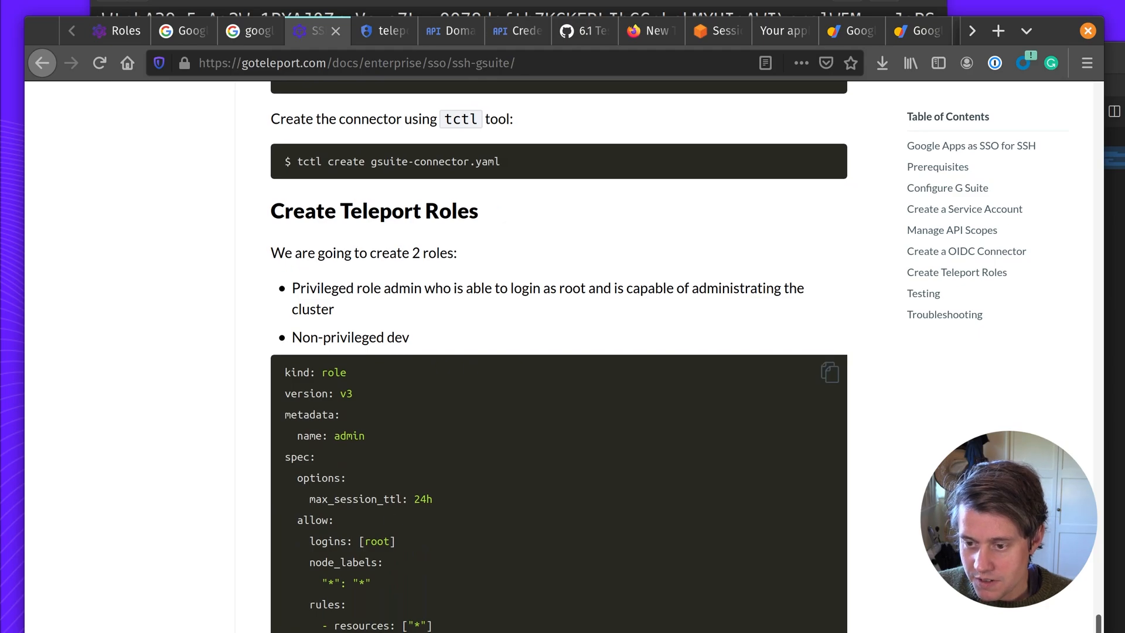
scroll(up, 3)
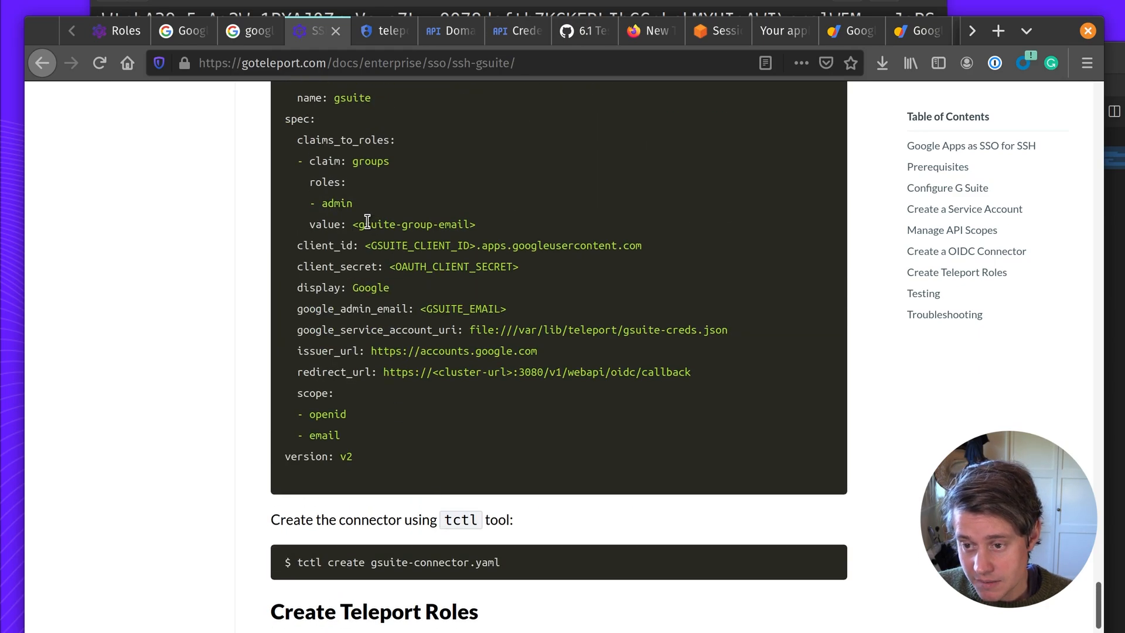
double_click(336, 203)
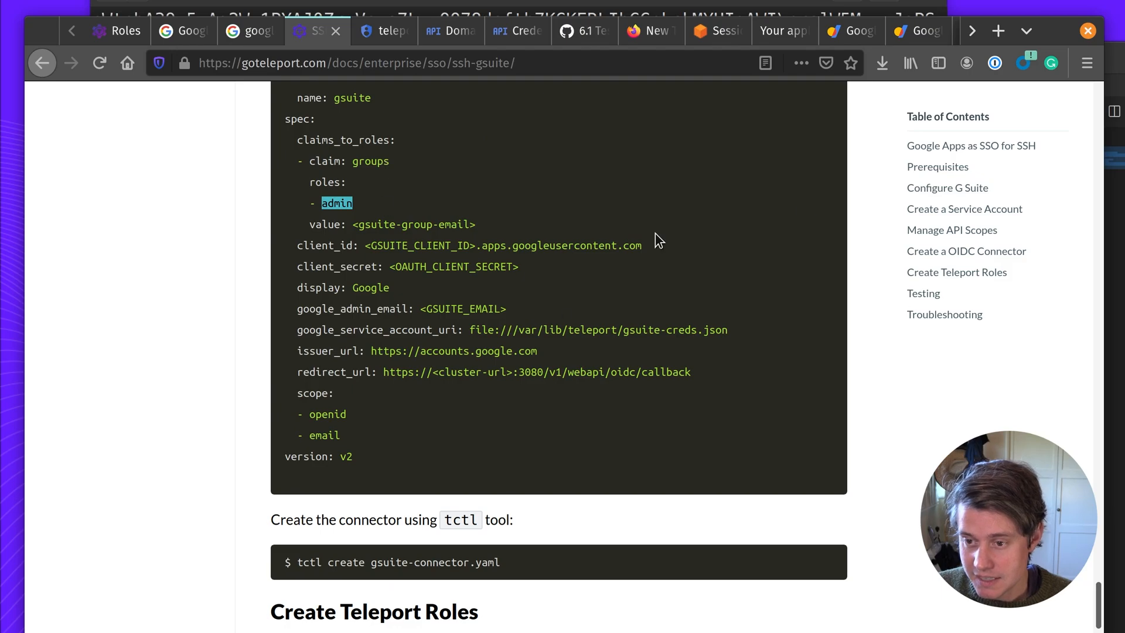
scroll(down, 3)
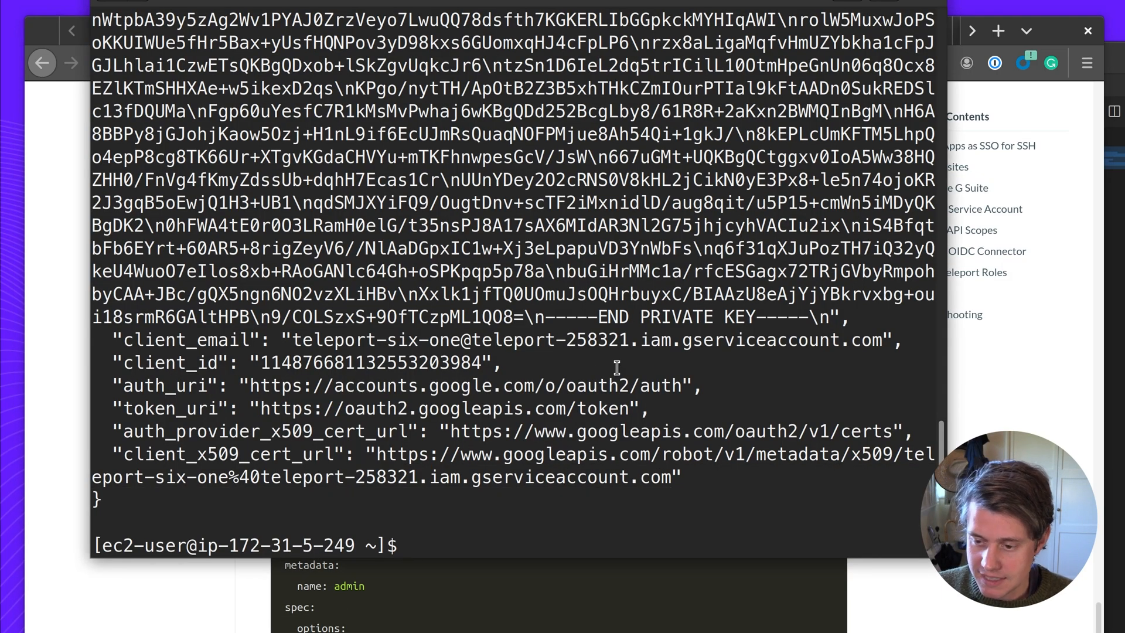
Step: Change the gsuite.yaml mapped role from admin to access, save, and run tctl create
text(cat /var/lib/teleport/gsuite-creds.json)
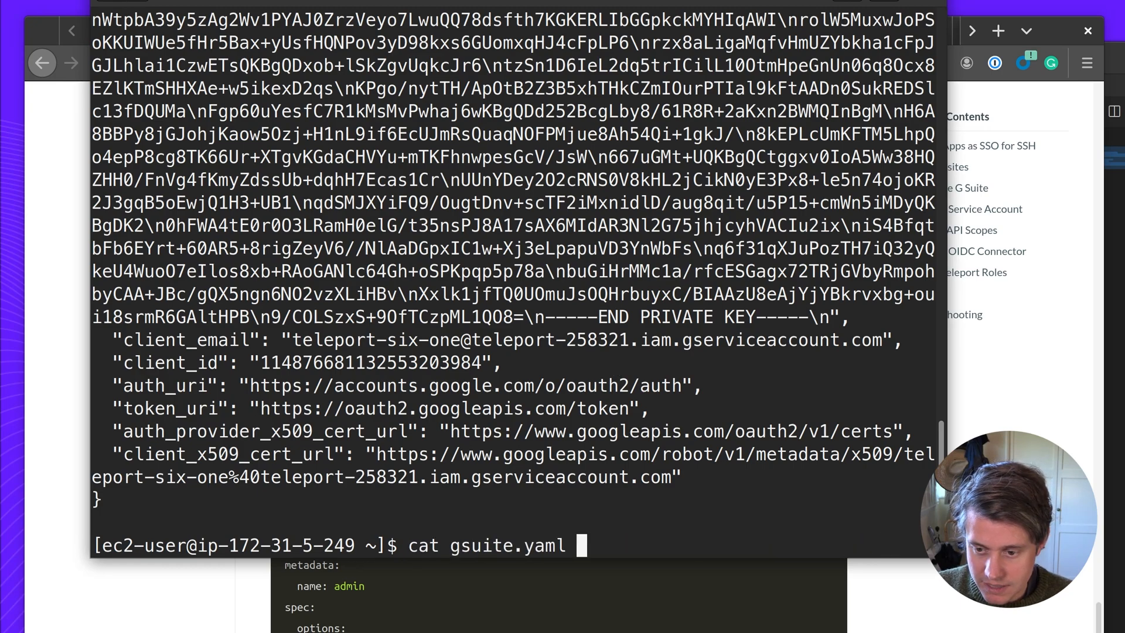
key(Return)
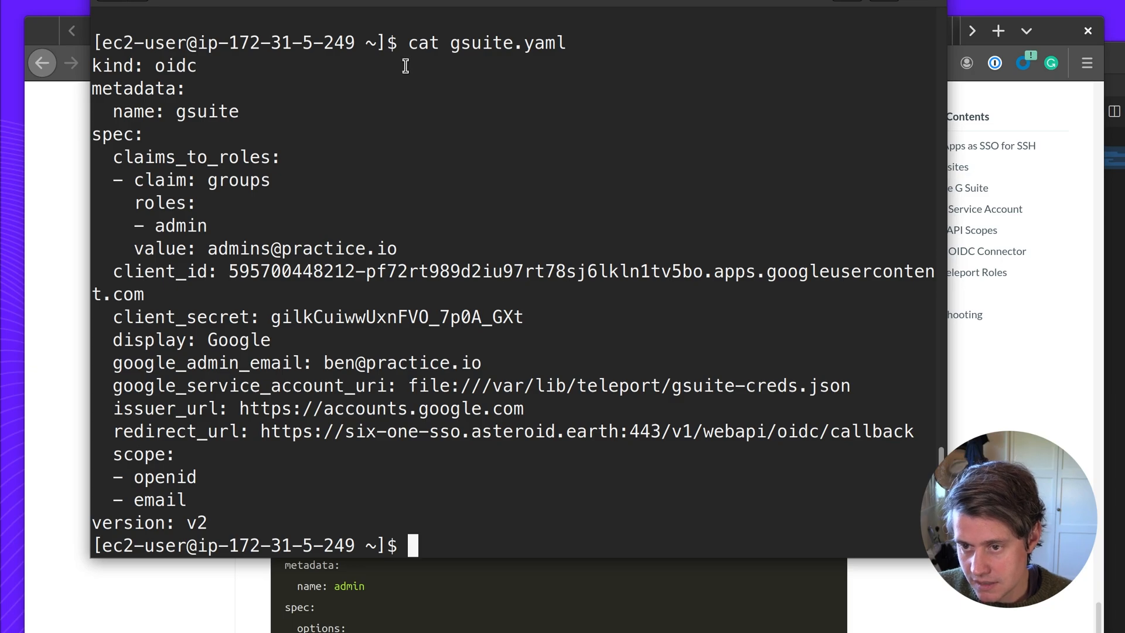
text(sud)
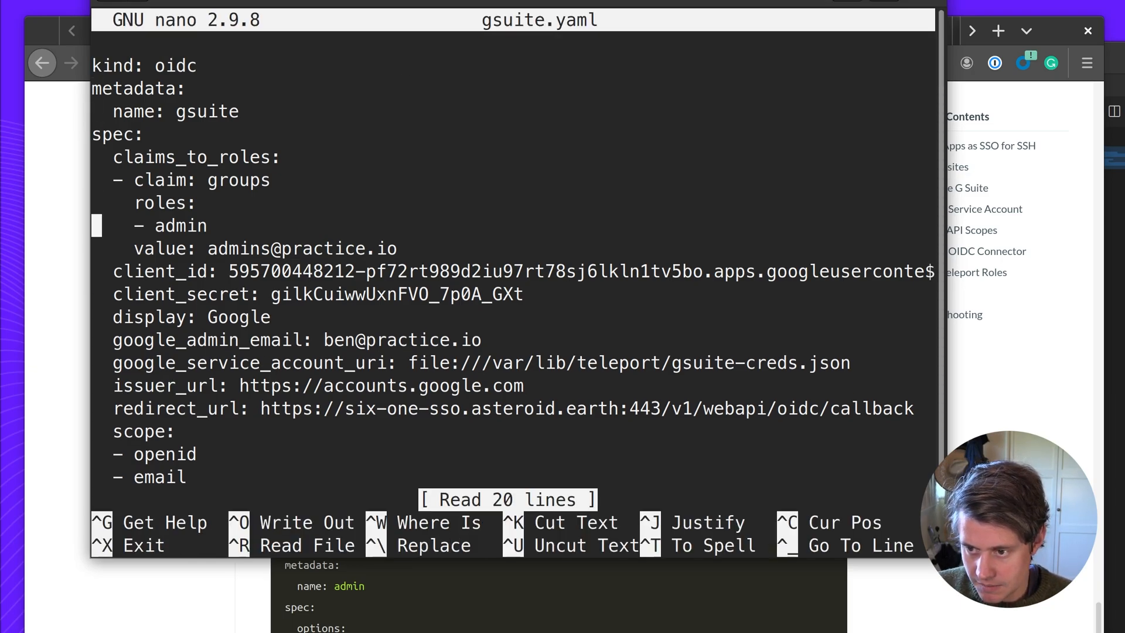
key(Backspace)
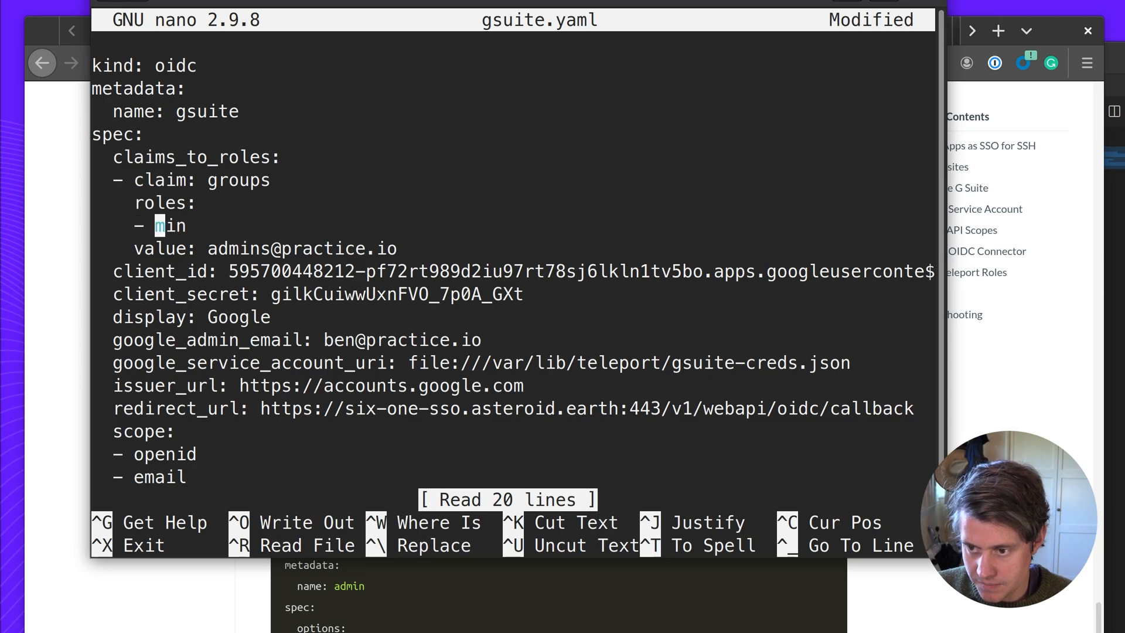
text(ace)
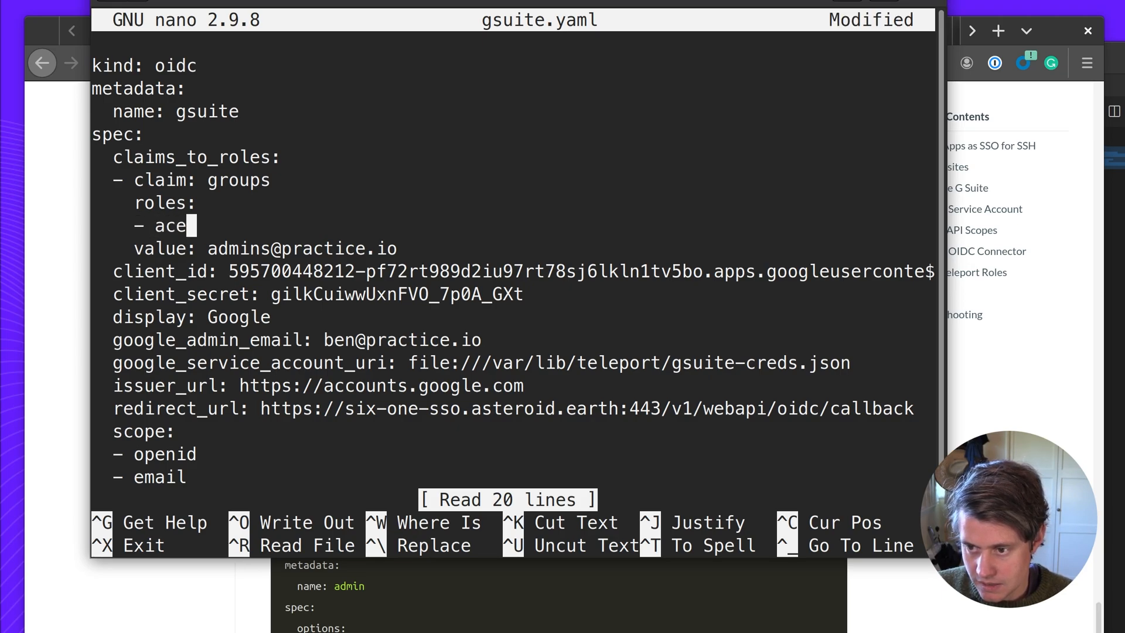
text(ss)
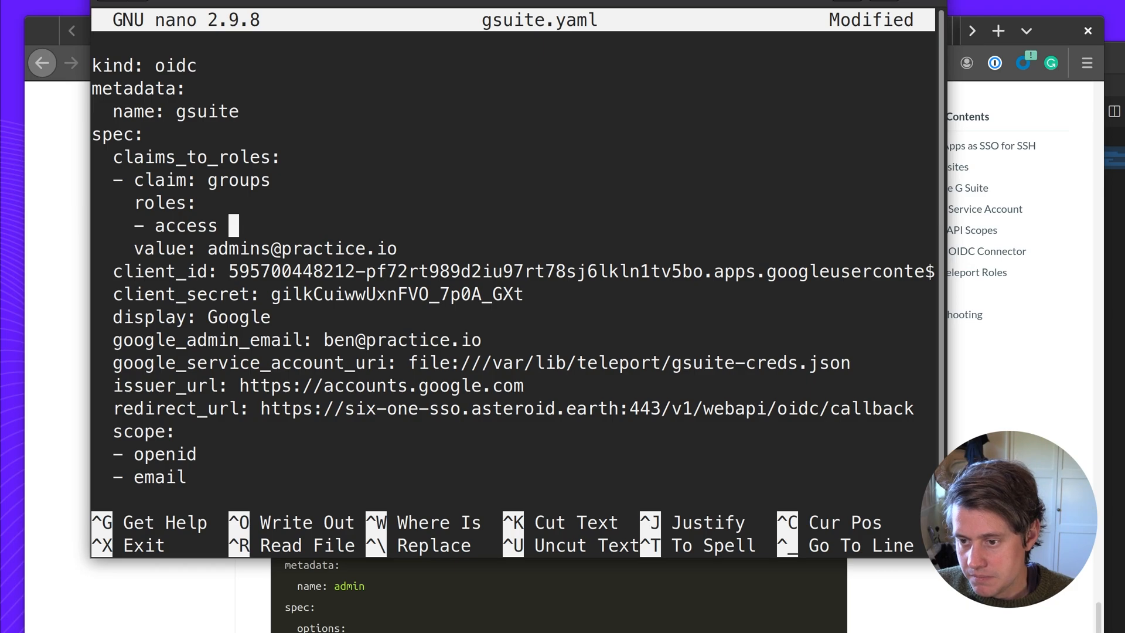
key(ctrl+x)
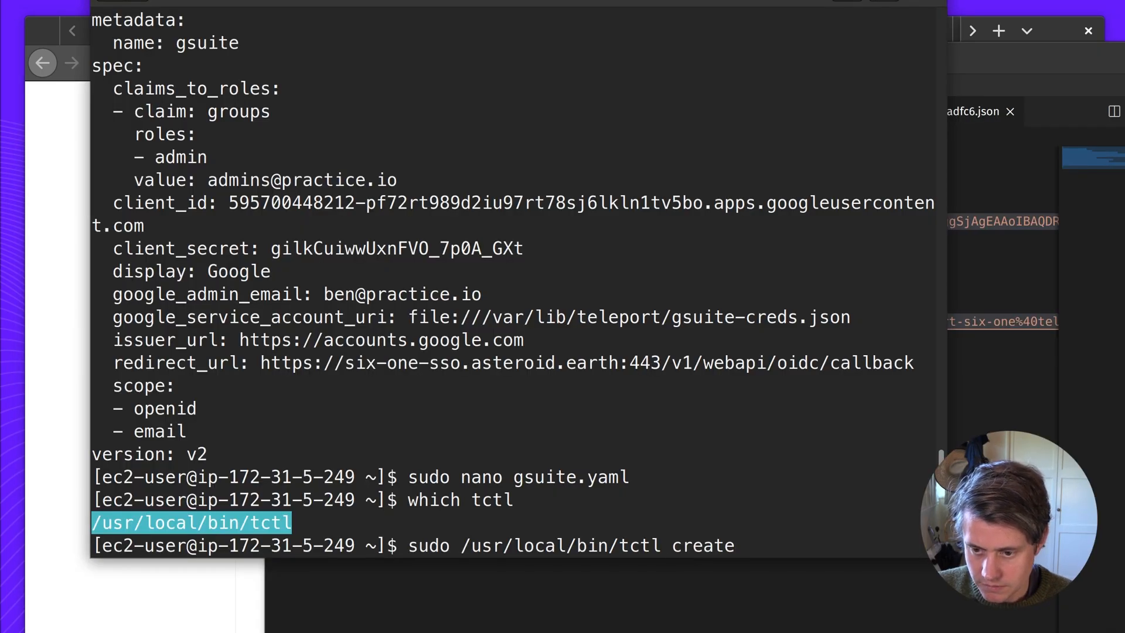
key(Return)
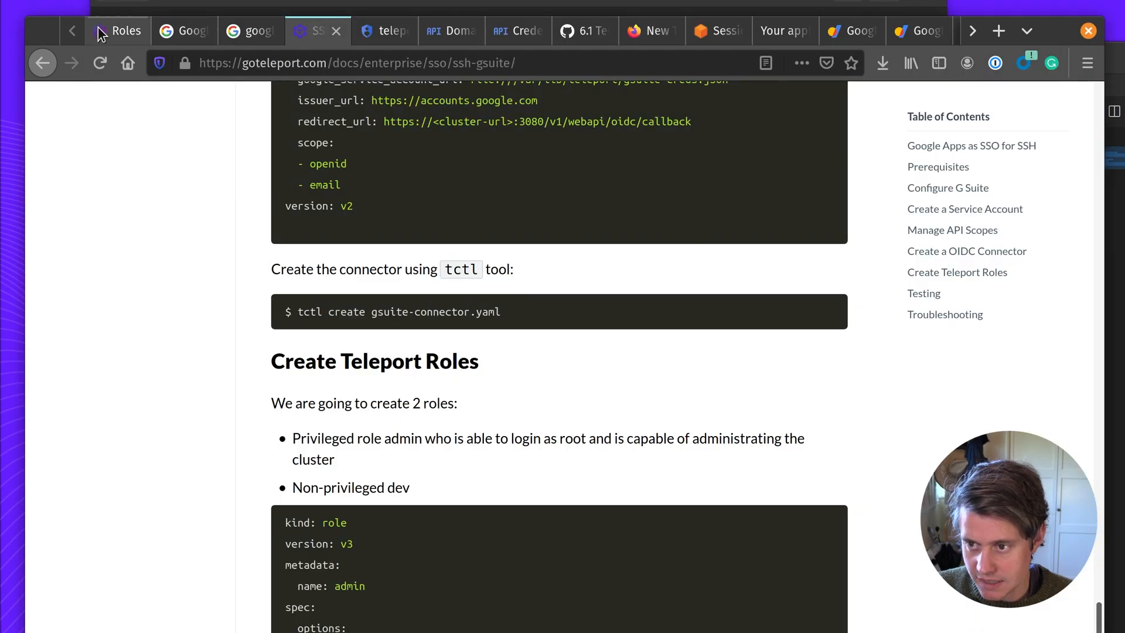
click(118, 30)
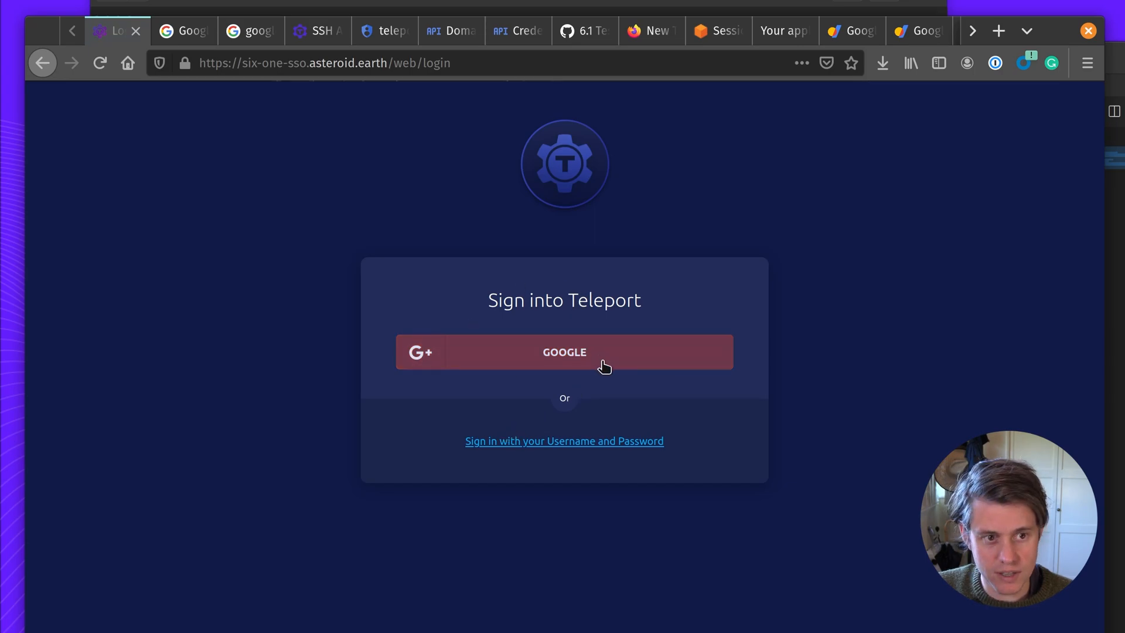
click(564, 351)
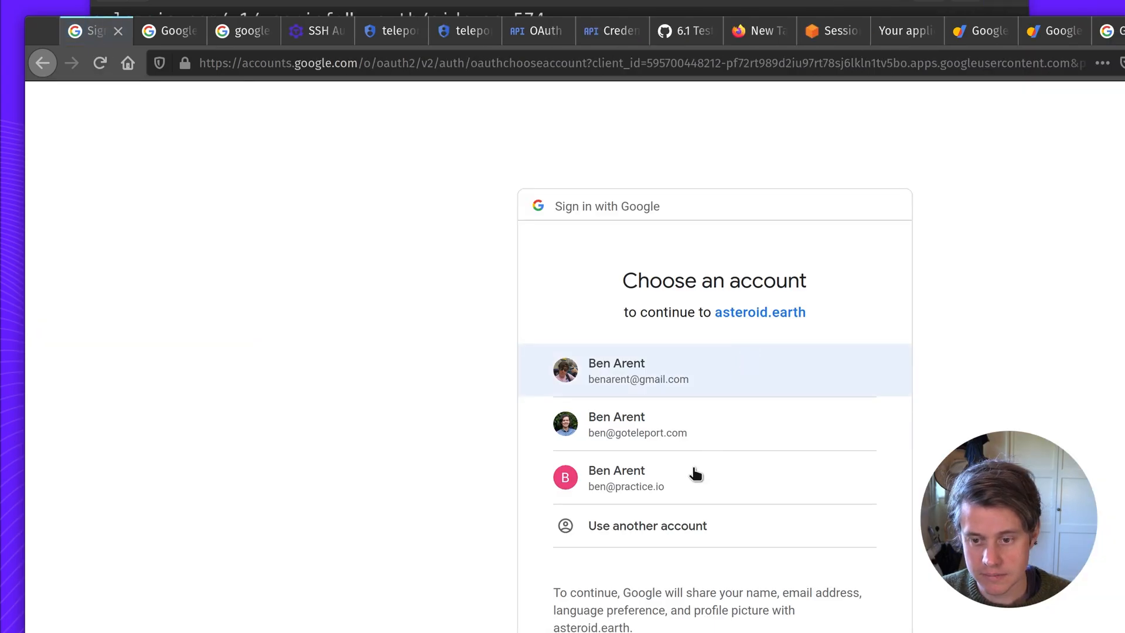
click(714, 371)
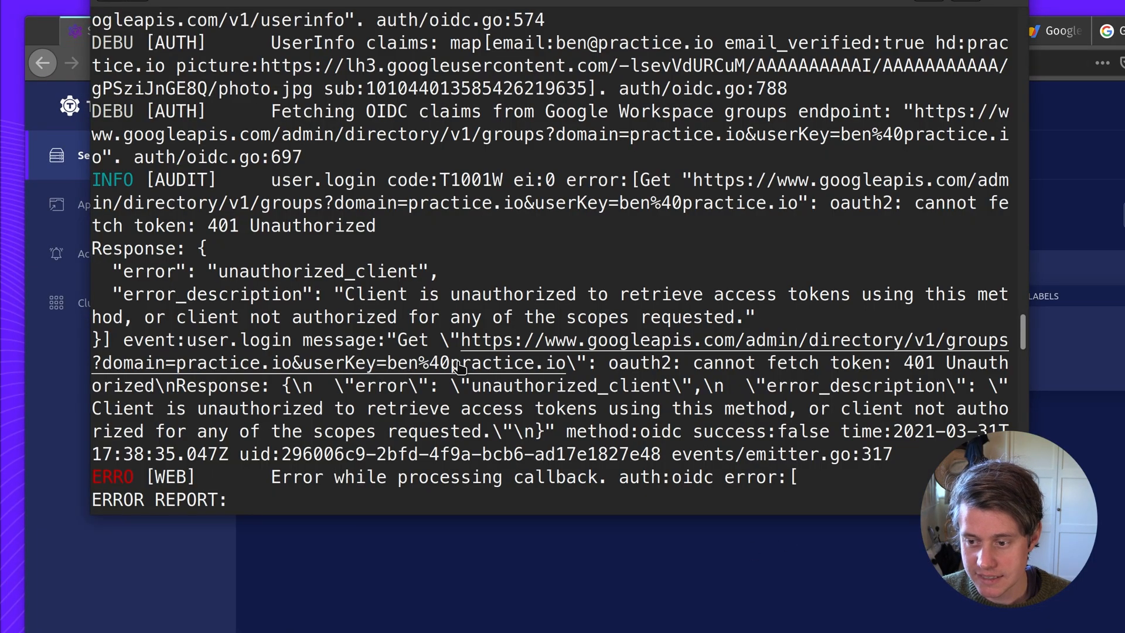
scroll(down, 3)
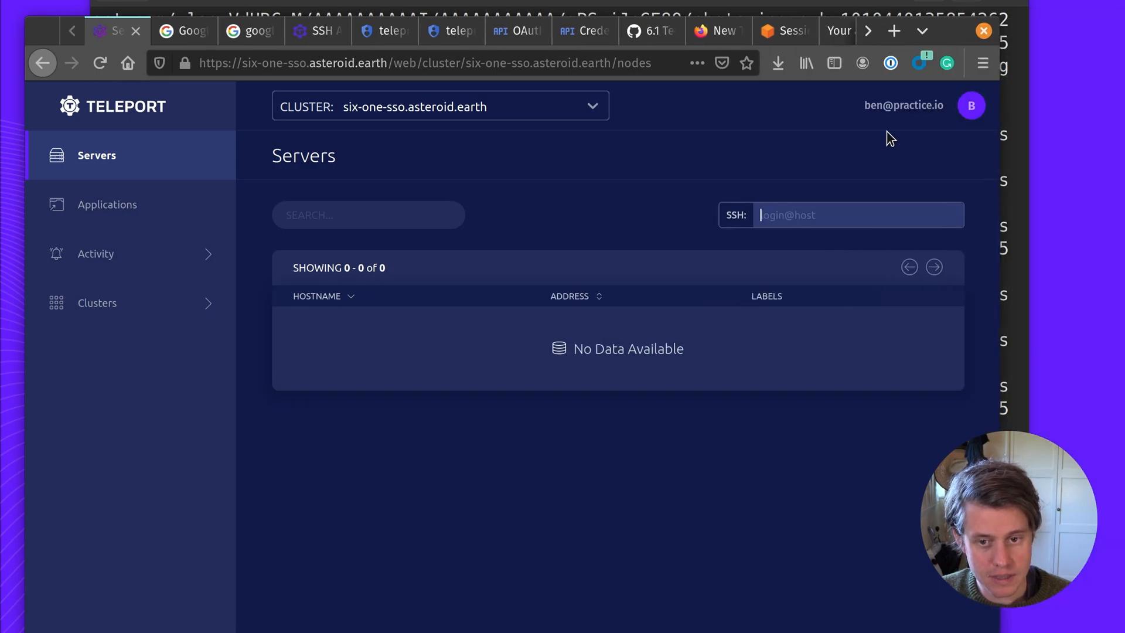
mouse_move(396, 406)
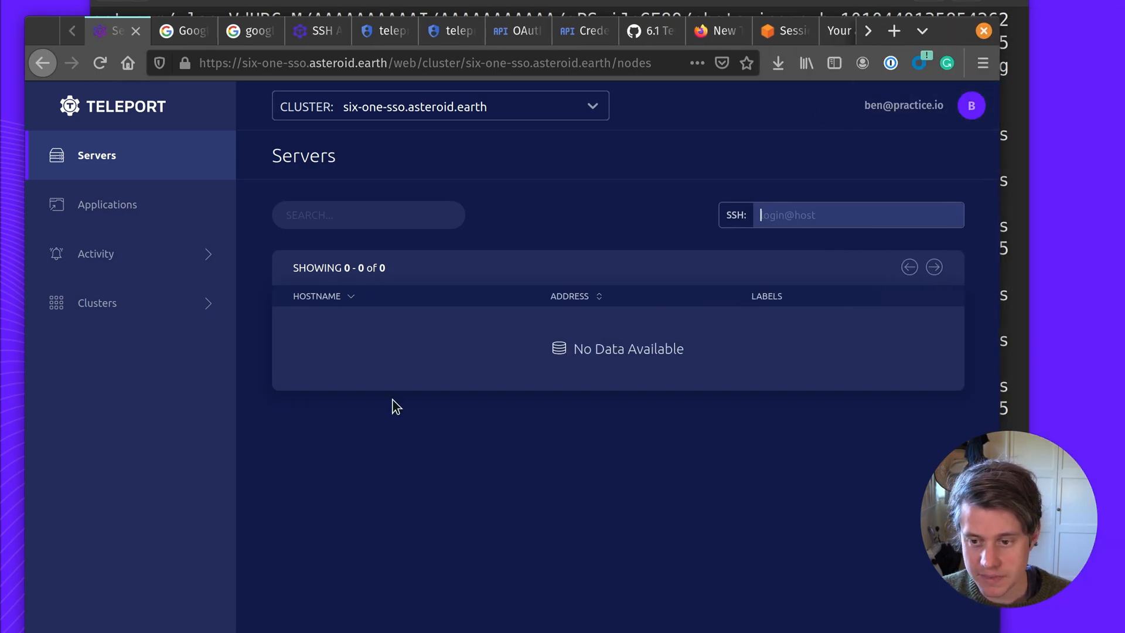
mouse_move(173, 253)
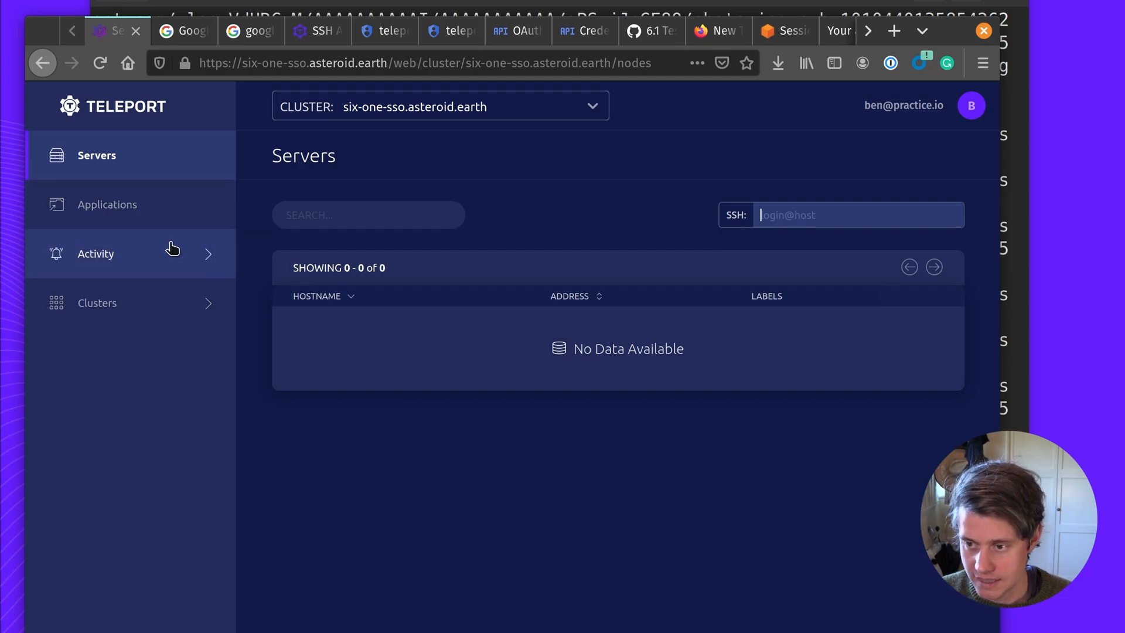
Step: Scroll the SSO guide to its Testing and Troubleshooting sections
click(318, 31)
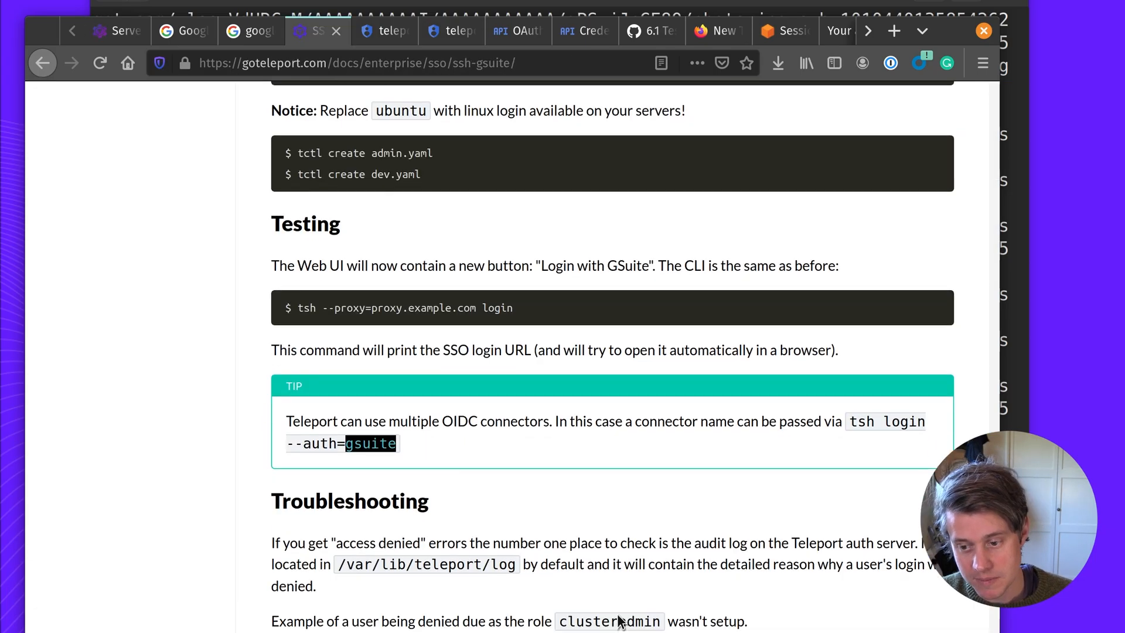
scroll(down, 3)
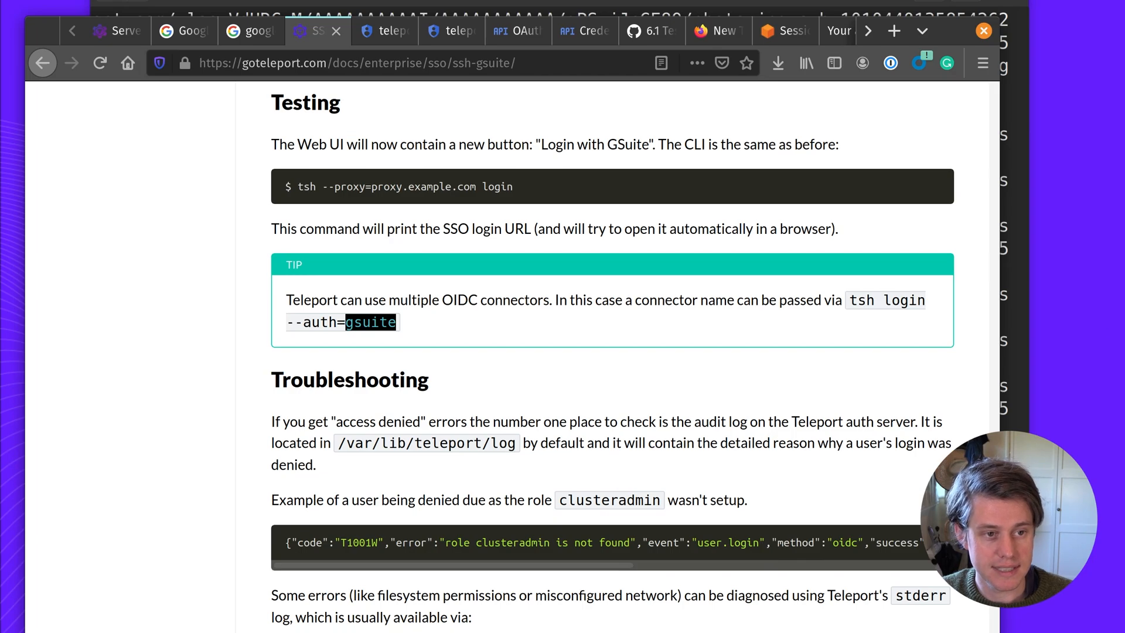